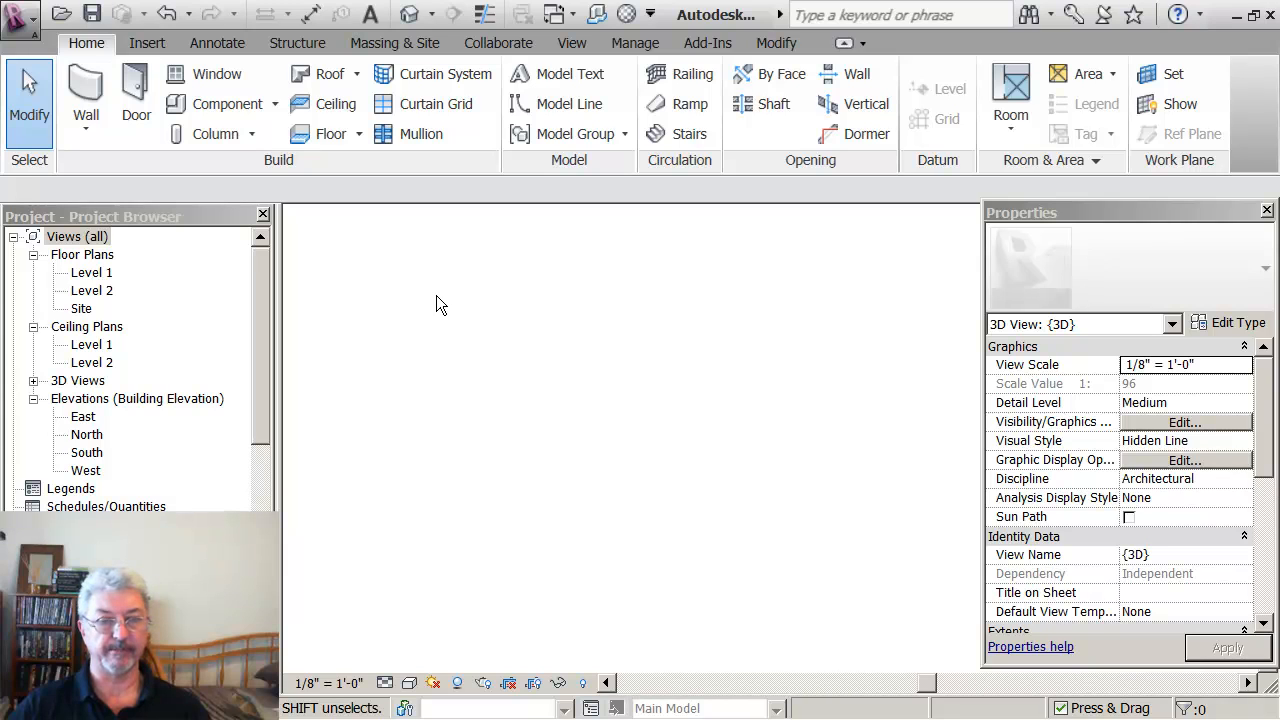
{"action": "mouse_move", "coordinate": [310, 246]}
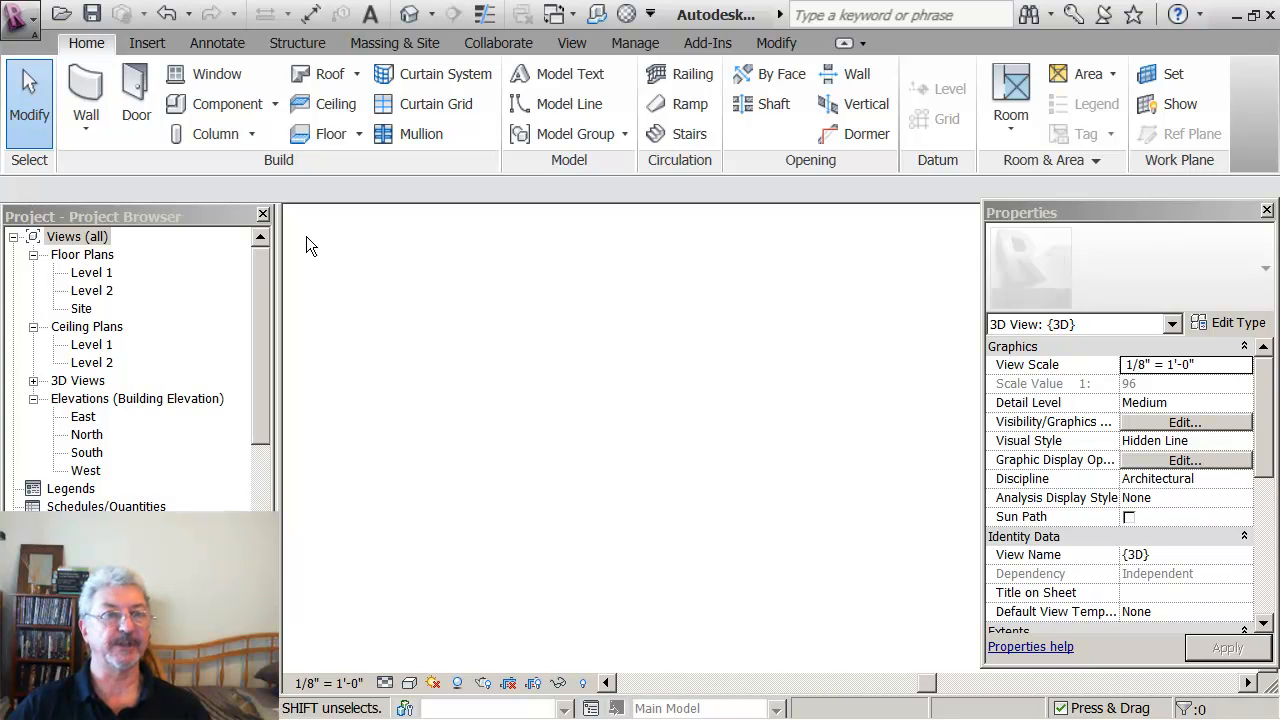
- Start a new project and create an in-place mass named Mass 1, dismissing the Show Mass notice
{"action": "left_click", "coordinate": [20, 14]}
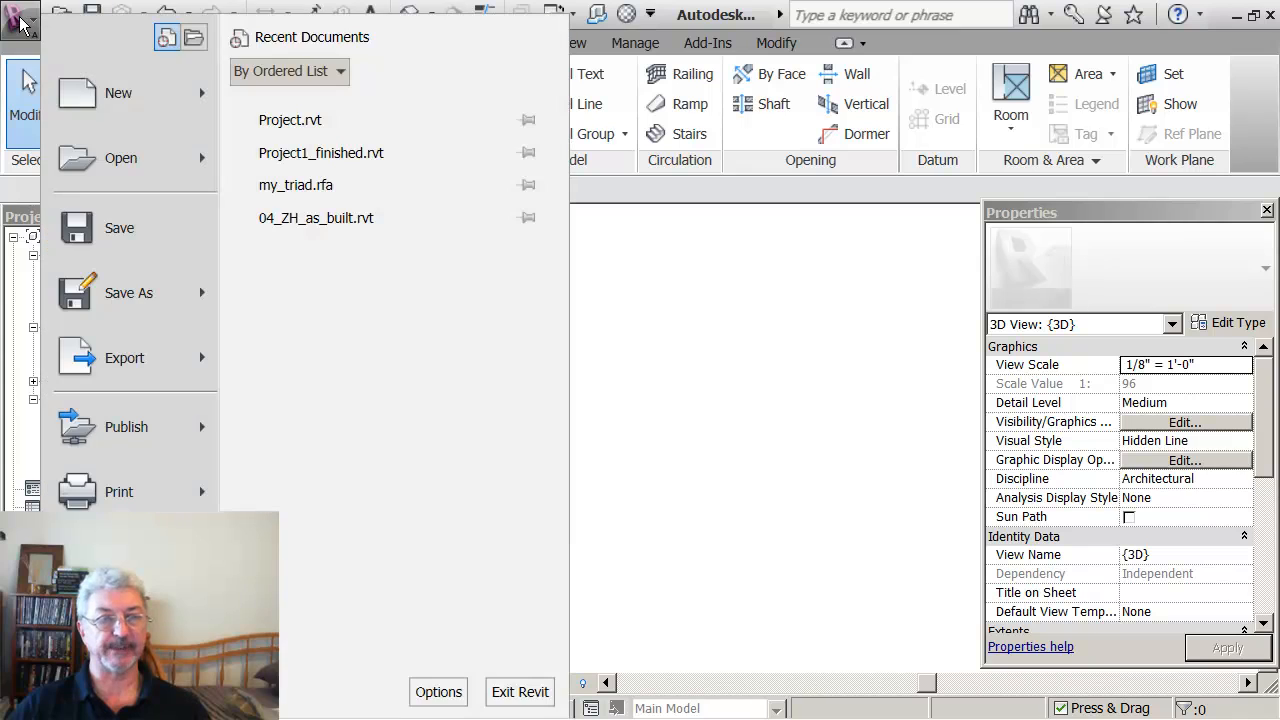
{"action": "mouse_move", "coordinate": [118, 92]}
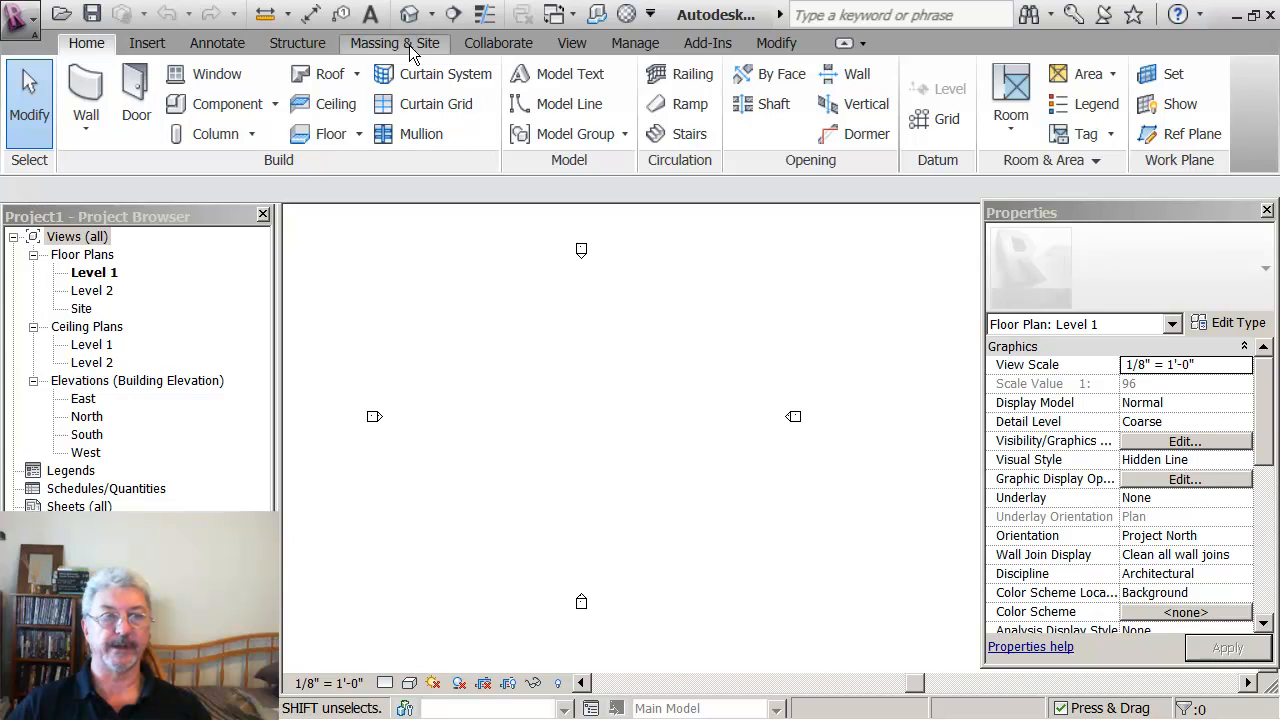
{"action": "left_click", "coordinate": [394, 44]}
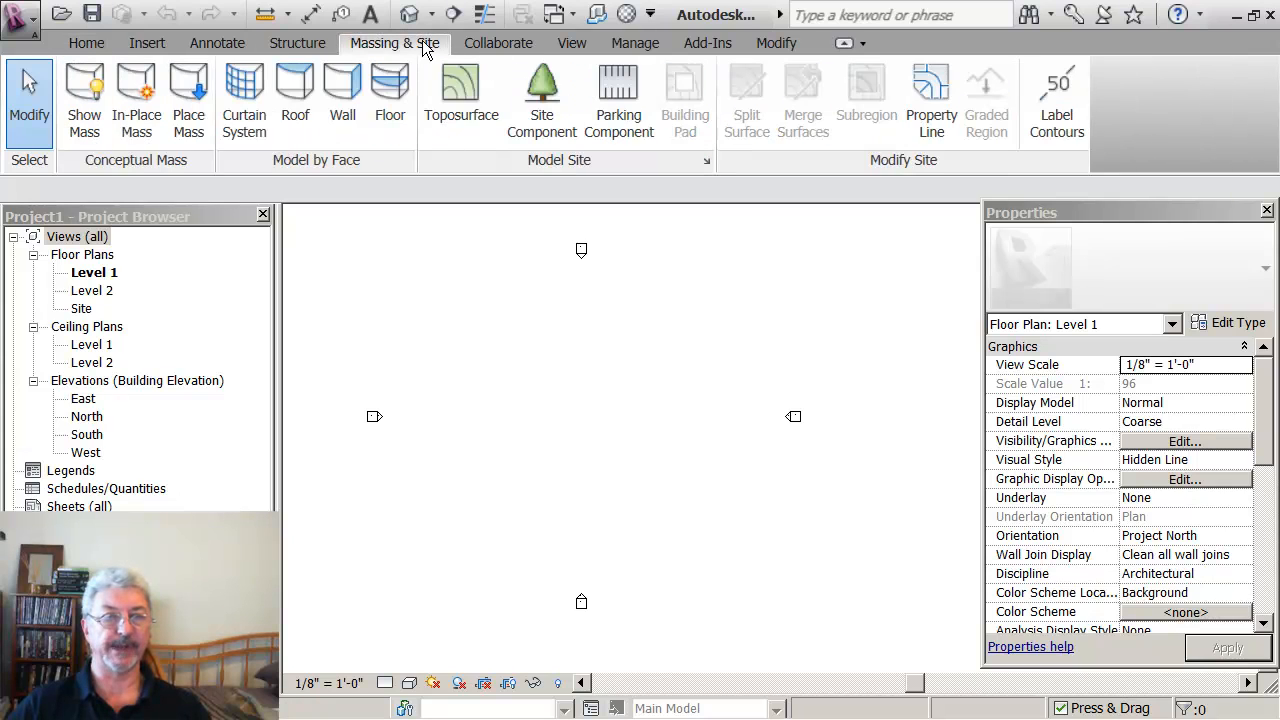
{"action": "left_click", "coordinate": [84, 96]}
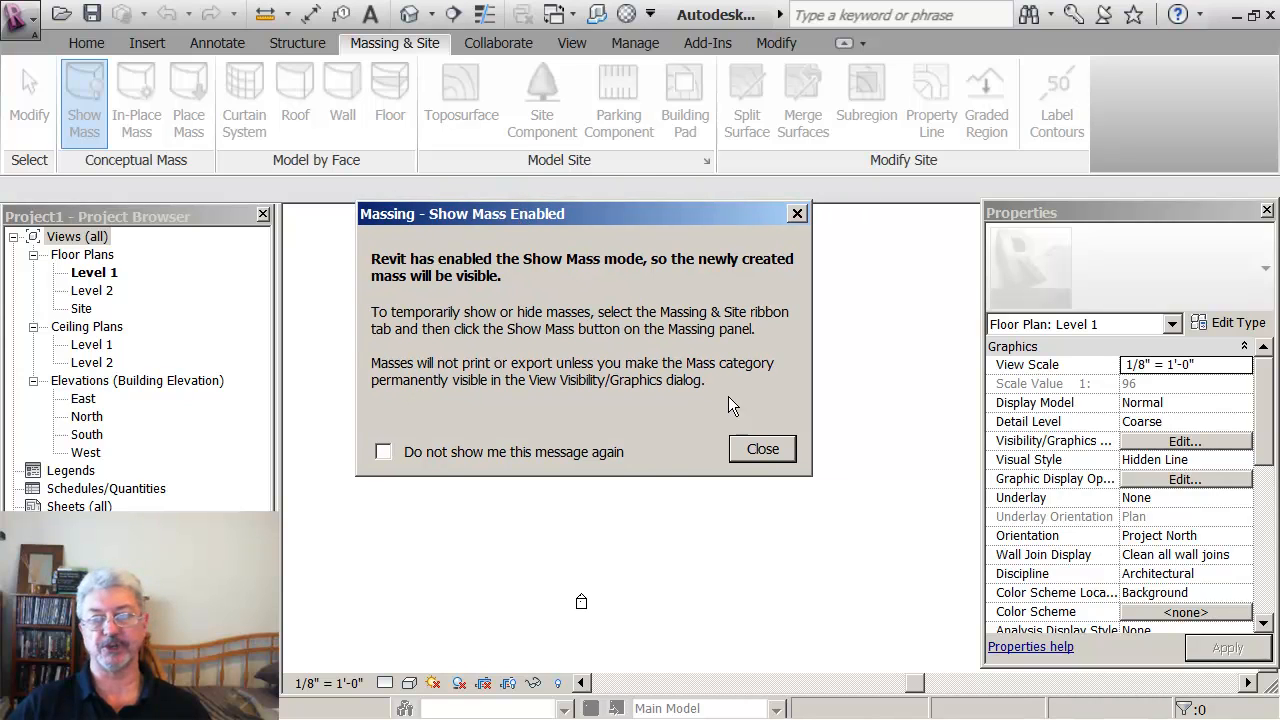
{"action": "left_click", "coordinate": [762, 448]}
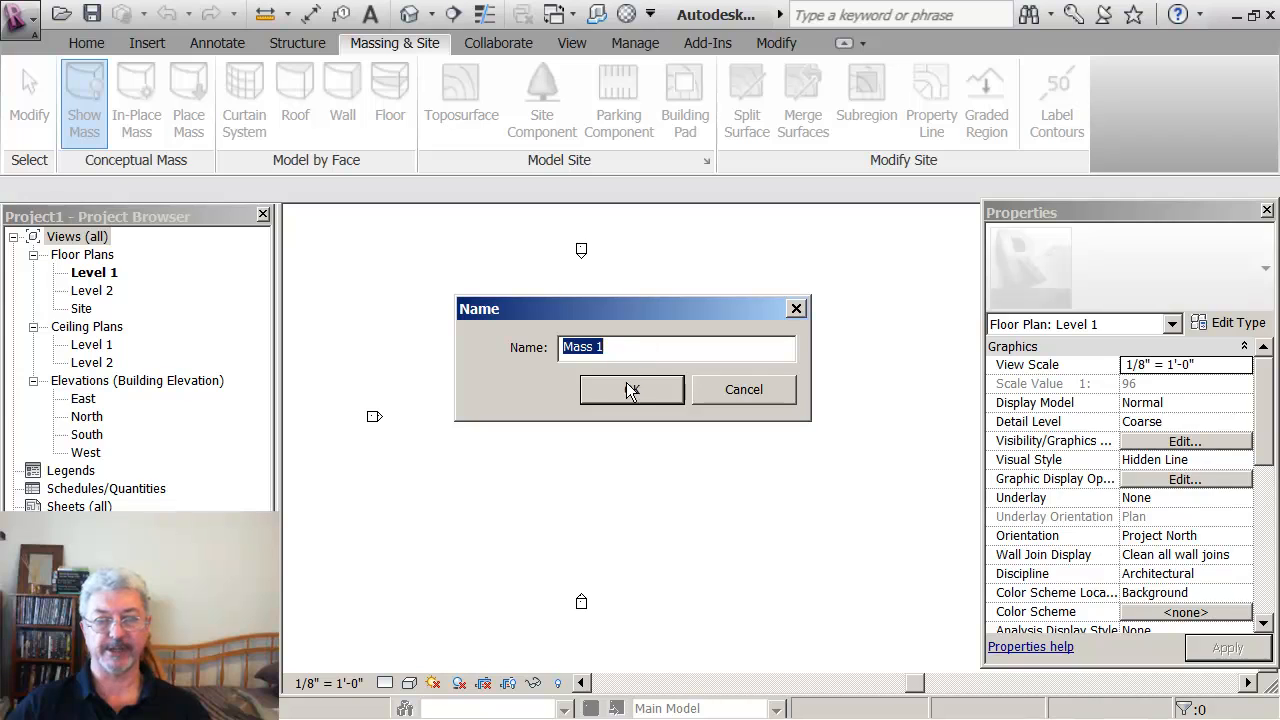
{"action": "left_click", "coordinate": [632, 388]}
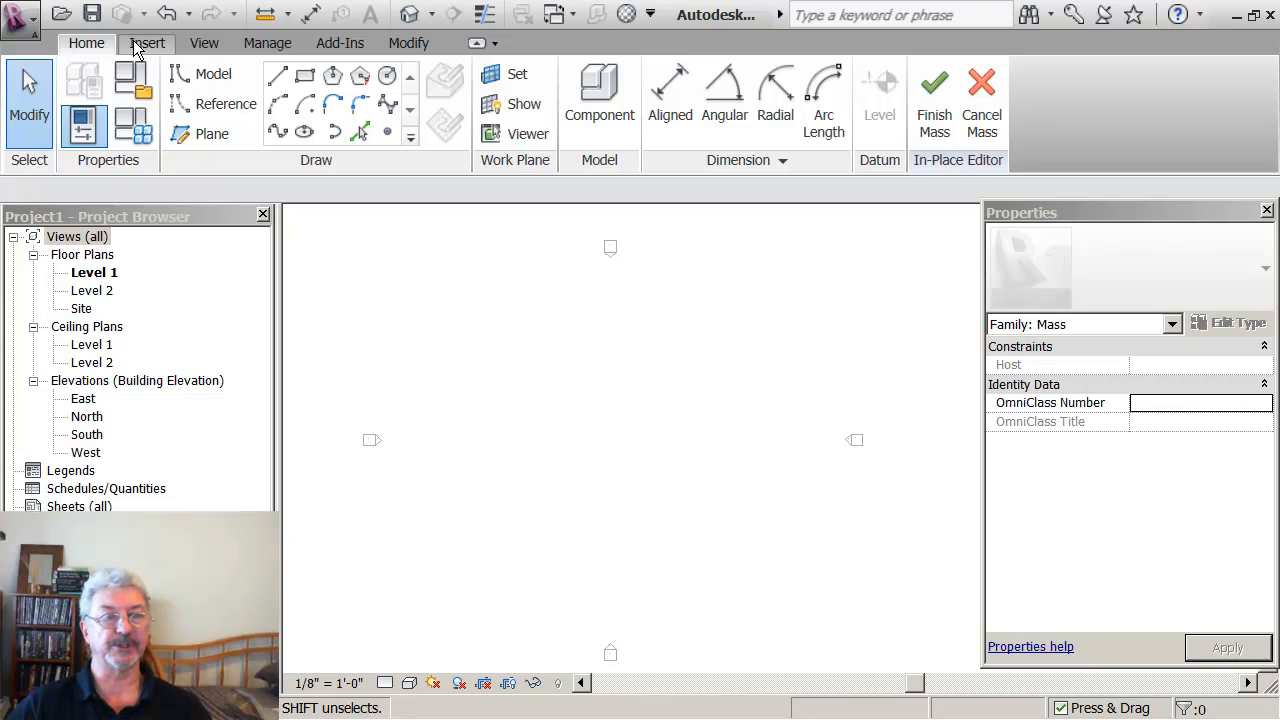
- Import the Crandall 1st CAD drawing with Layers set to Specify and Auto - Center to Center positioning
{"action": "left_click", "coordinate": [148, 44]}
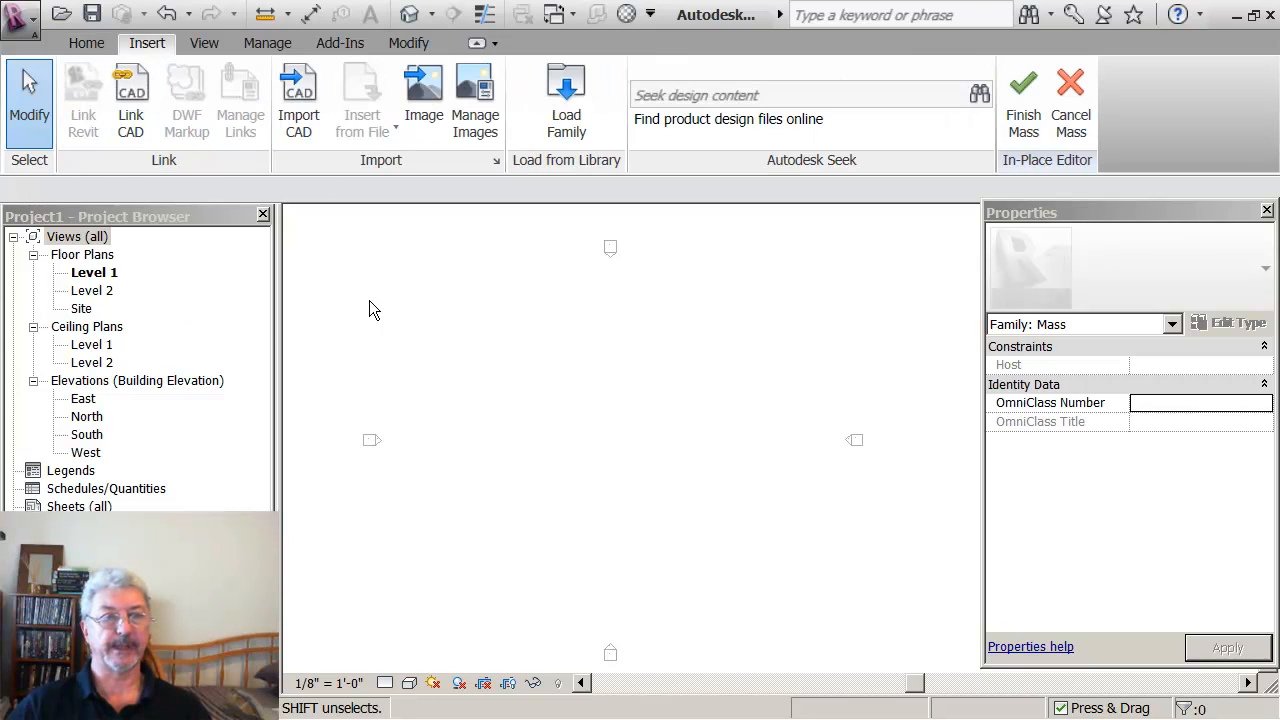
{"action": "left_click", "coordinate": [298, 100]}
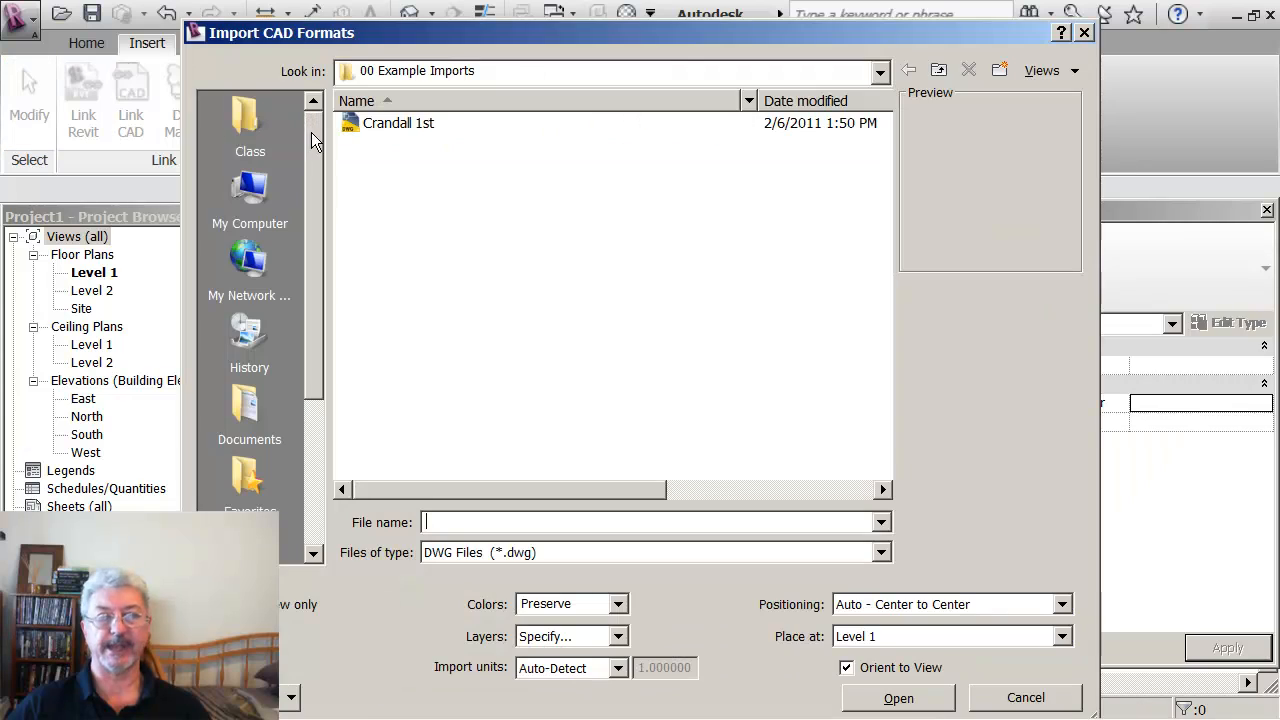
{"action": "left_click", "coordinate": [398, 122]}
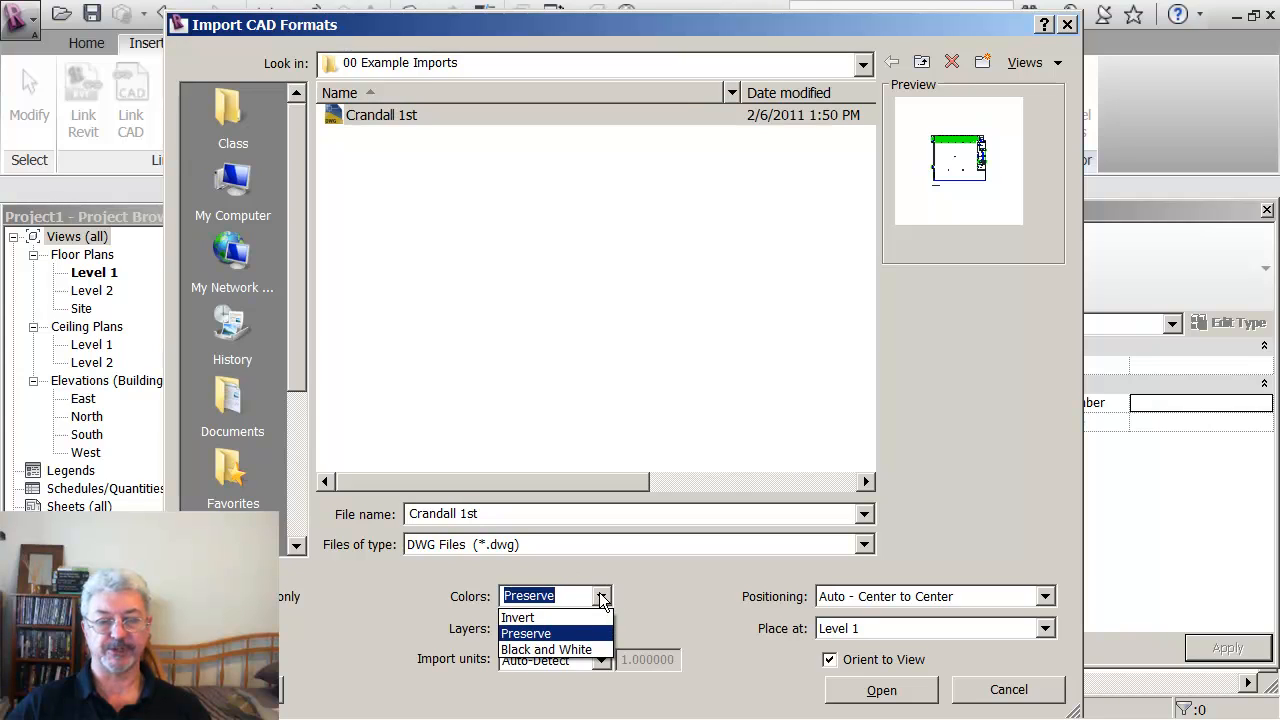
{"action": "left_click", "coordinate": [600, 628]}
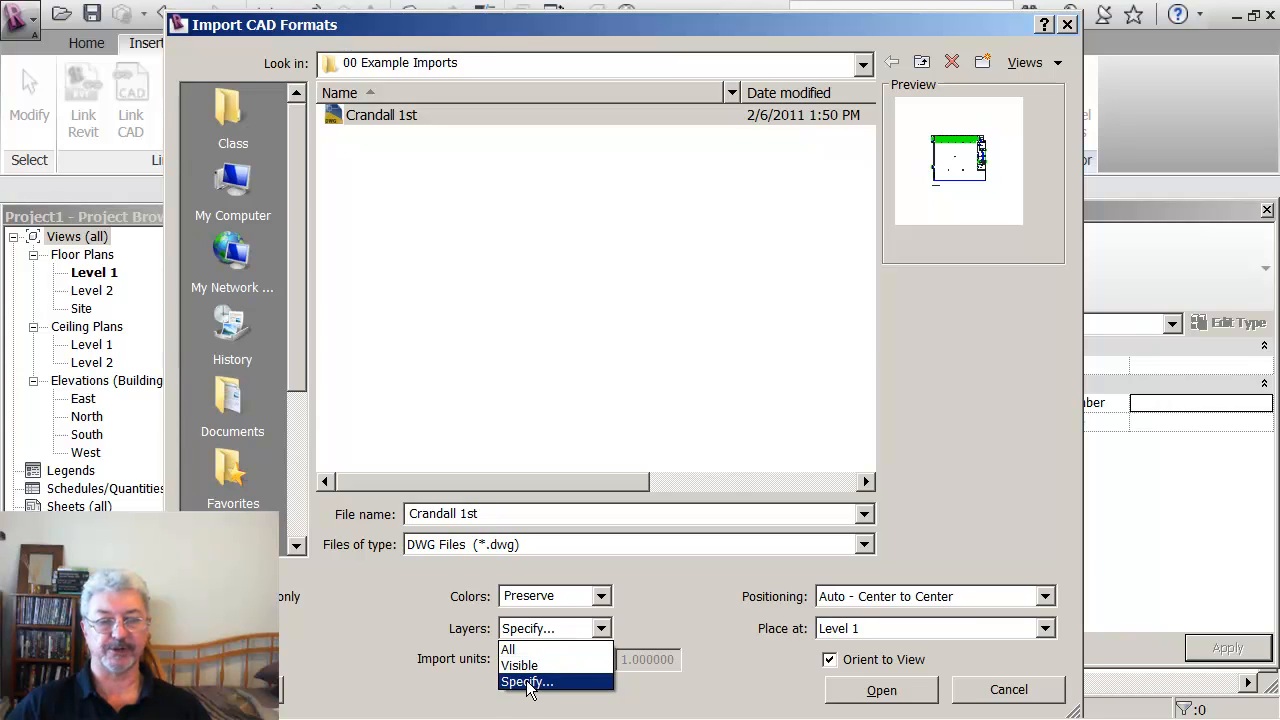
{"action": "left_click", "coordinate": [526, 680]}
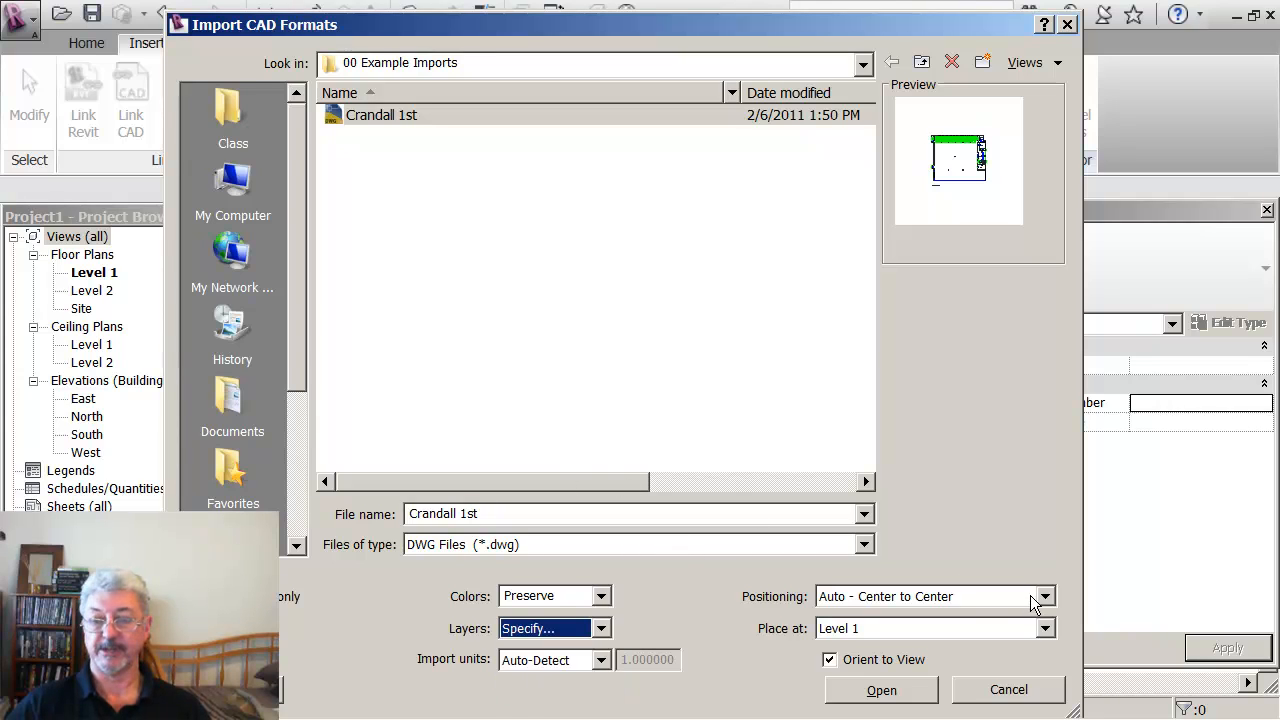
{"action": "left_click", "coordinate": [1044, 596]}
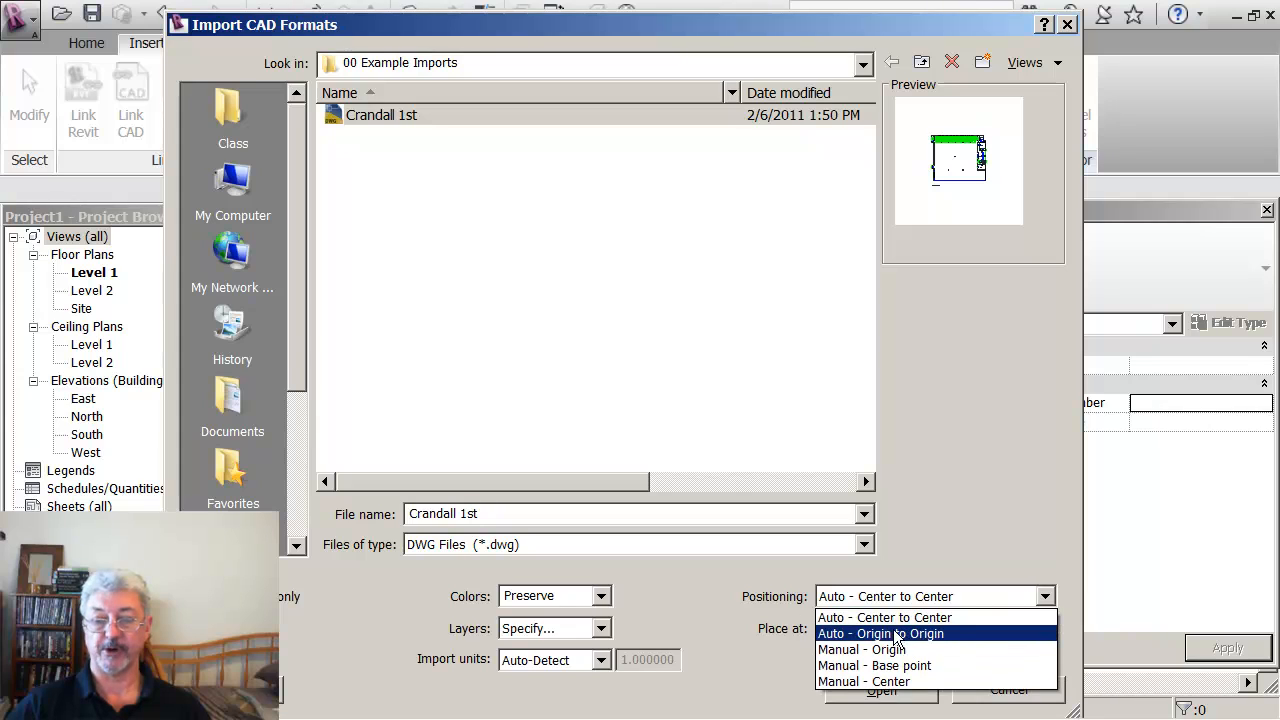
{"action": "left_click", "coordinate": [884, 616]}
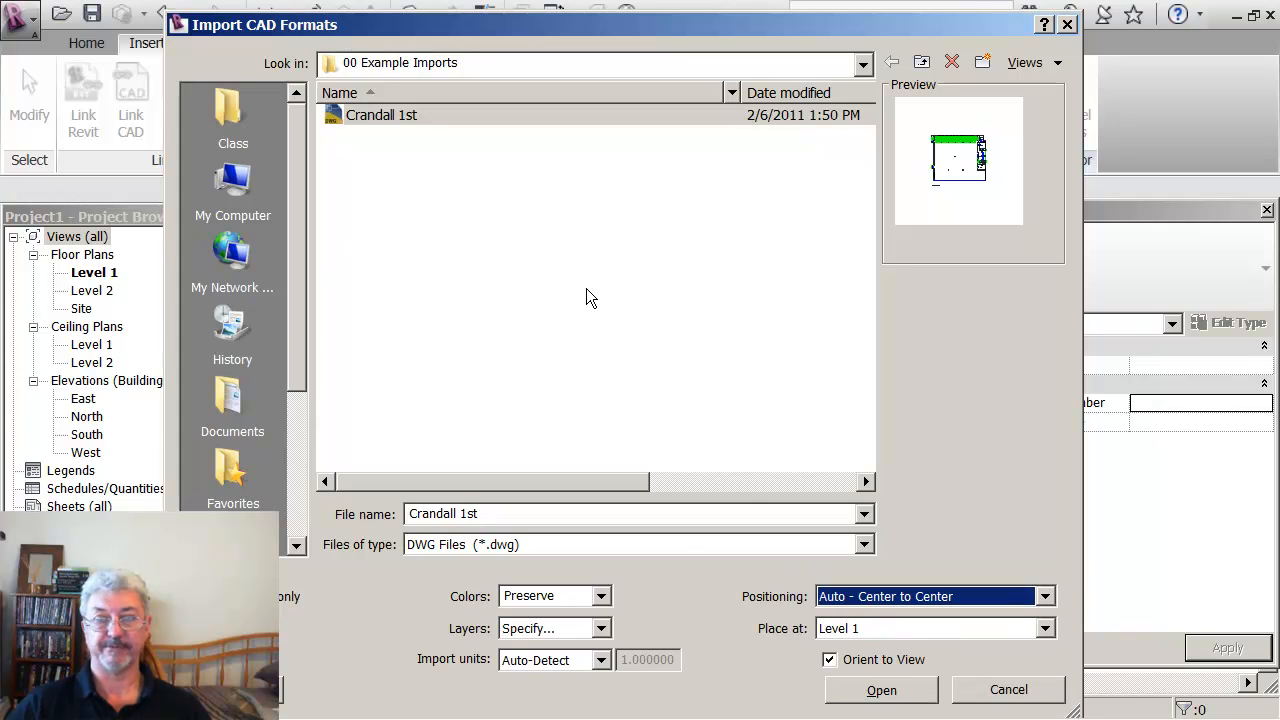
{"action": "mouse_move", "coordinate": [556, 280]}
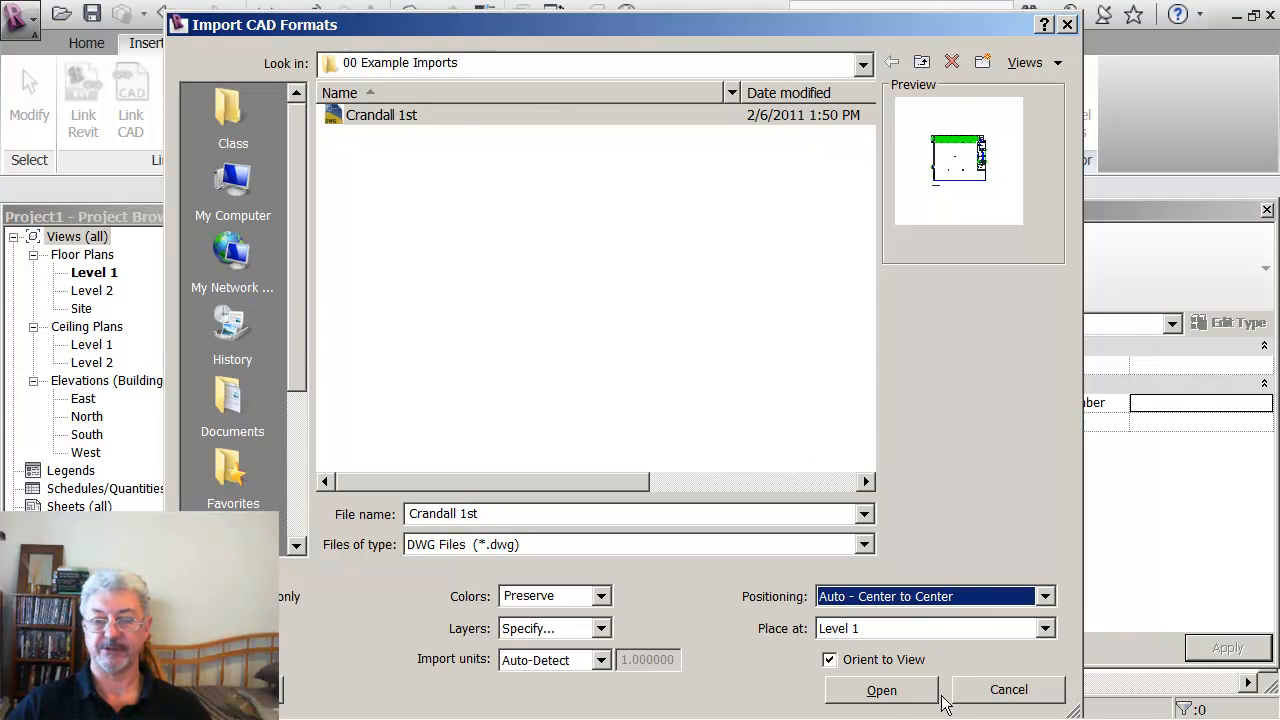
{"action": "left_click", "coordinate": [880, 690]}
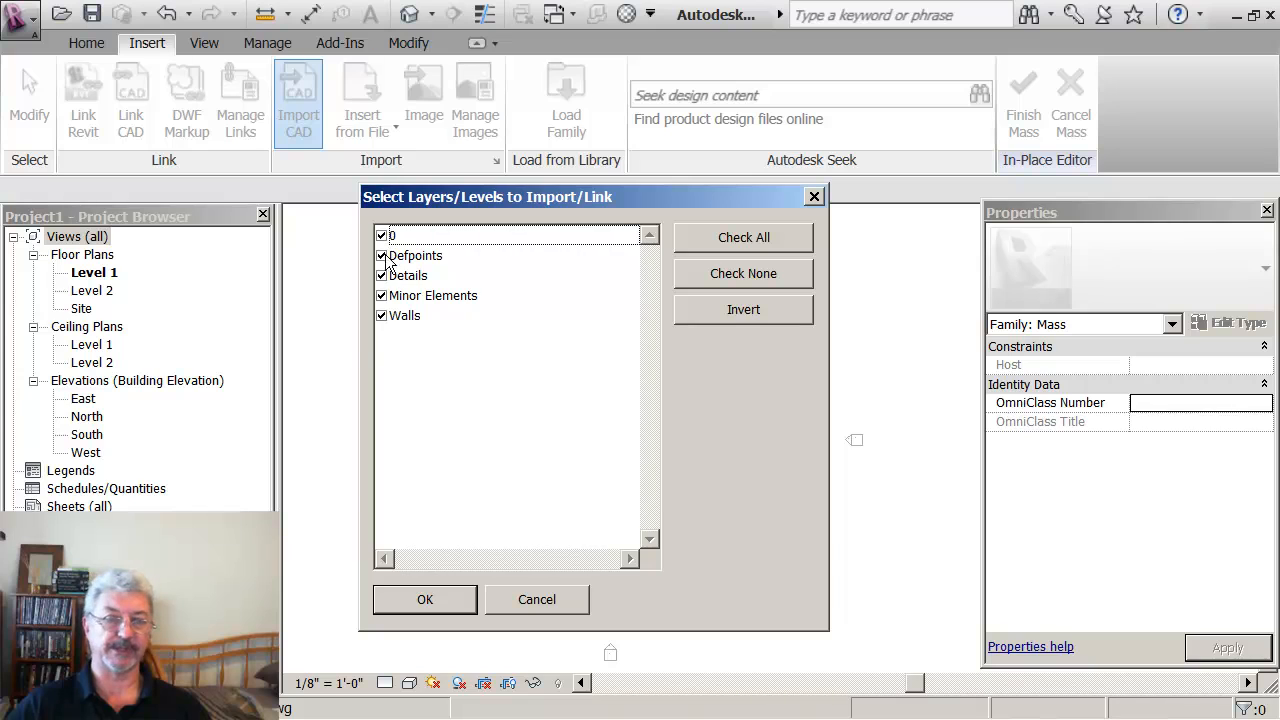
- Exclude the Defpoints layer from the import and confirm the layer selection
{"action": "left_click", "coordinate": [380, 256]}
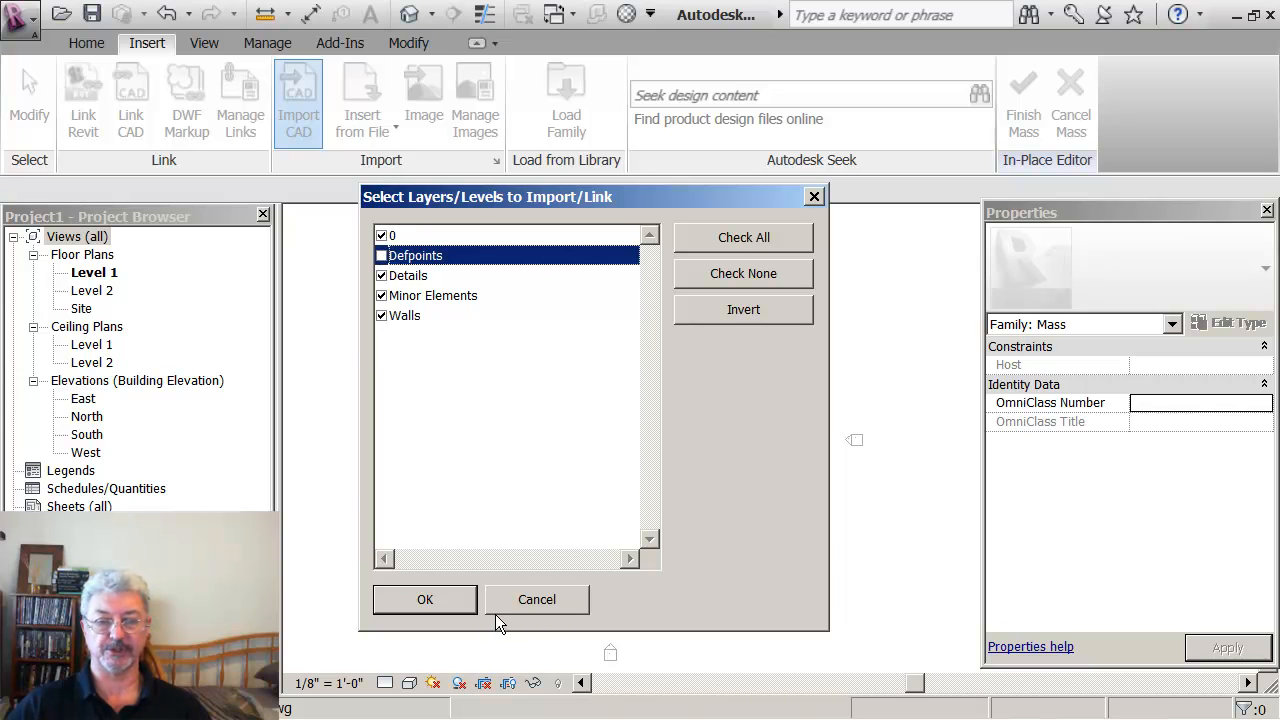
{"action": "left_click", "coordinate": [424, 600]}
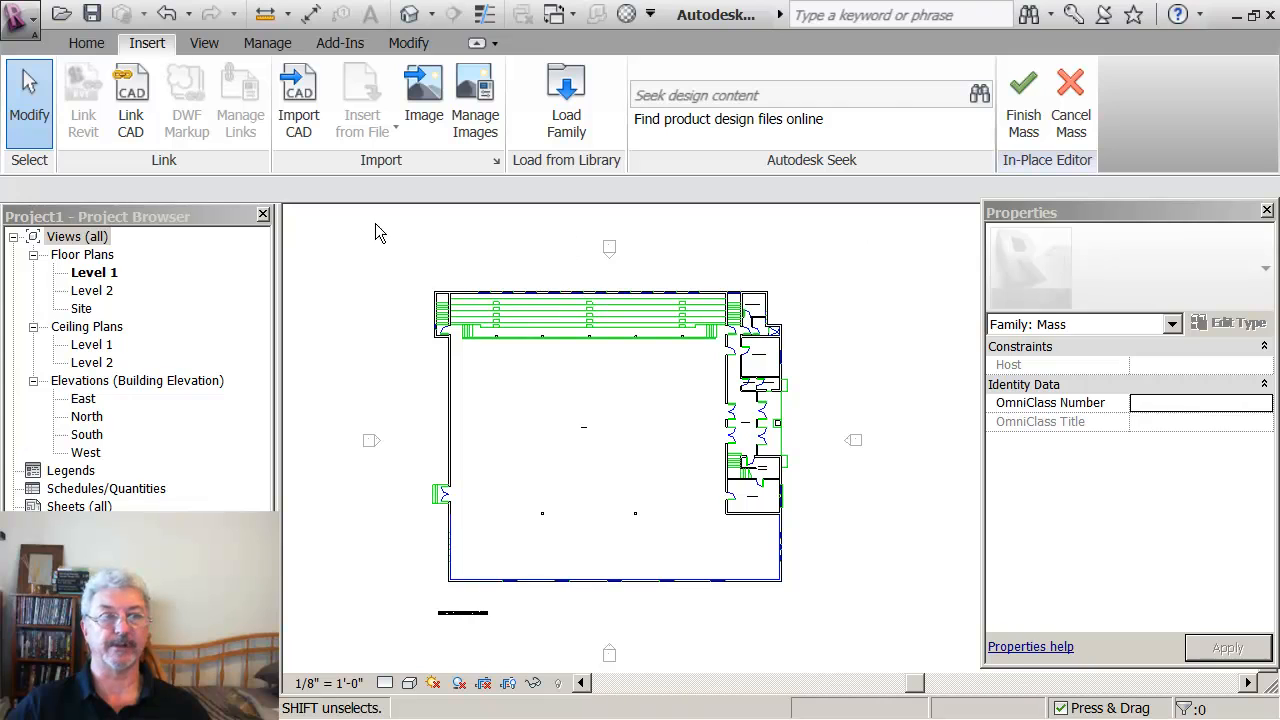
- Return to the Home tab and use Pick Lines to trace the imported plan's building edges
{"action": "left_click", "coordinate": [86, 44]}
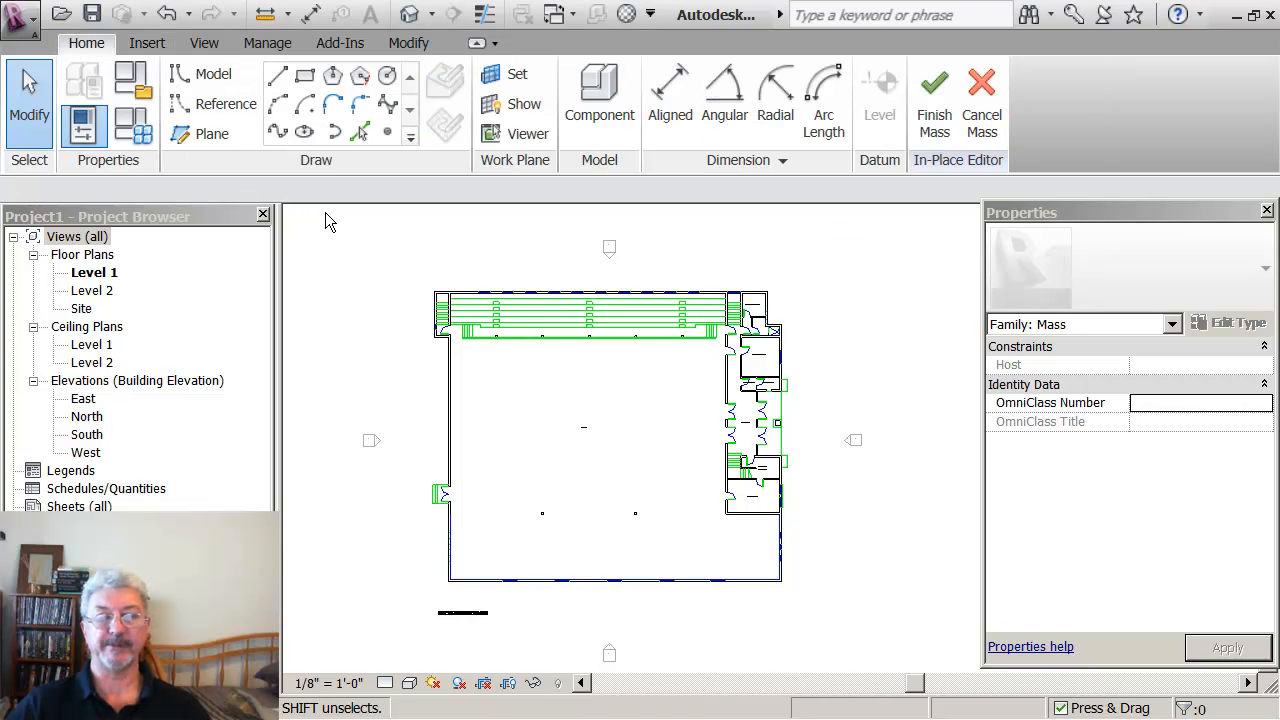
{"action": "mouse_move", "coordinate": [322, 222]}
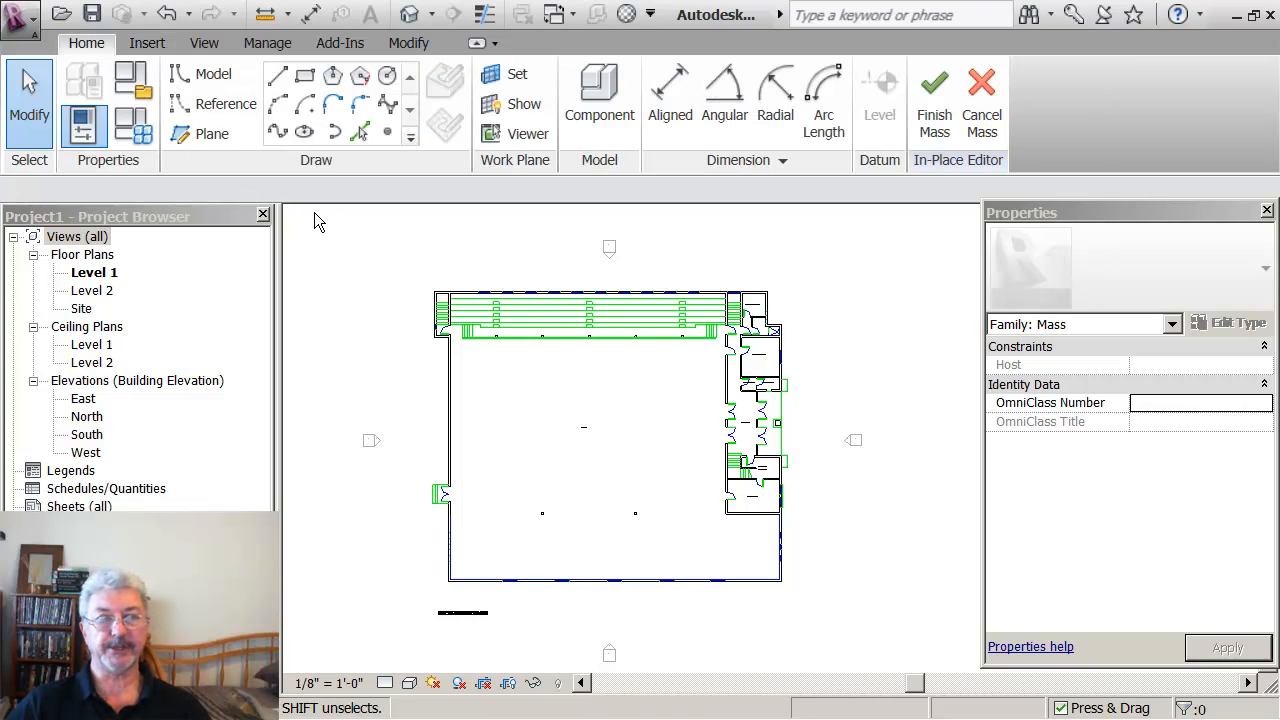
{"action": "mouse_move", "coordinate": [418, 256]}
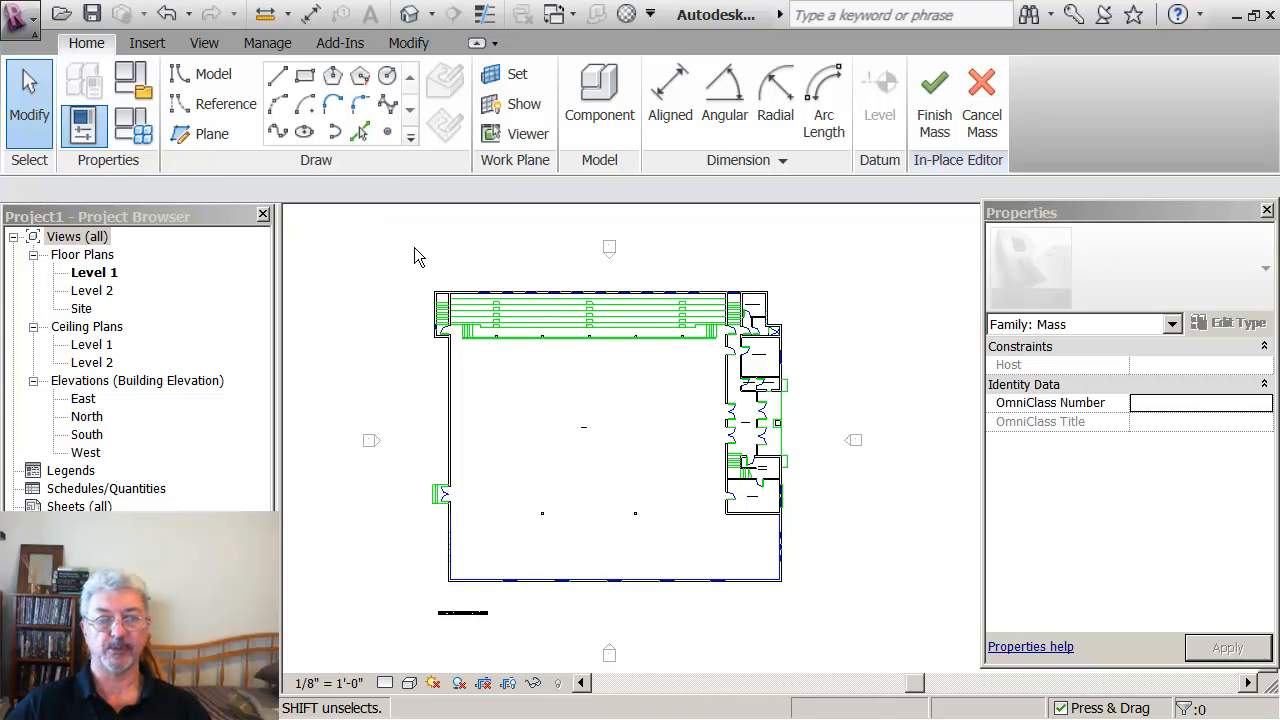
{"action": "mouse_move", "coordinate": [360, 132]}
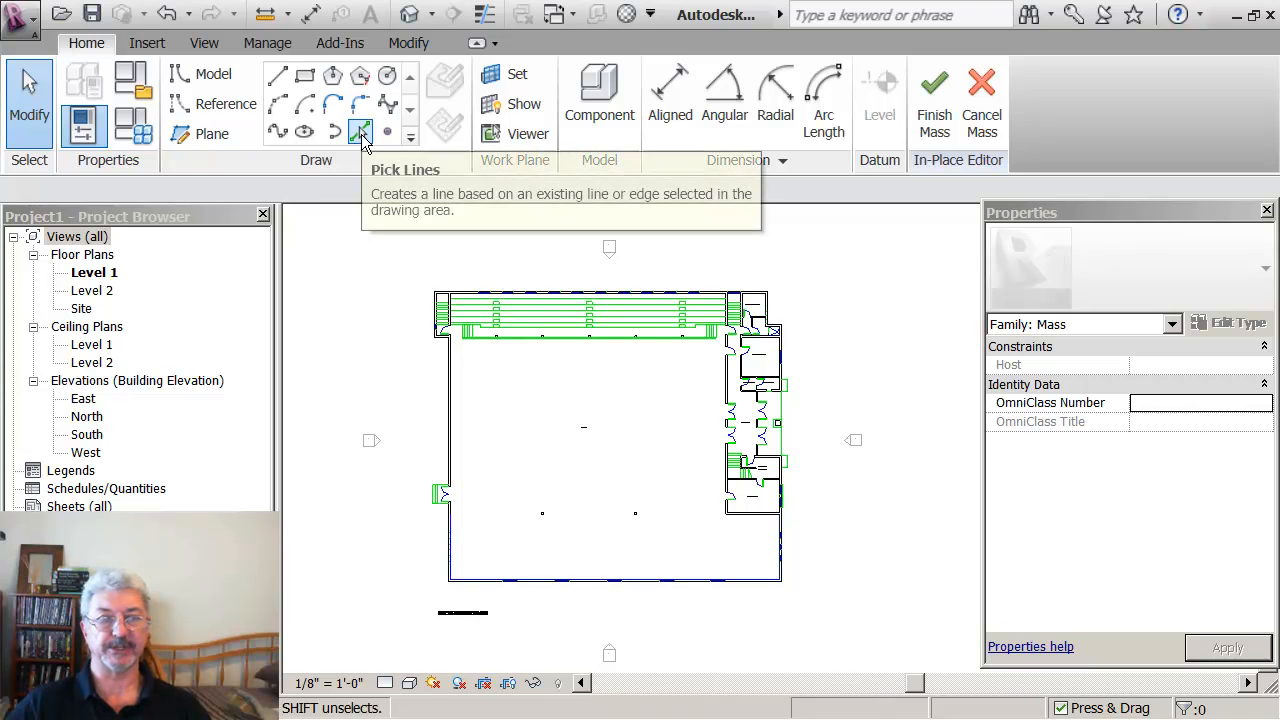
{"action": "left_click", "coordinate": [360, 132]}
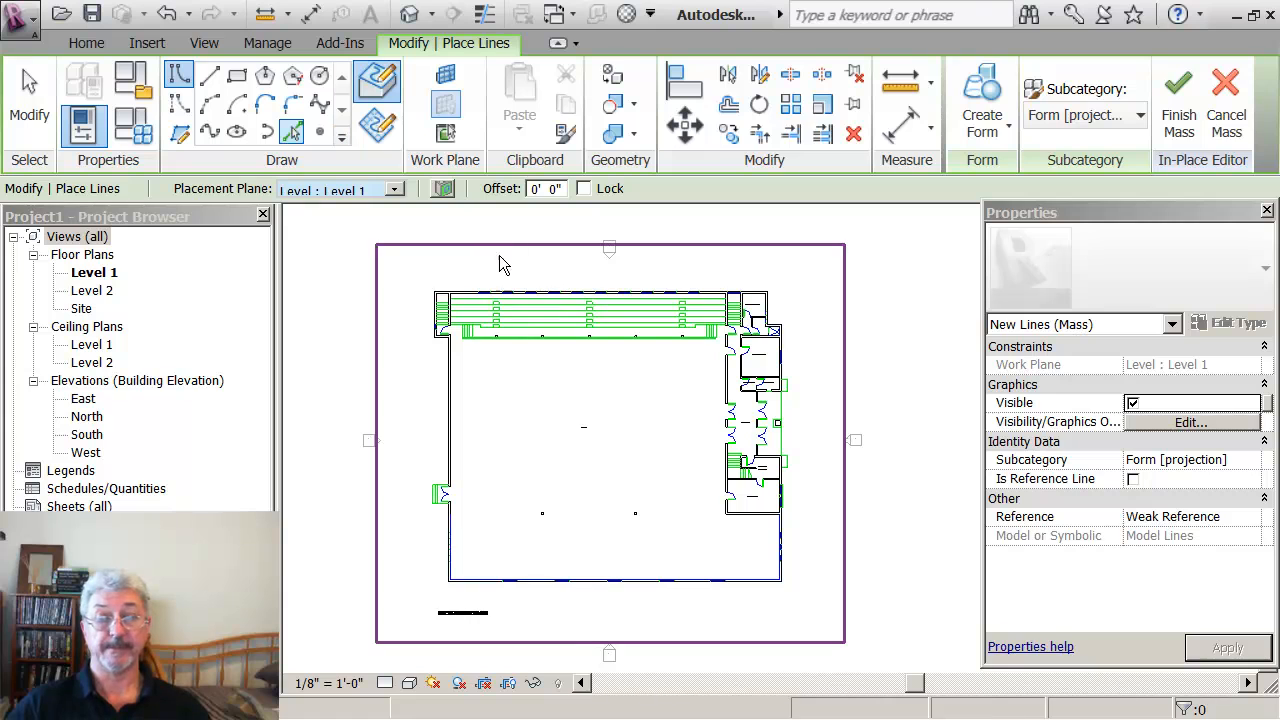
{"action": "mouse_move", "coordinate": [428, 600]}
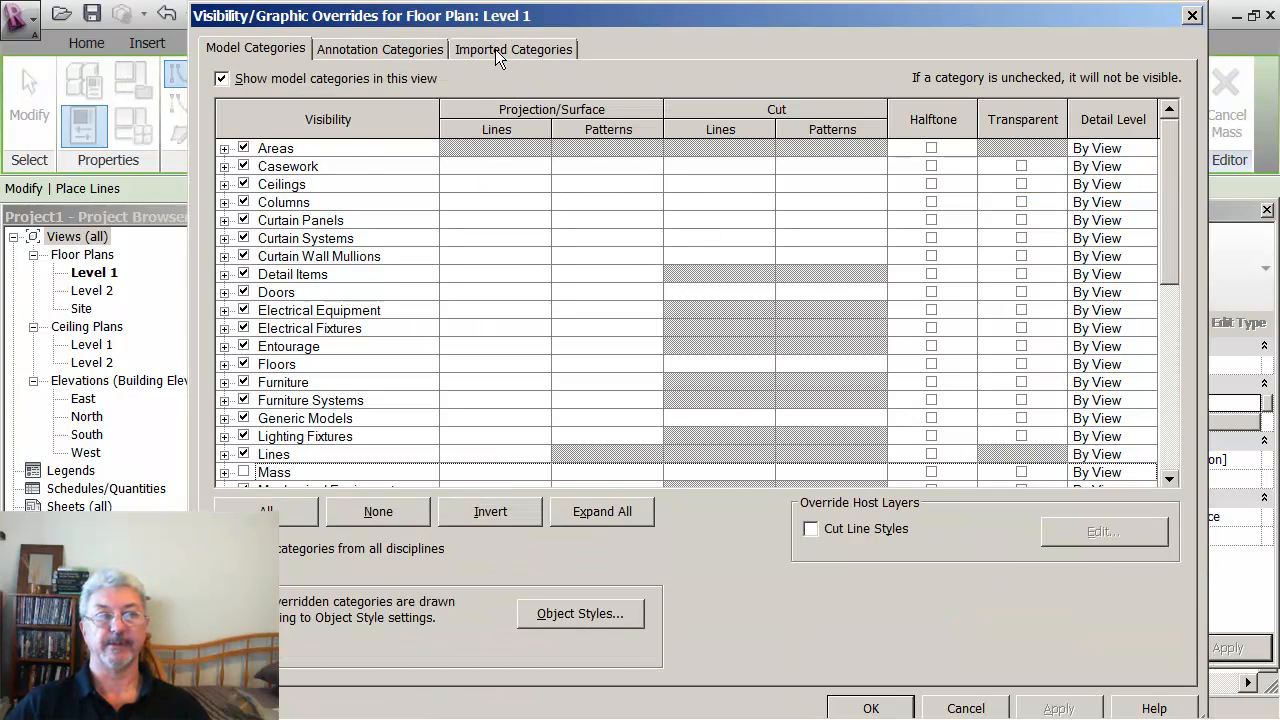
- Under Imported Categories, uncheck Imports in Families to hide the imported drawing in this view
{"action": "left_click", "coordinate": [512, 48]}
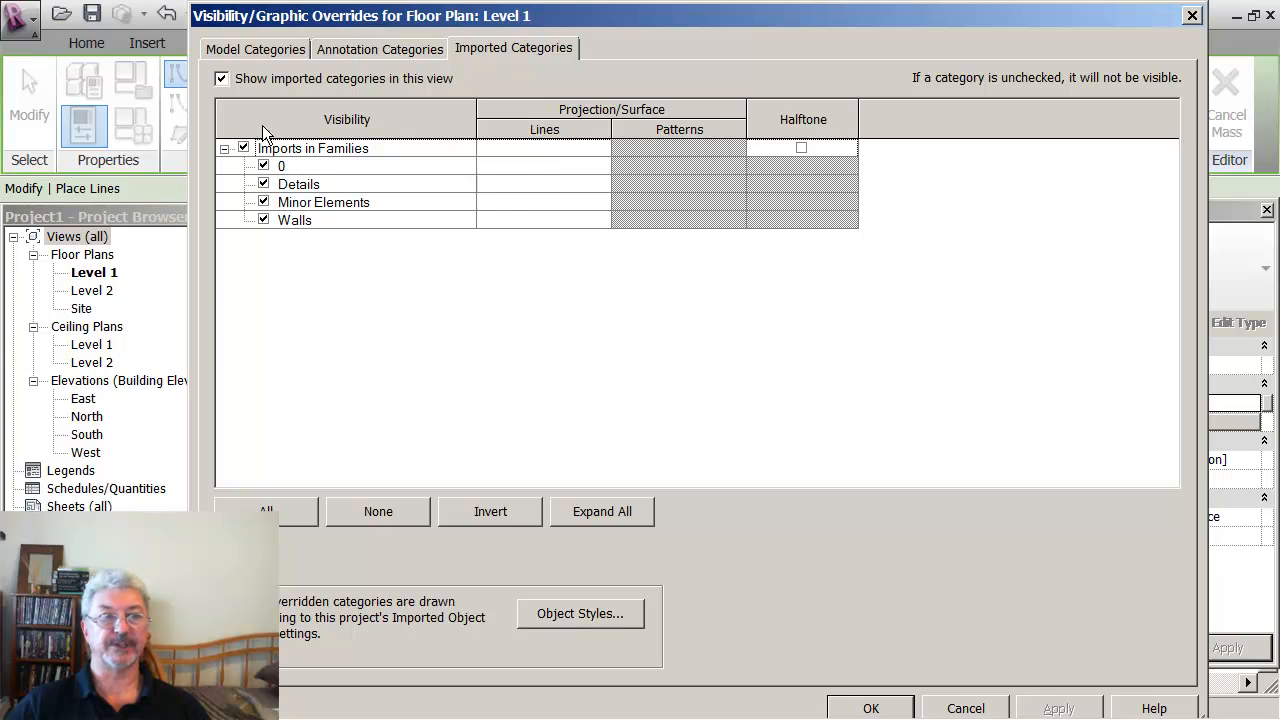
{"action": "left_click", "coordinate": [312, 148]}
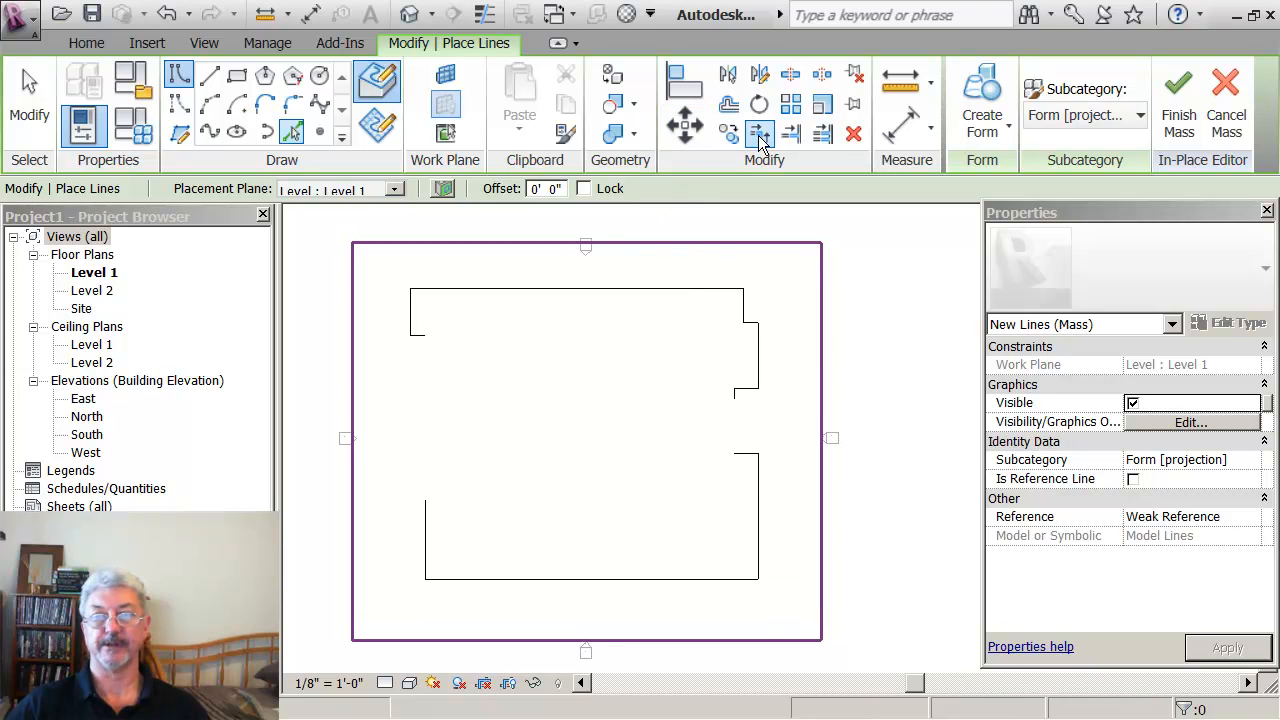
{"action": "mouse_move", "coordinate": [760, 132]}
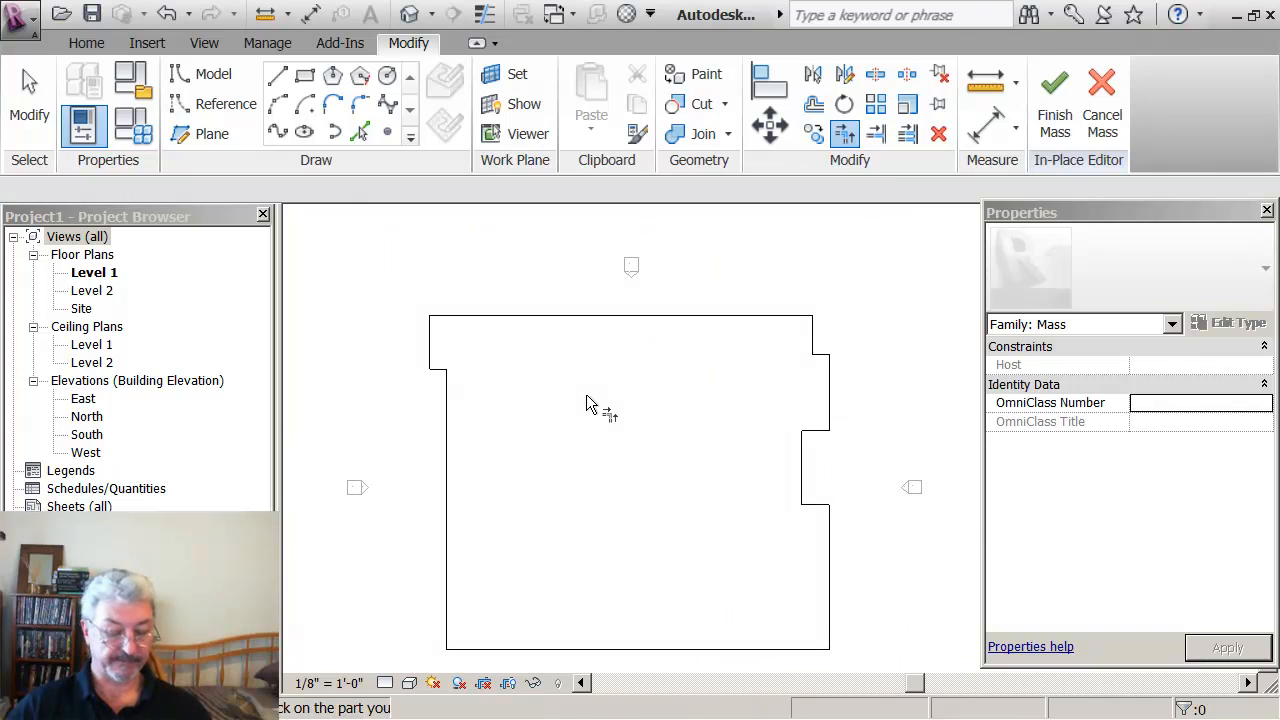
{"action": "mouse_move", "coordinate": [728, 290]}
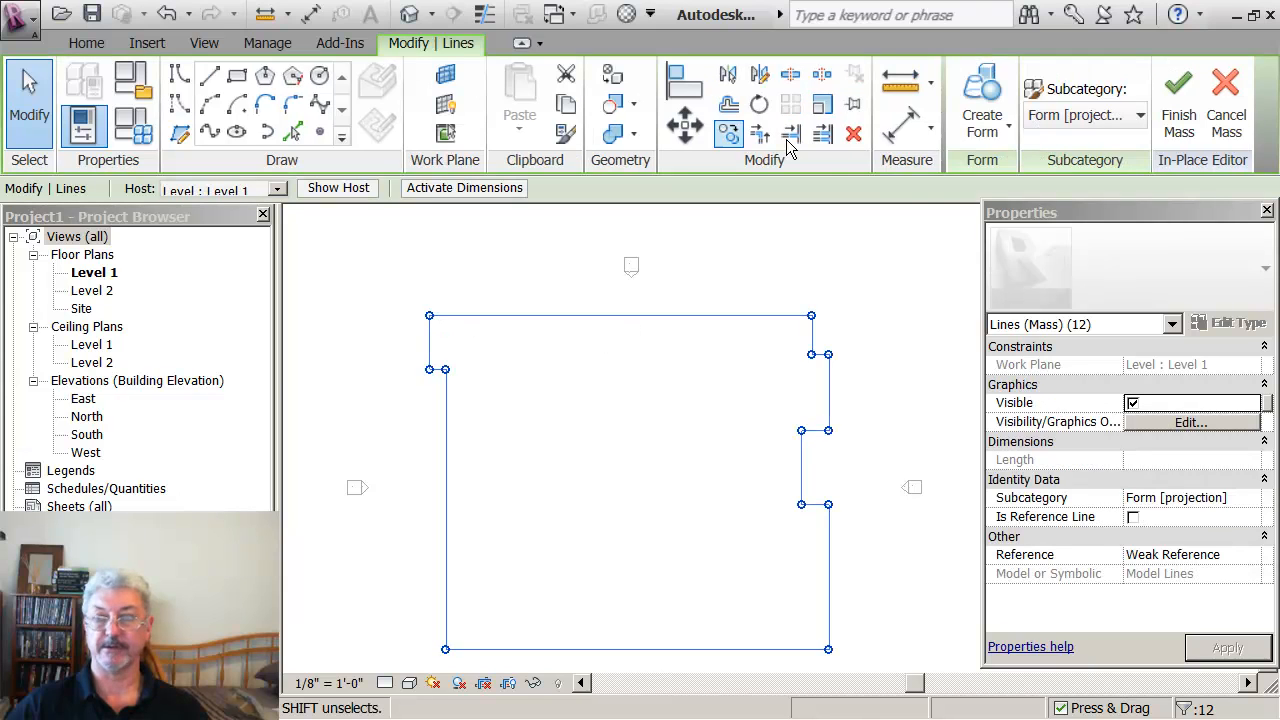
- Create a solid form from the outline, slope the front face, and finish the Mass 1 in-place mass
{"action": "left_click", "coordinate": [980, 110]}
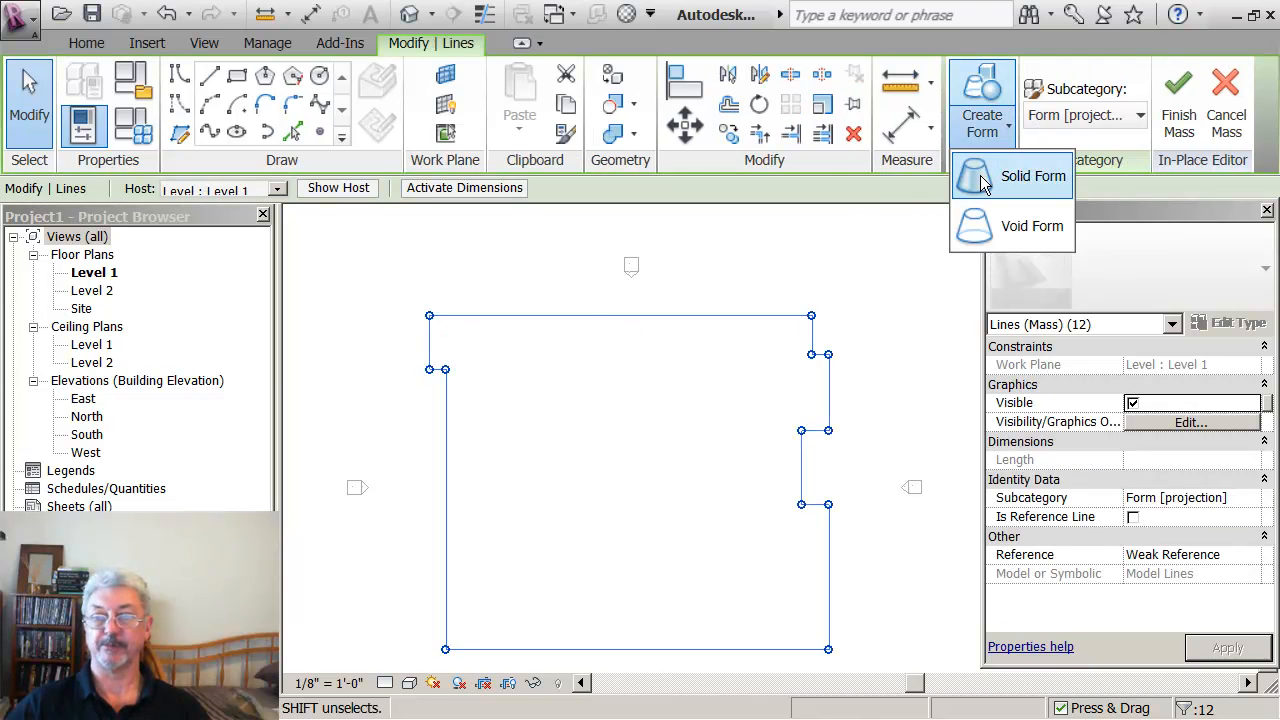
{"action": "left_click", "coordinate": [1032, 176]}
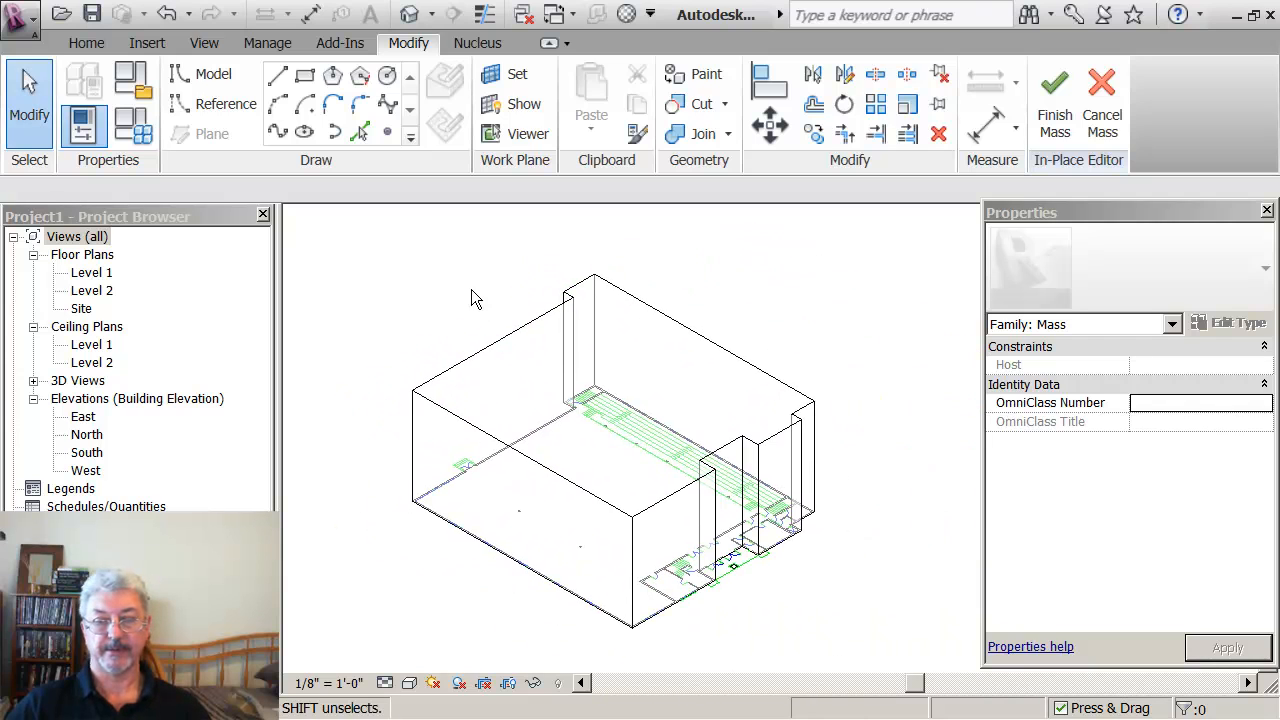
{"action": "mouse_move", "coordinate": [510, 300]}
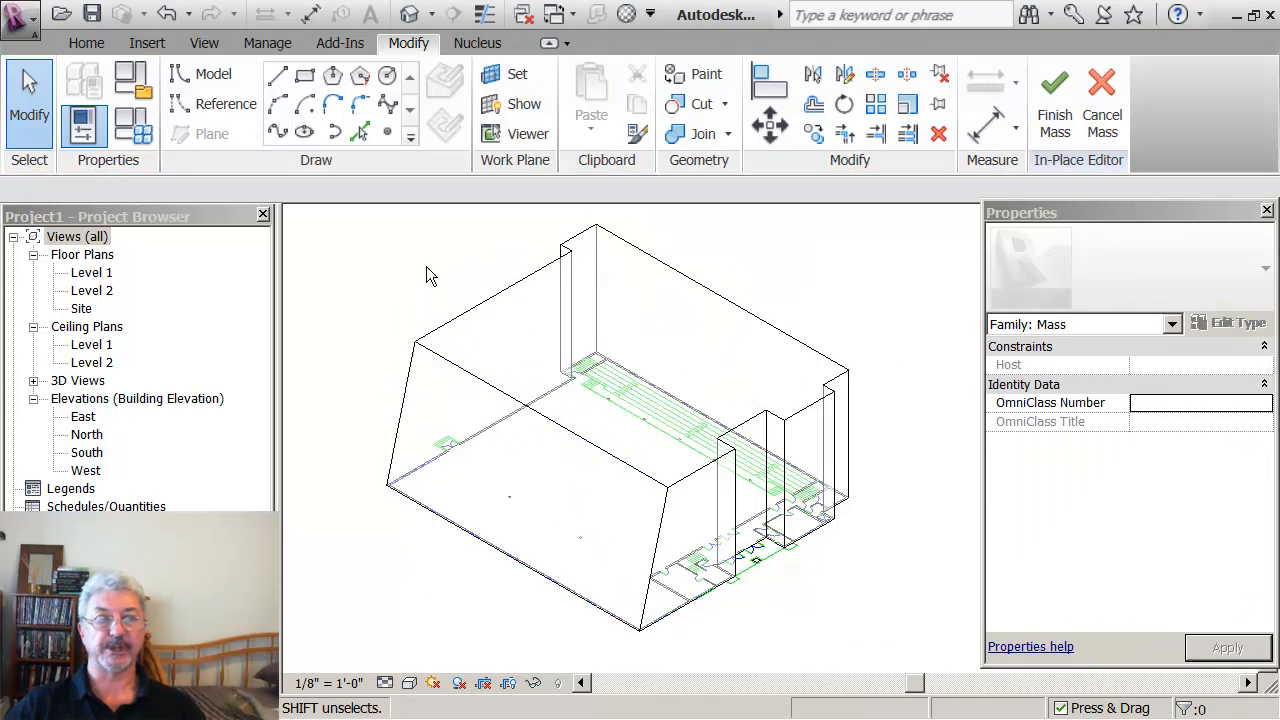
{"action": "left_click", "coordinate": [464, 356]}
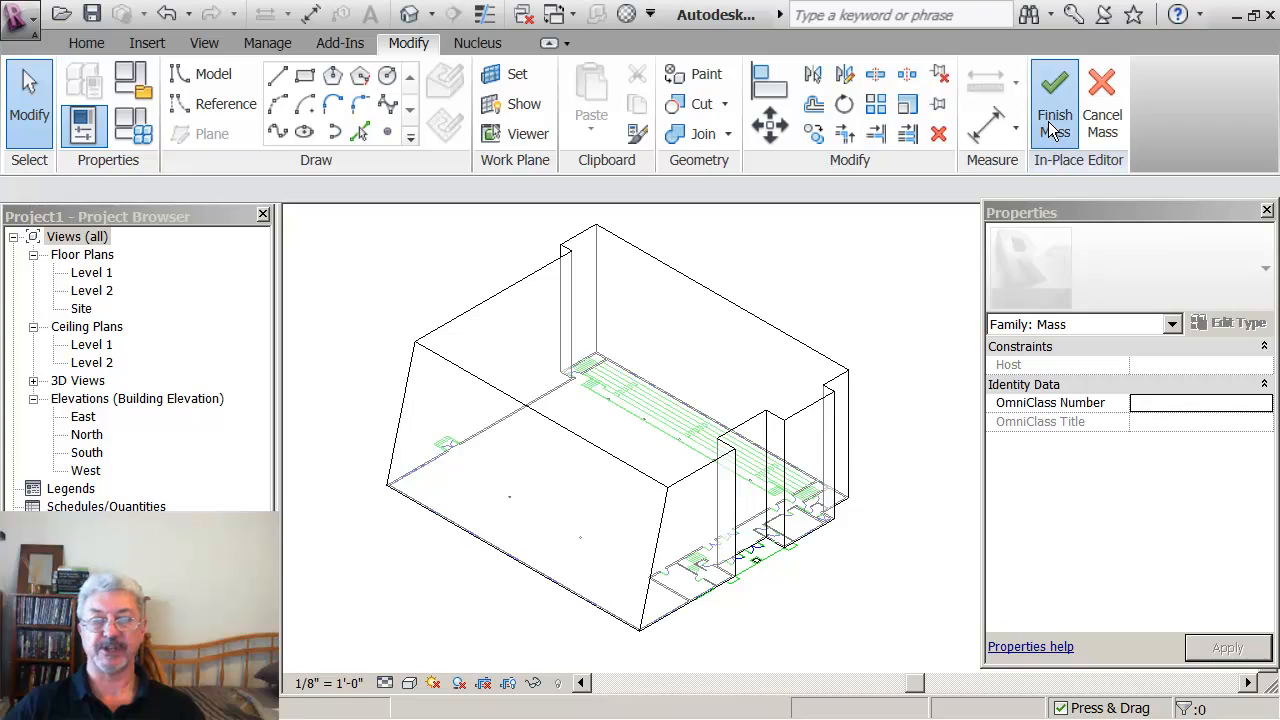
{"action": "left_click", "coordinate": [1054, 90]}
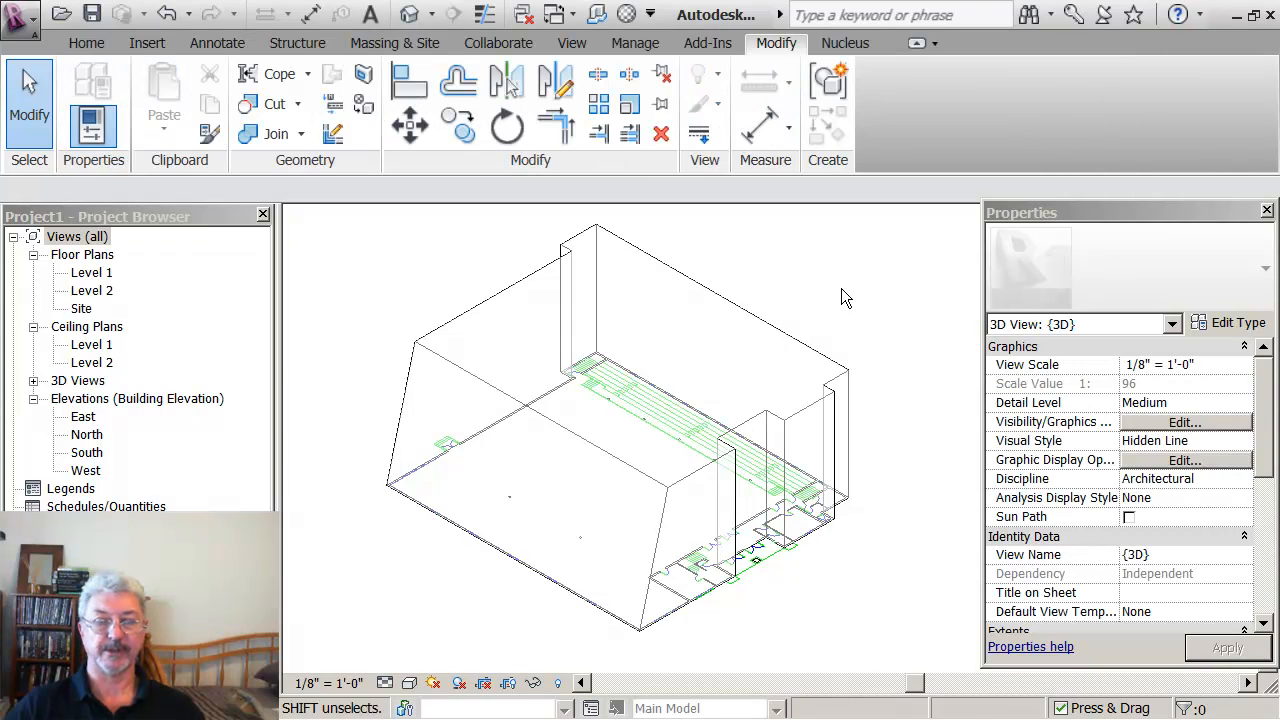
- Place a curtain system by face on the mass's sloped face and select it
{"action": "left_click", "coordinate": [394, 42]}
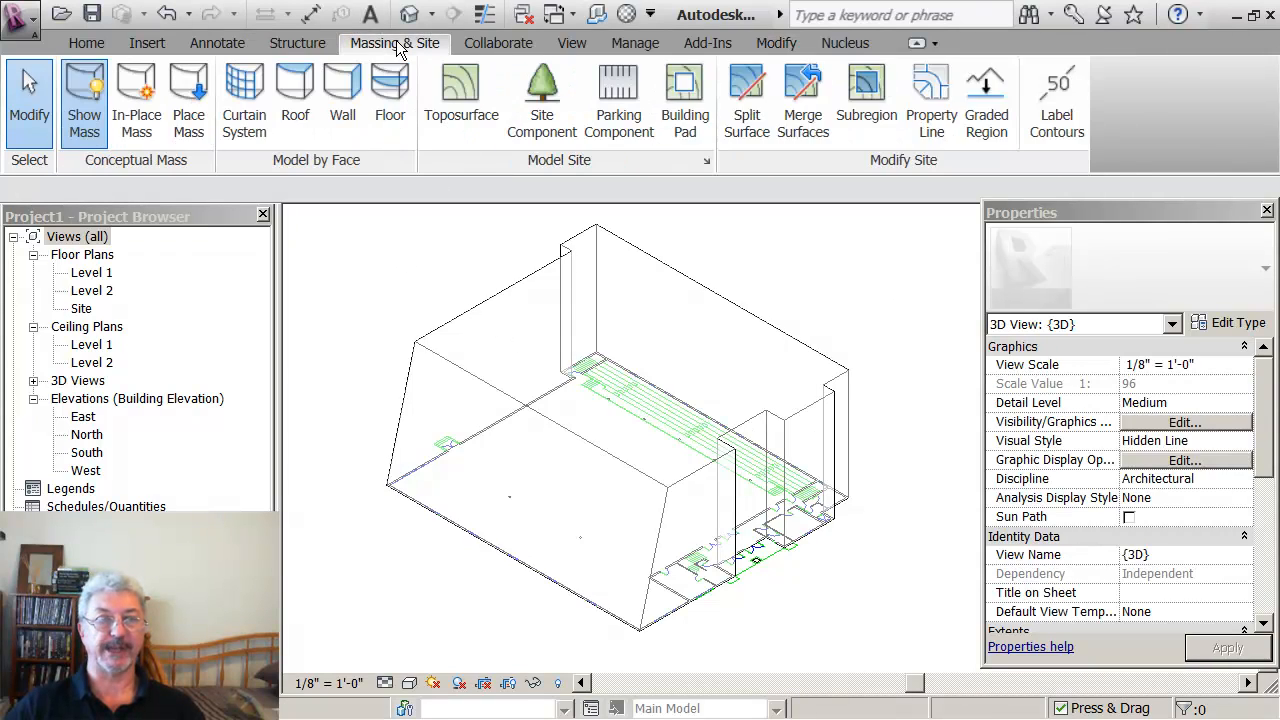
{"action": "mouse_move", "coordinate": [244, 100]}
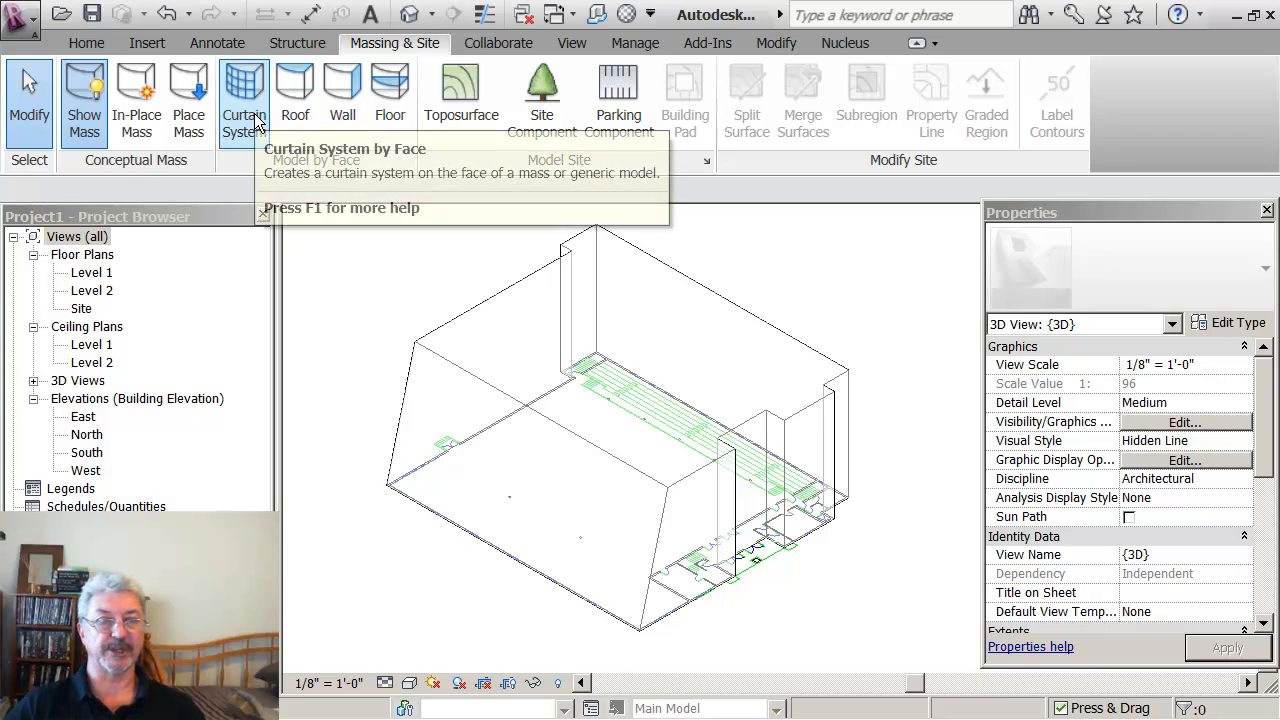
{"action": "left_click", "coordinate": [244, 100]}
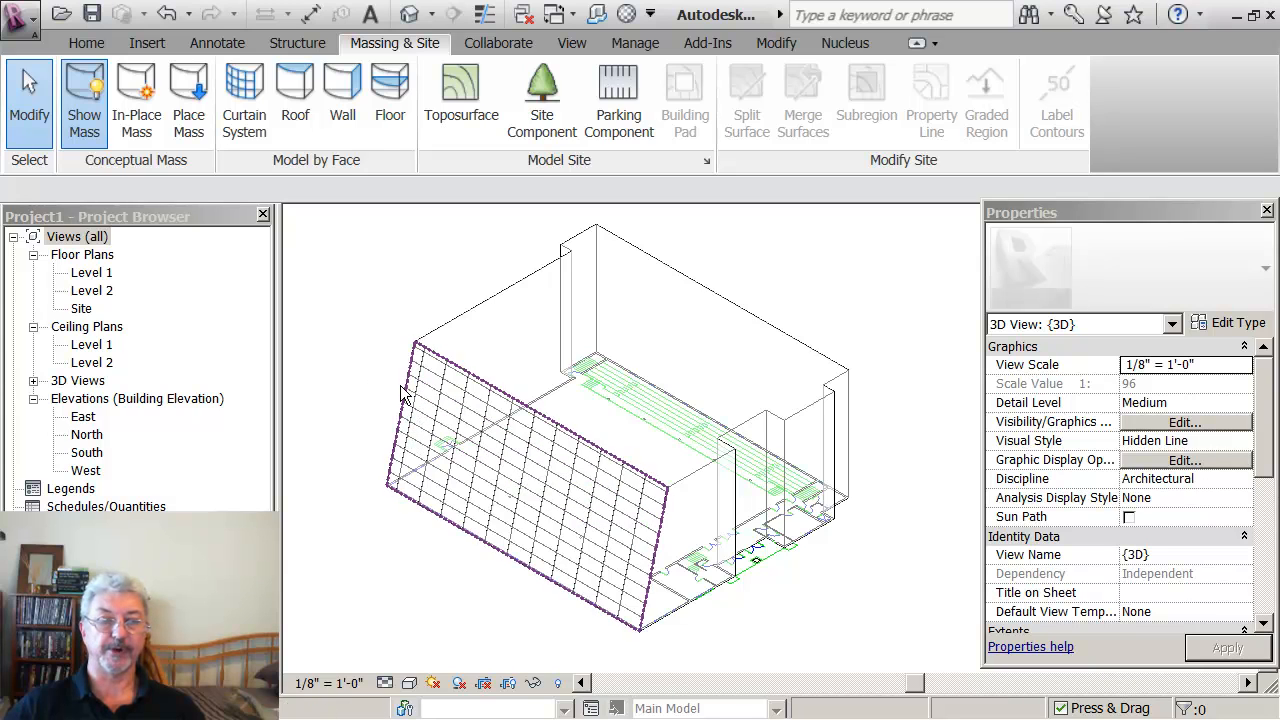
{"action": "left_click", "coordinate": [524, 488]}
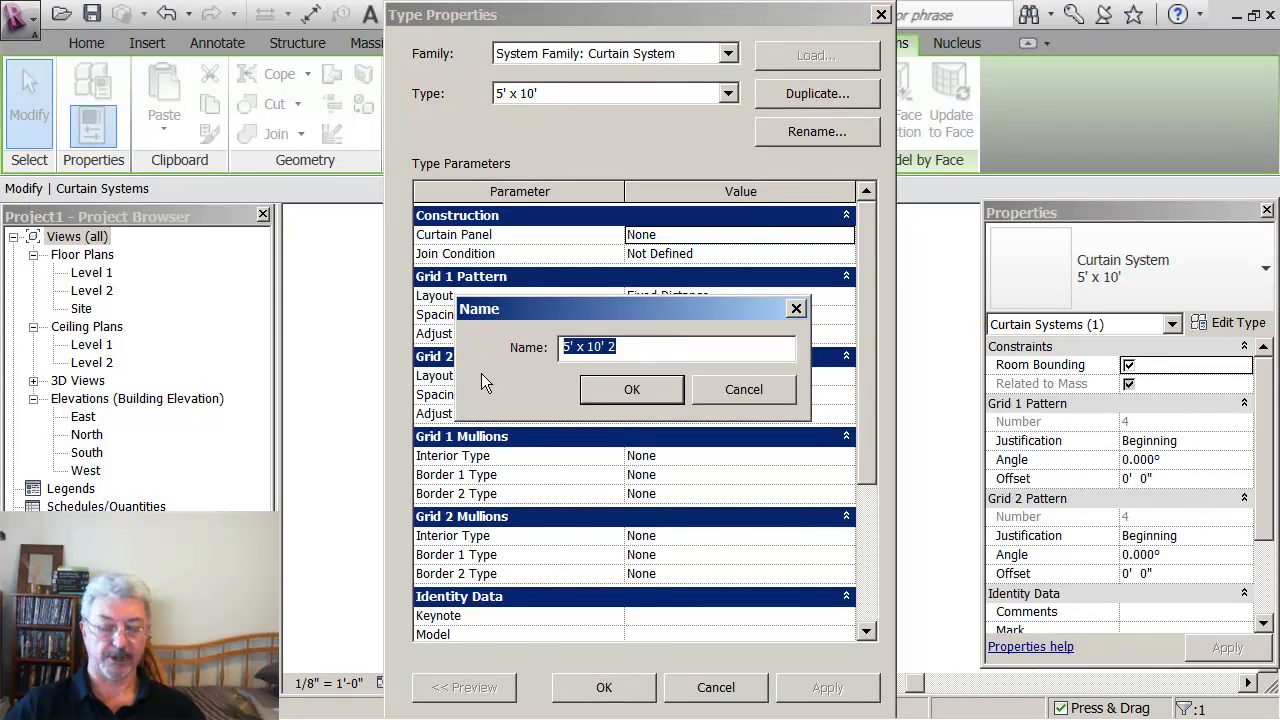
- Duplicate the curtain system type under the name custom 4'x8'
{"action": "type", "text": "cust"}
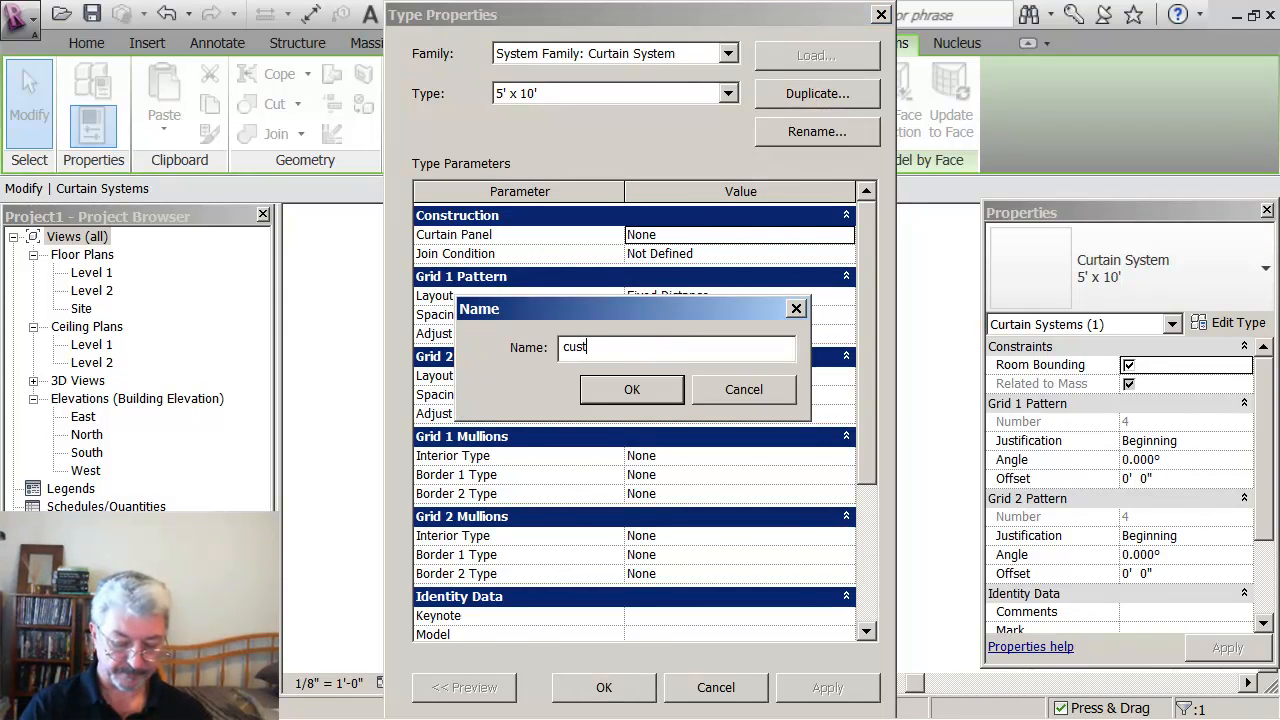
{"action": "type", "text": "om 4'"}
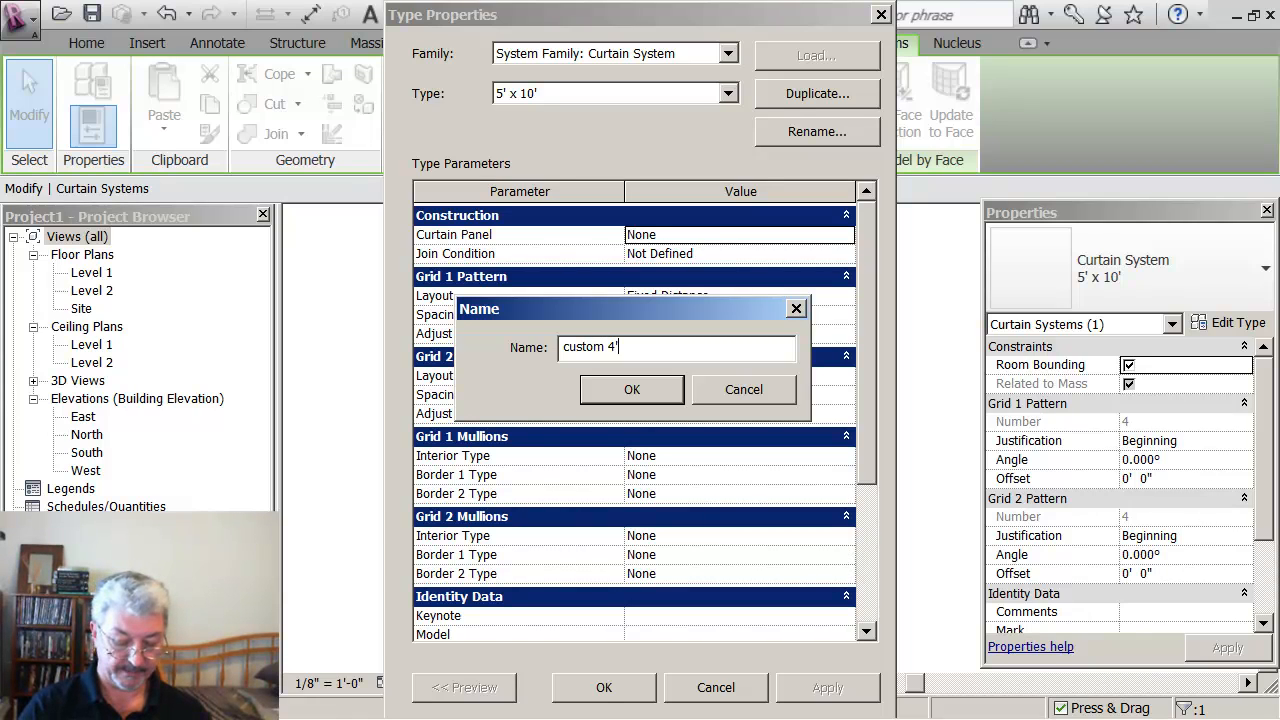
{"action": "type", "text": "x8'"}
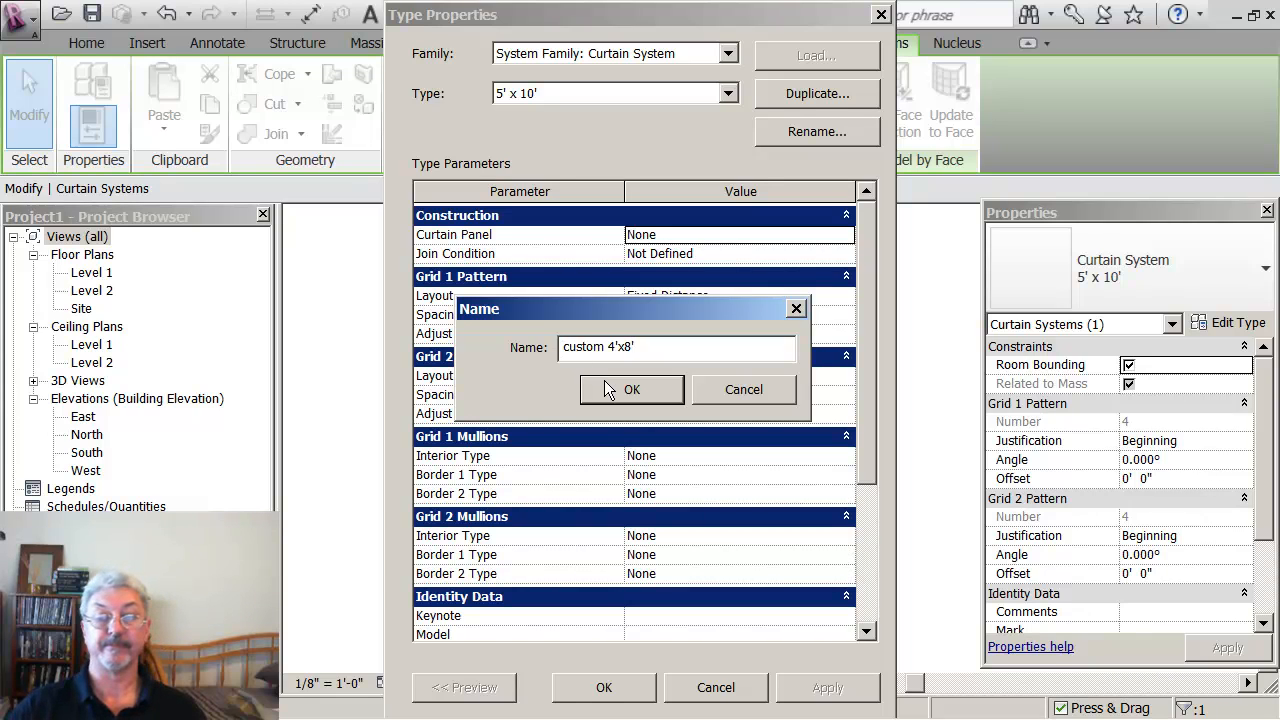
{"action": "left_click", "coordinate": [632, 388]}
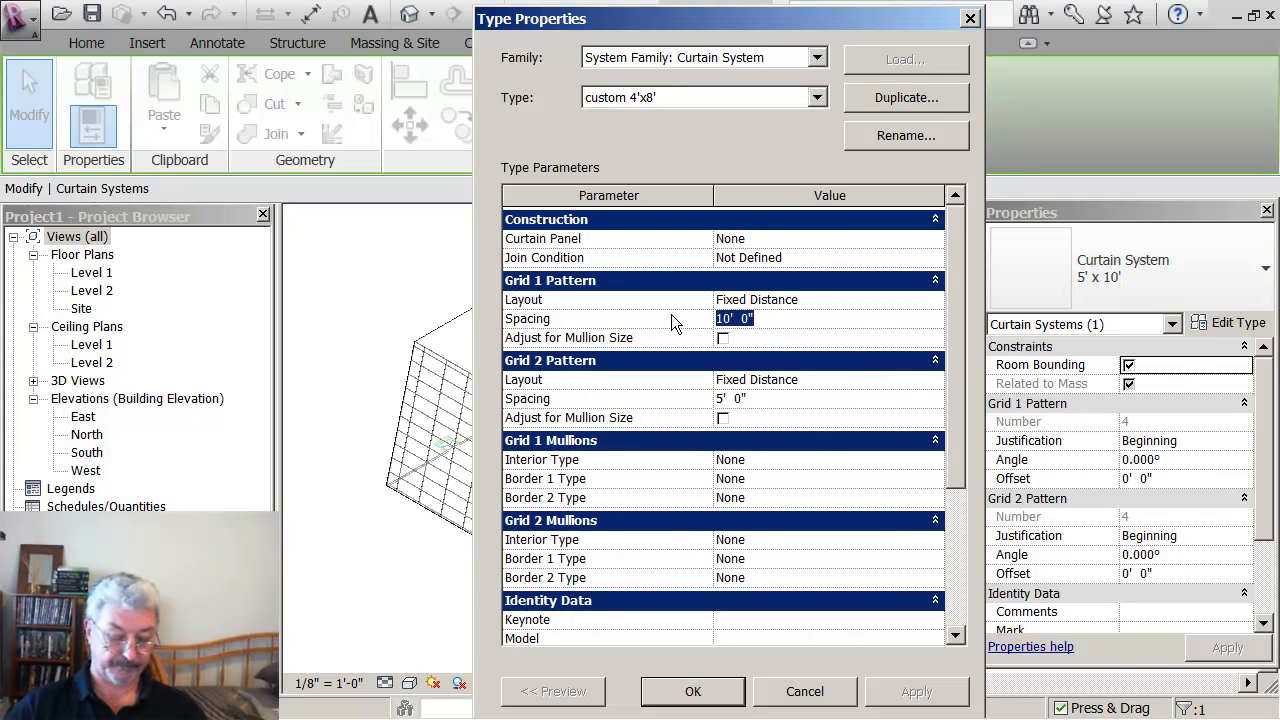
- Set the Grid 2 spacing to 8' and apply the type changes
{"action": "left_click", "coordinate": [800, 398]}
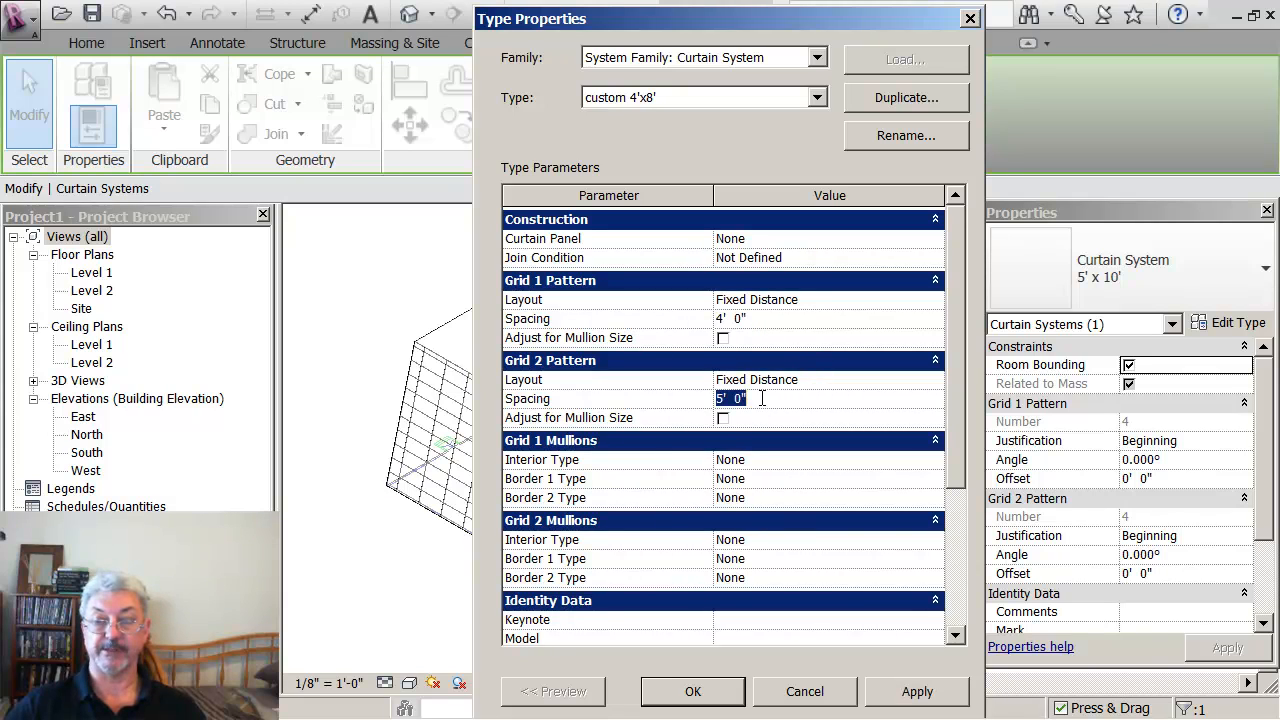
{"action": "type", "text": "8"}
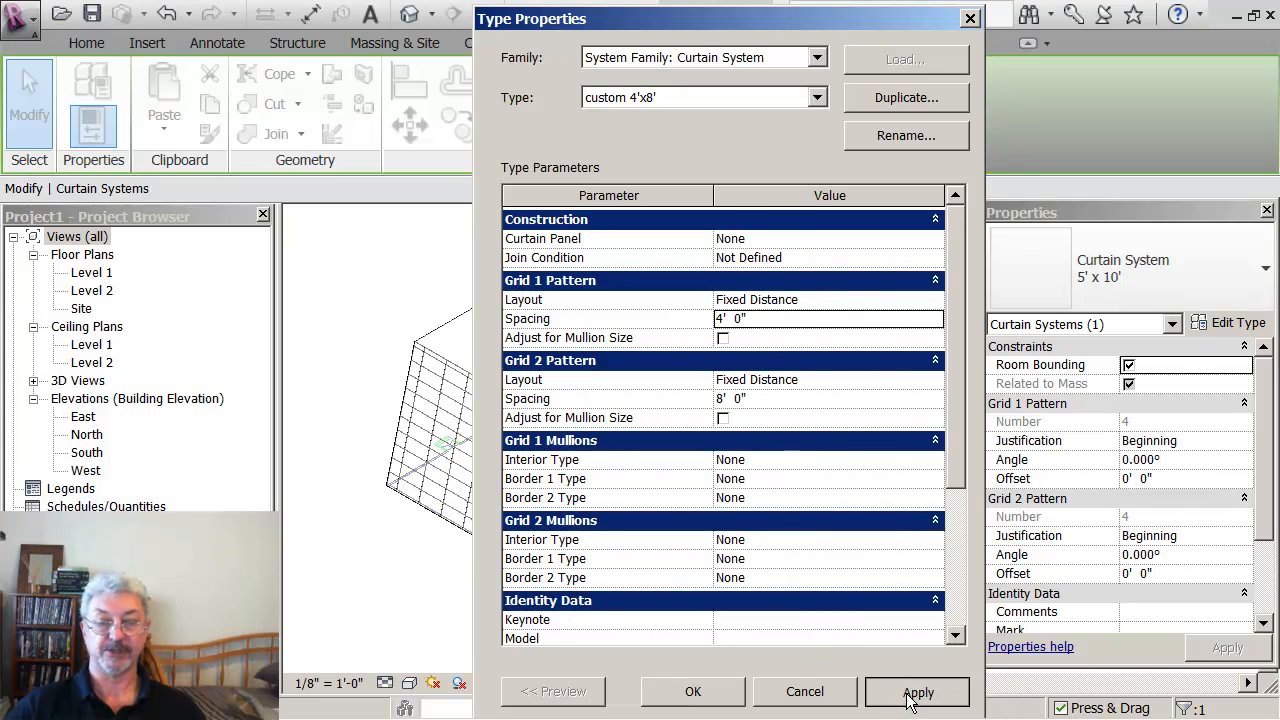
{"action": "left_click", "coordinate": [916, 692]}
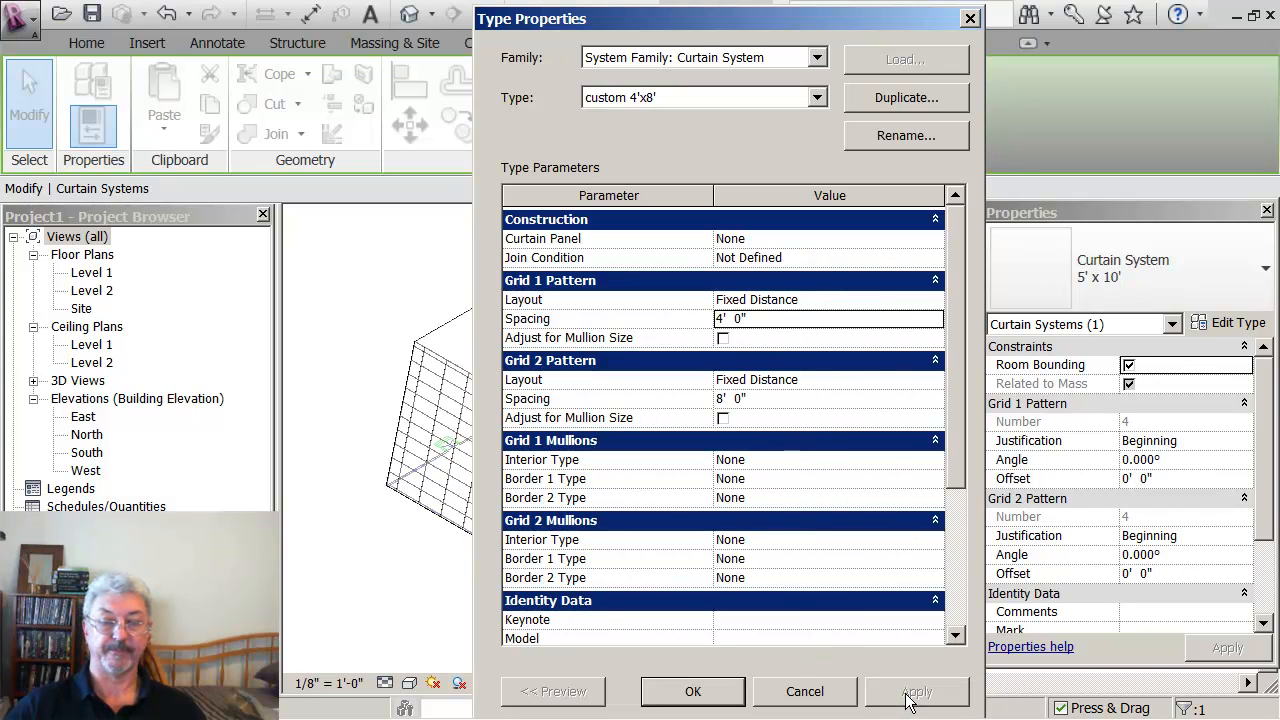
{"action": "left_click", "coordinate": [692, 692]}
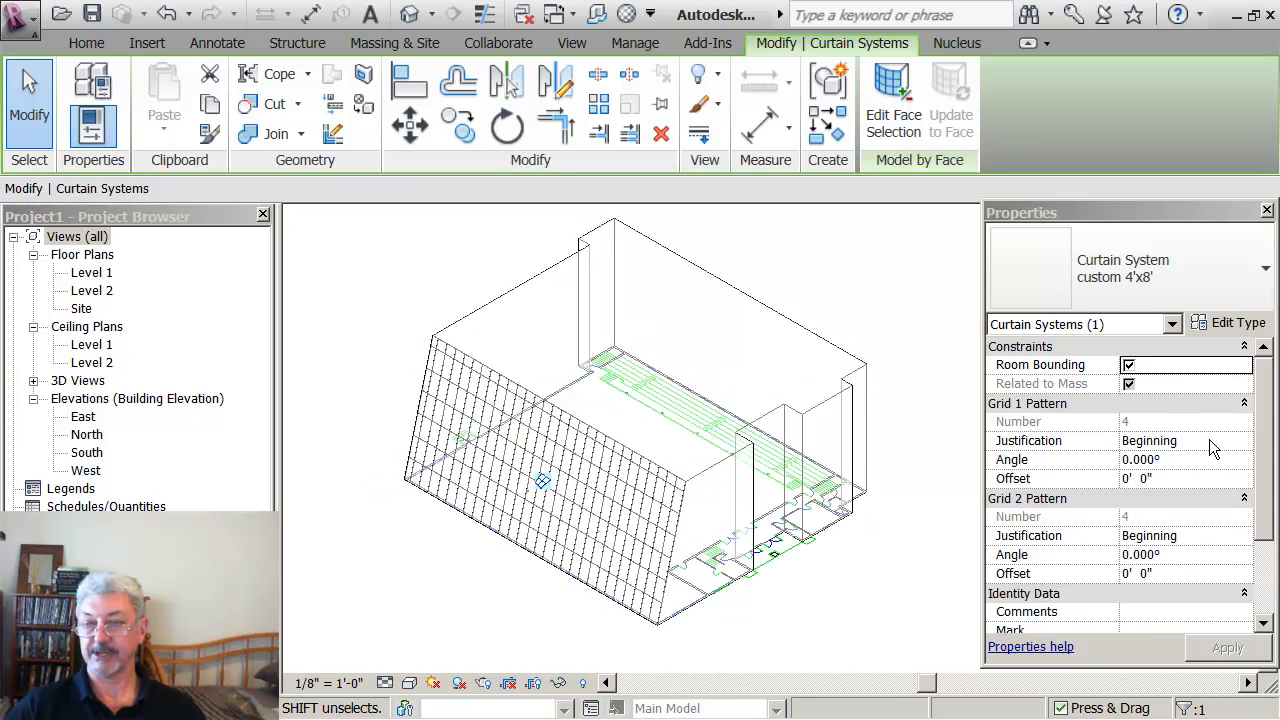
- Set Grid 1 pattern justification to Center in Properties and apply it
{"action": "left_click", "coordinate": [1184, 440]}
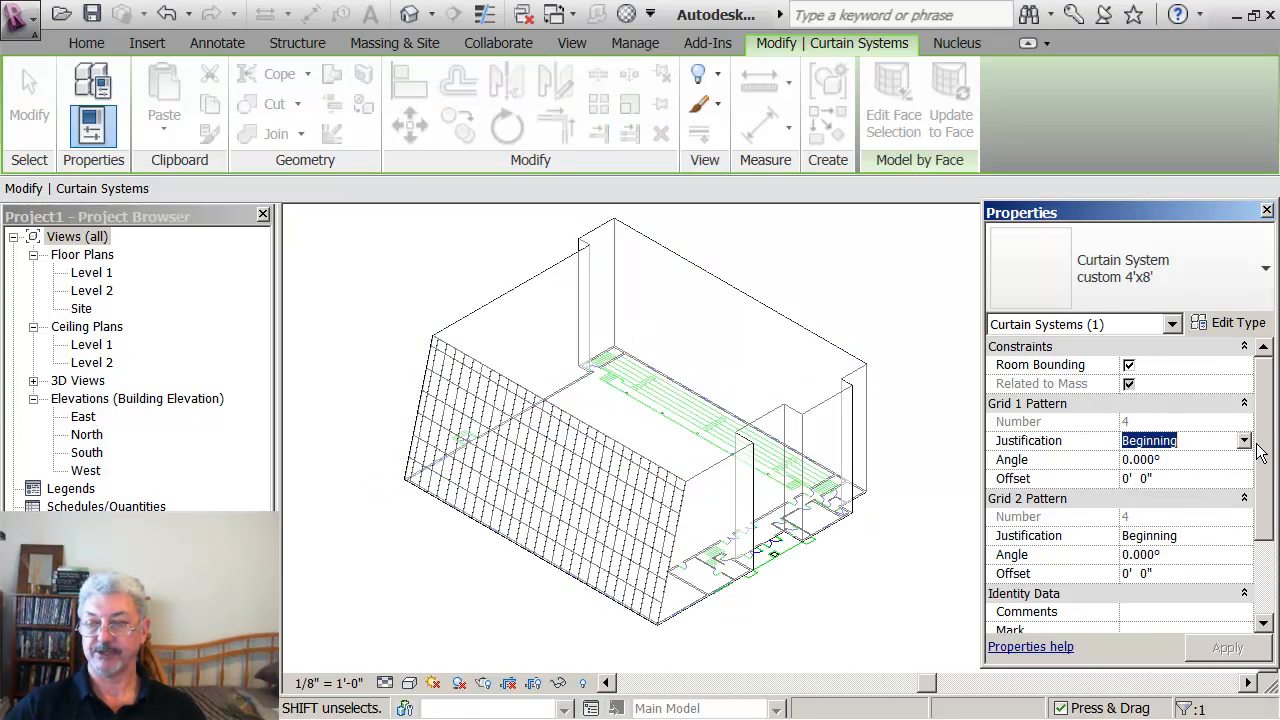
{"action": "left_click", "coordinate": [1244, 440]}
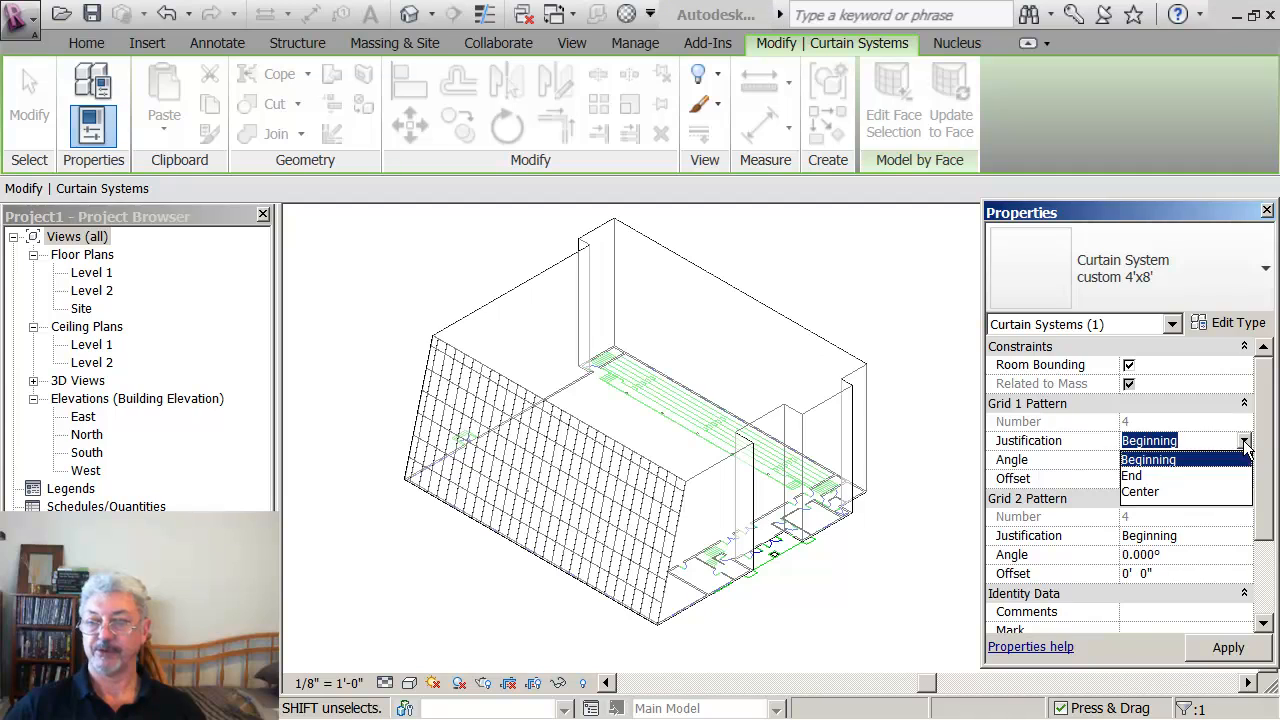
{"action": "left_click", "coordinate": [1140, 492]}
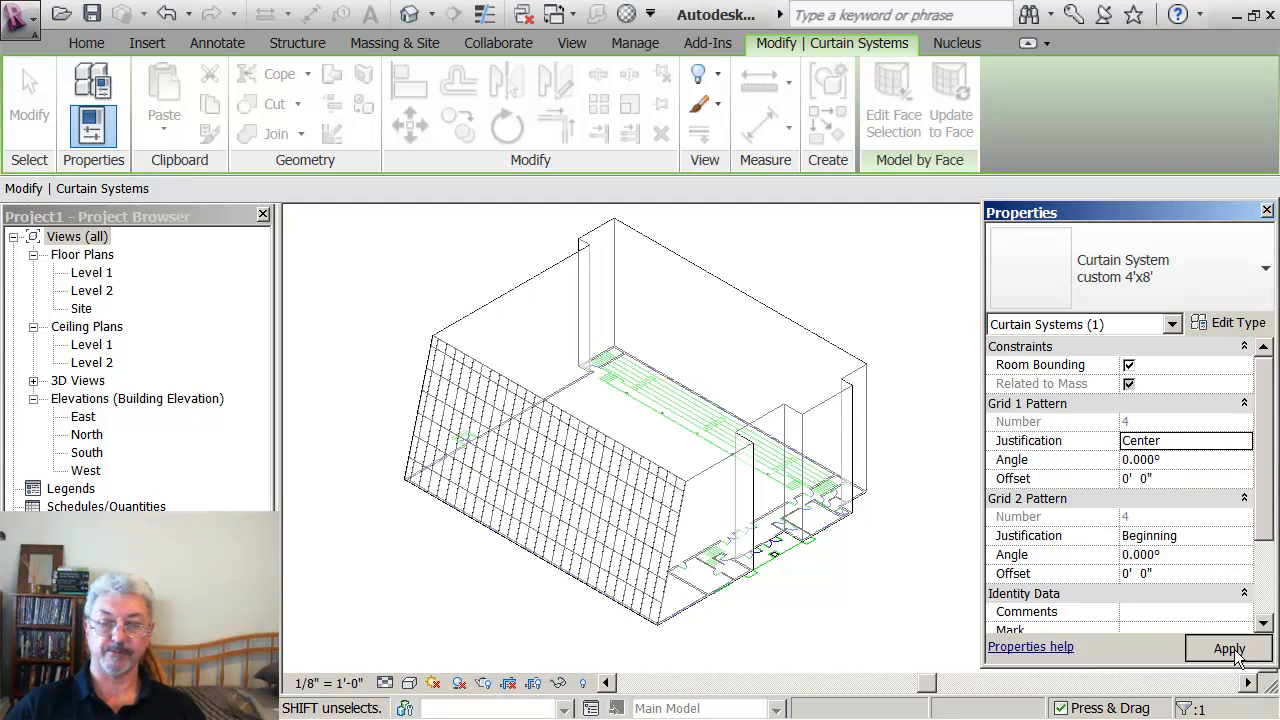
{"action": "left_click", "coordinate": [1228, 648]}
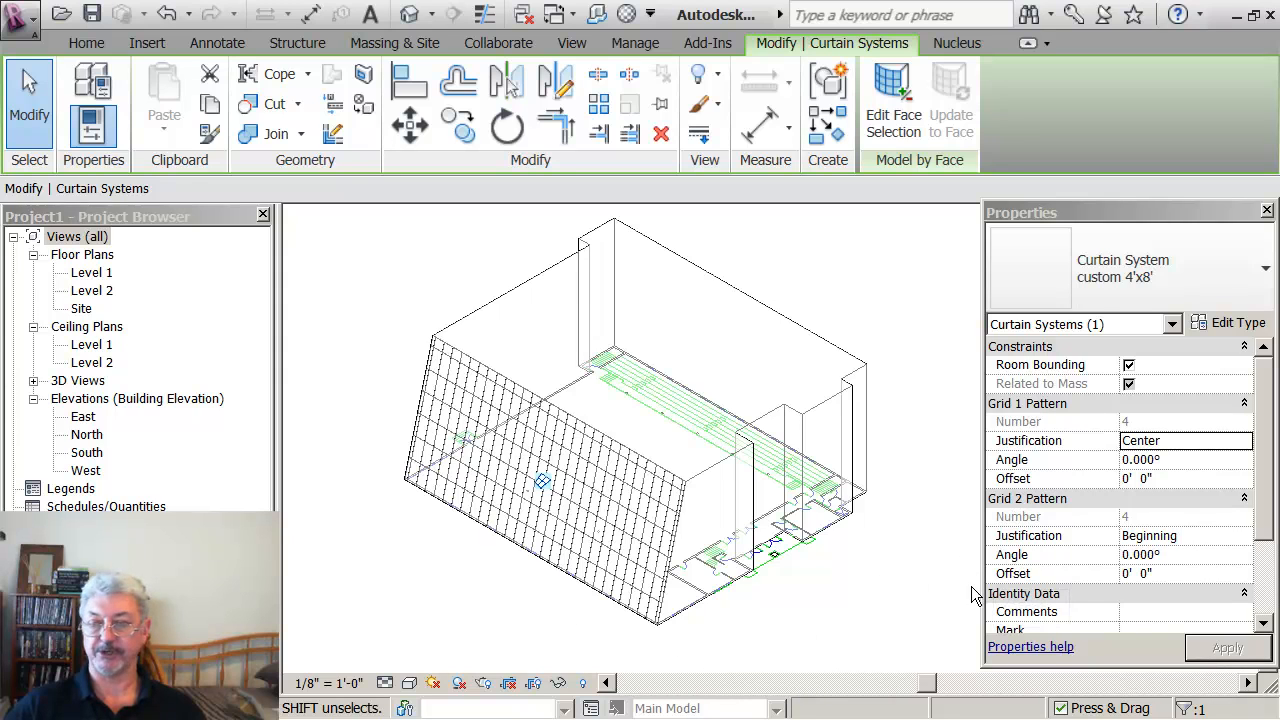
{"action": "mouse_move", "coordinate": [590, 644]}
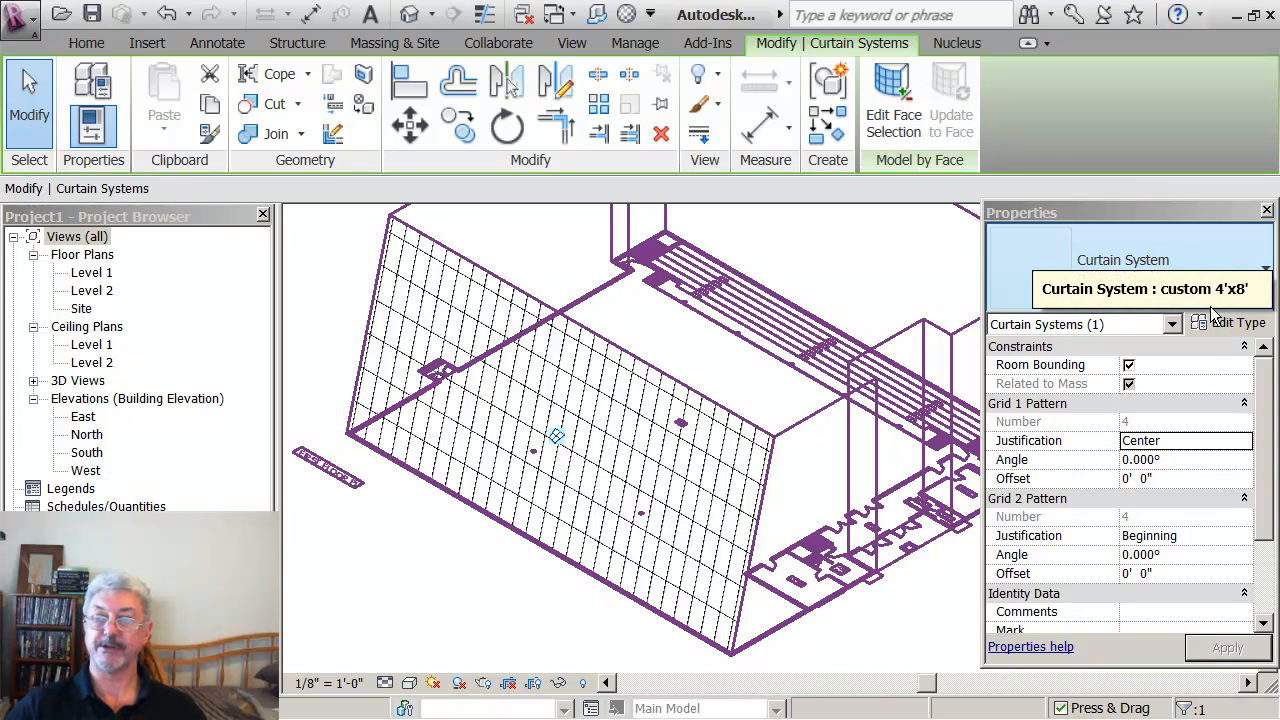
- In Type Properties set Grid 1 interior to Rectangular Mullion 1.5"x2.5" and both Grid 1 borders to L Corner Mullion 5"x5"
{"action": "left_click", "coordinate": [1236, 324]}
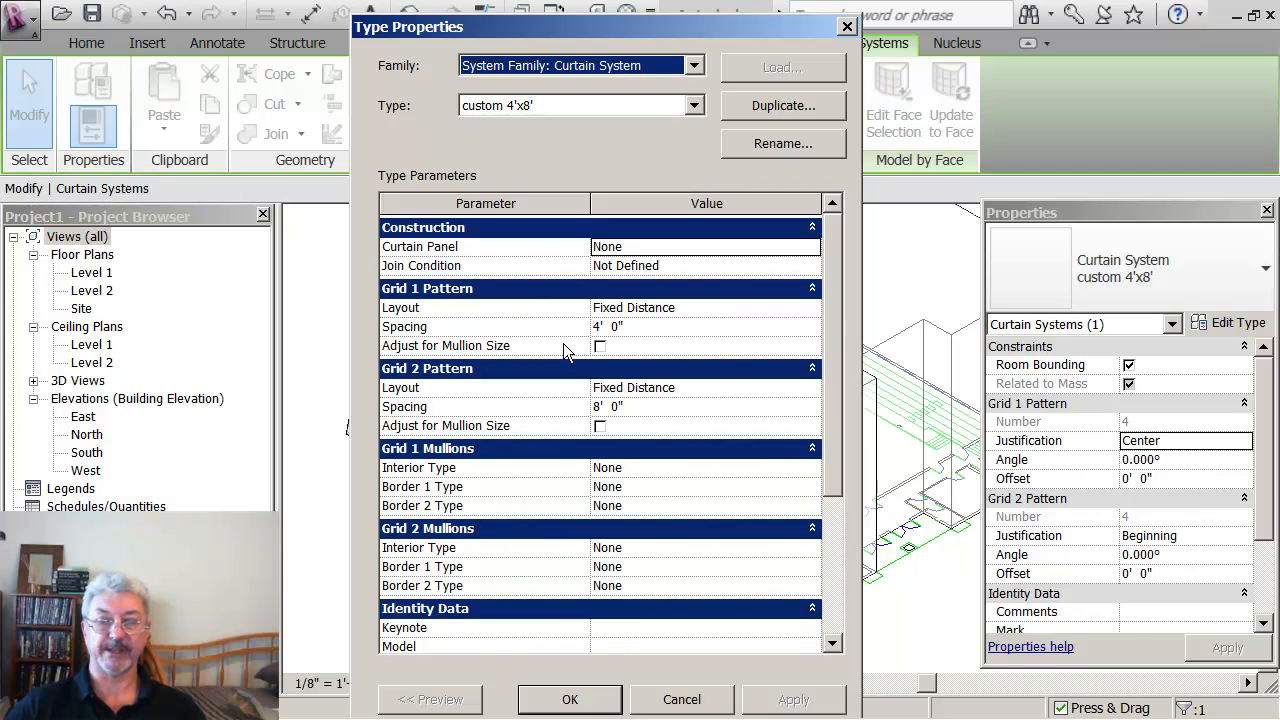
{"action": "mouse_move", "coordinate": [622, 476]}
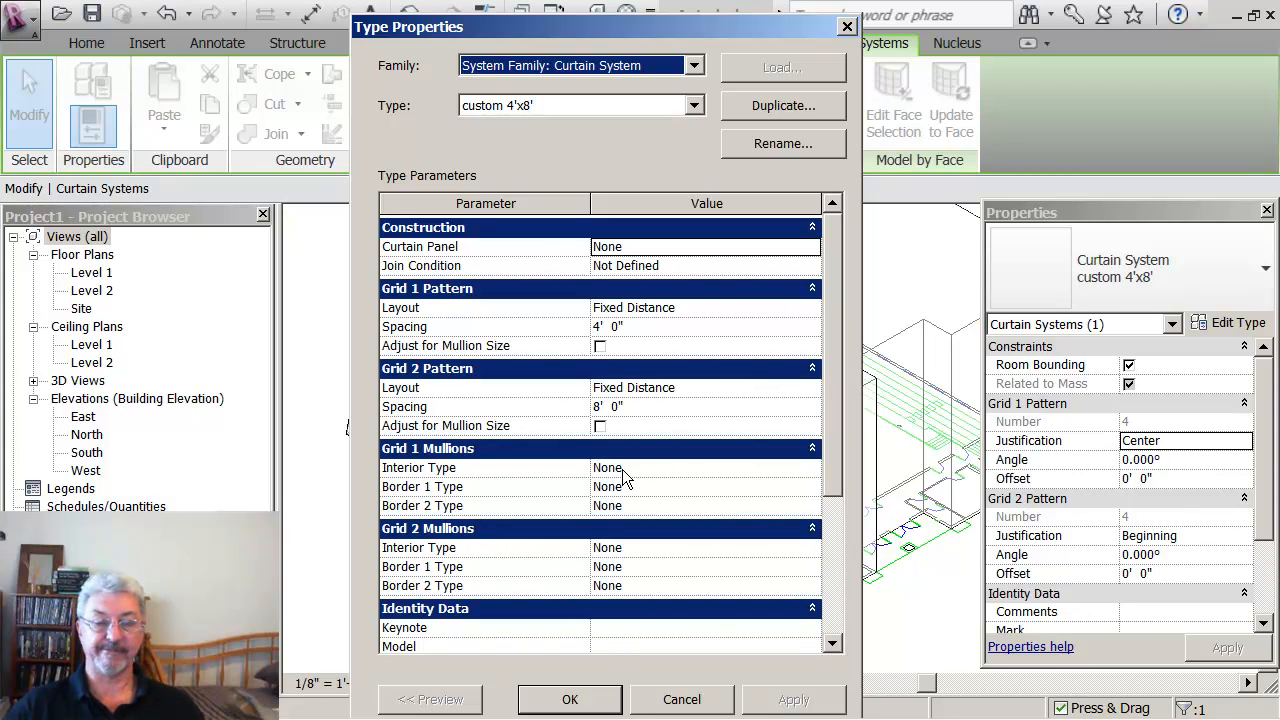
{"action": "mouse_move", "coordinate": [640, 480]}
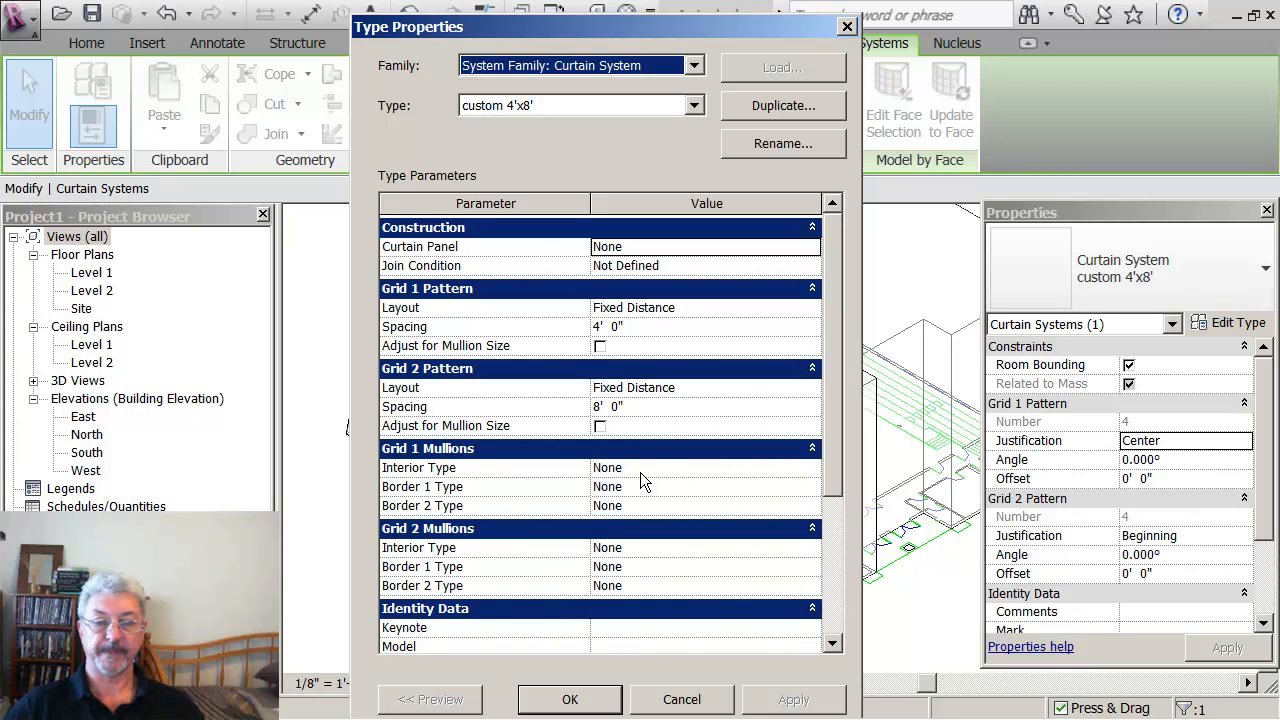
{"action": "left_click", "coordinate": [608, 468]}
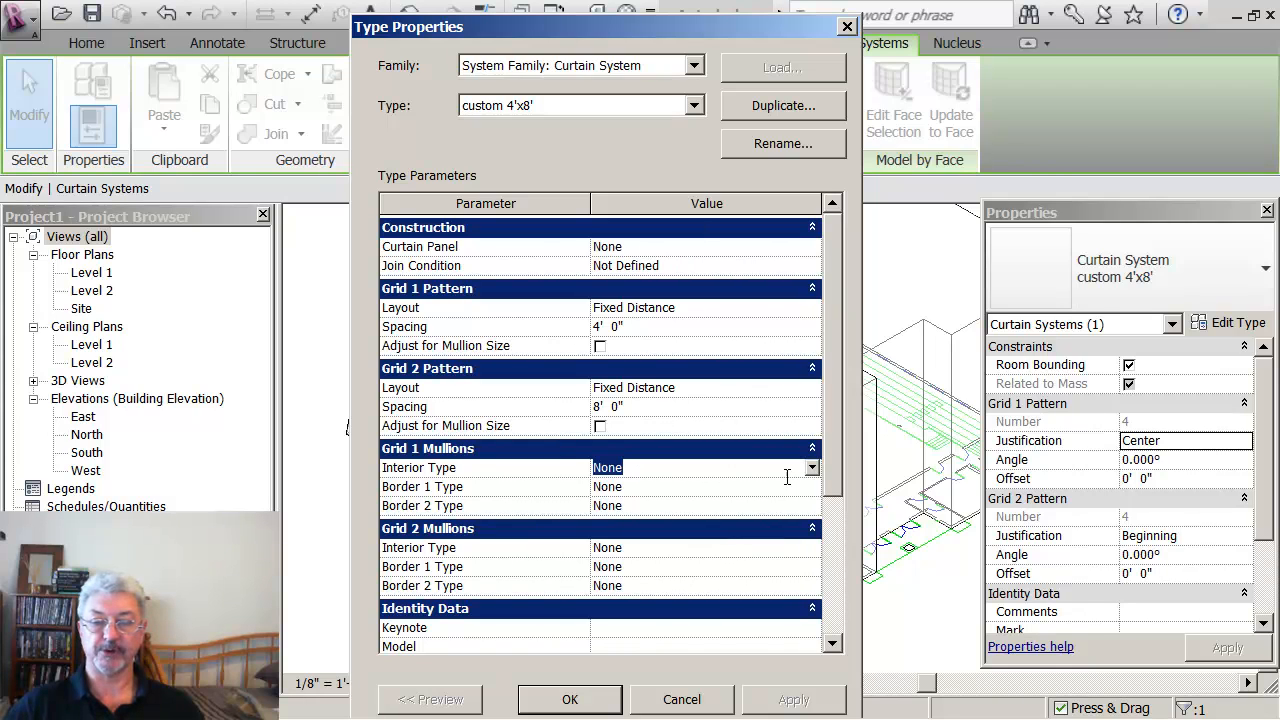
{"action": "left_click", "coordinate": [810, 468]}
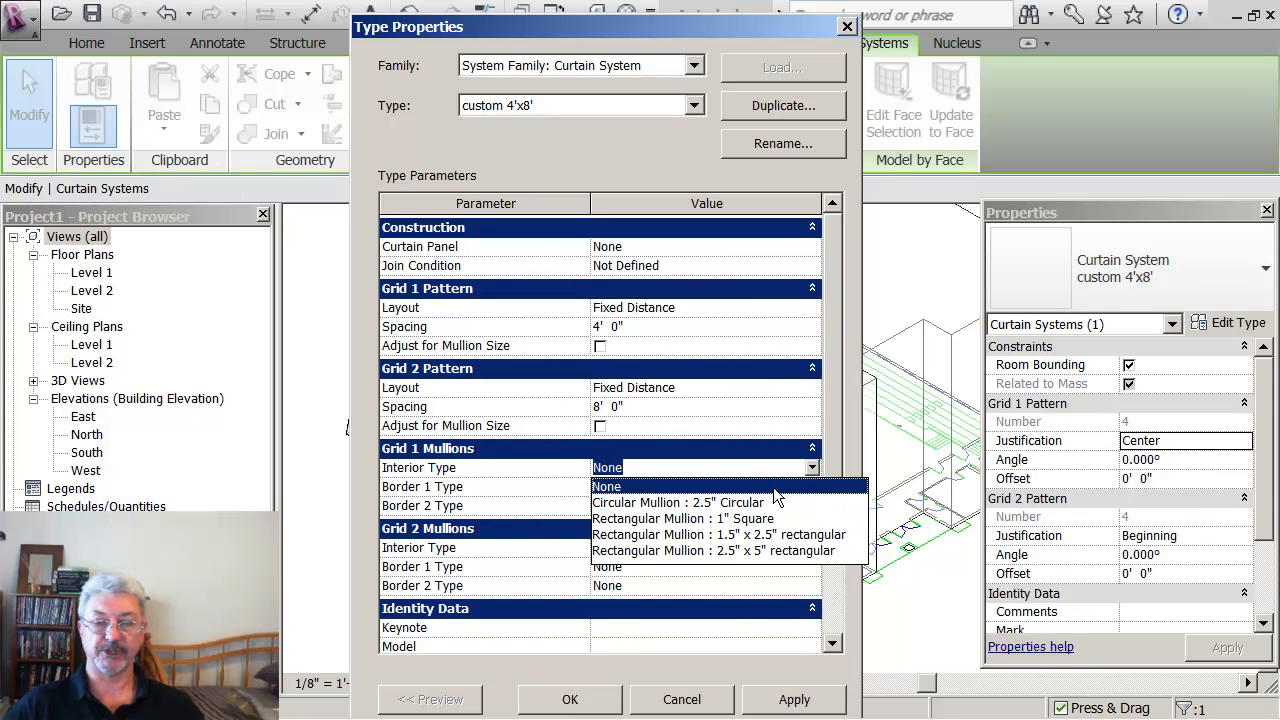
{"action": "left_click", "coordinate": [718, 534]}
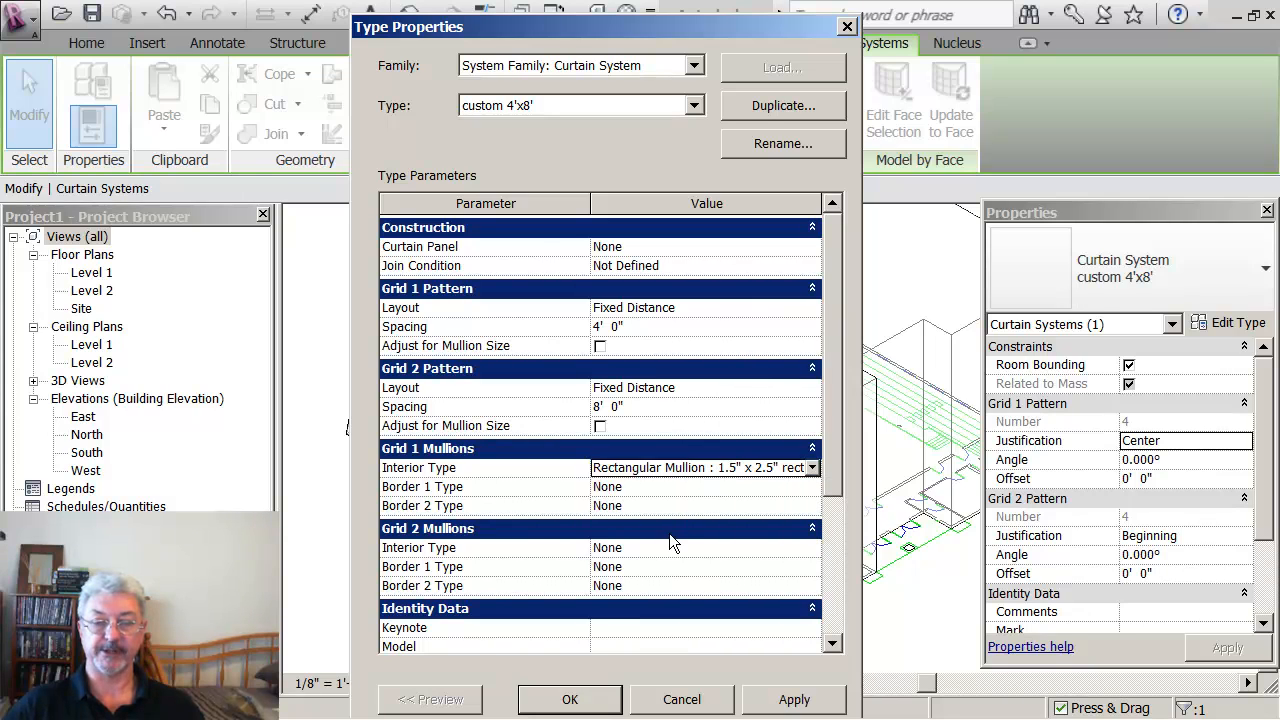
{"action": "mouse_move", "coordinate": [652, 496]}
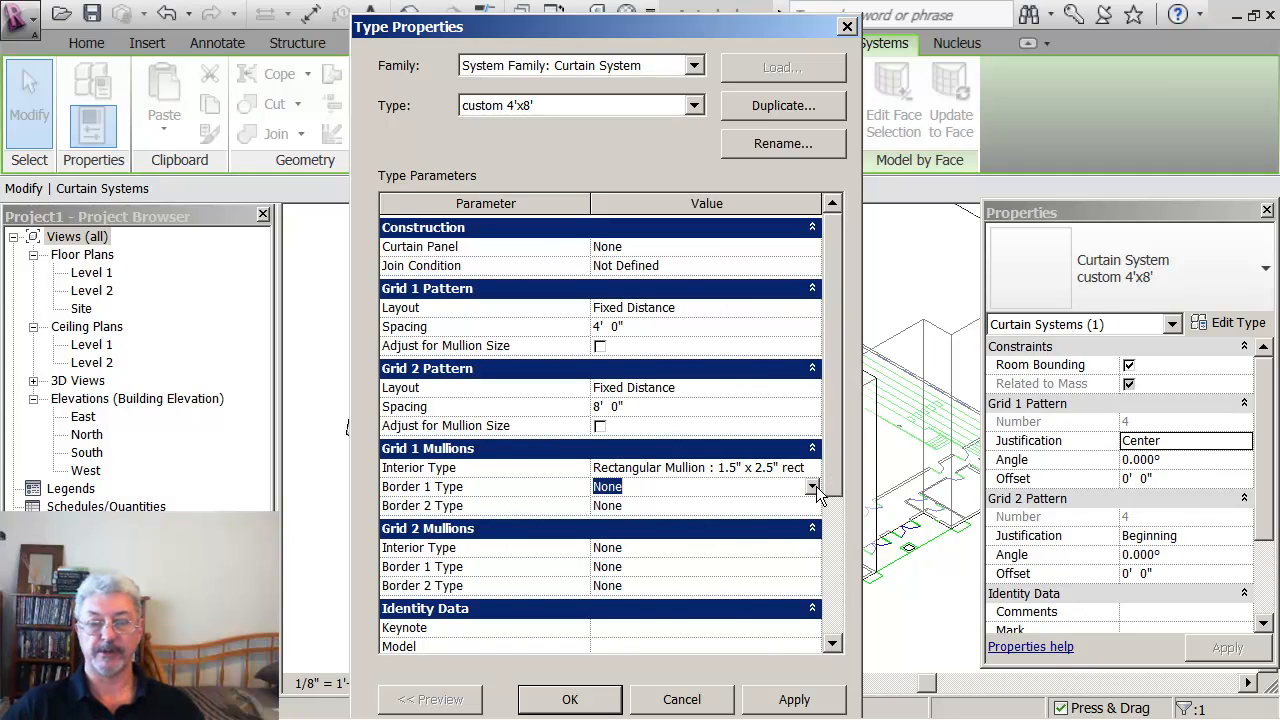
{"action": "left_click", "coordinate": [812, 486]}
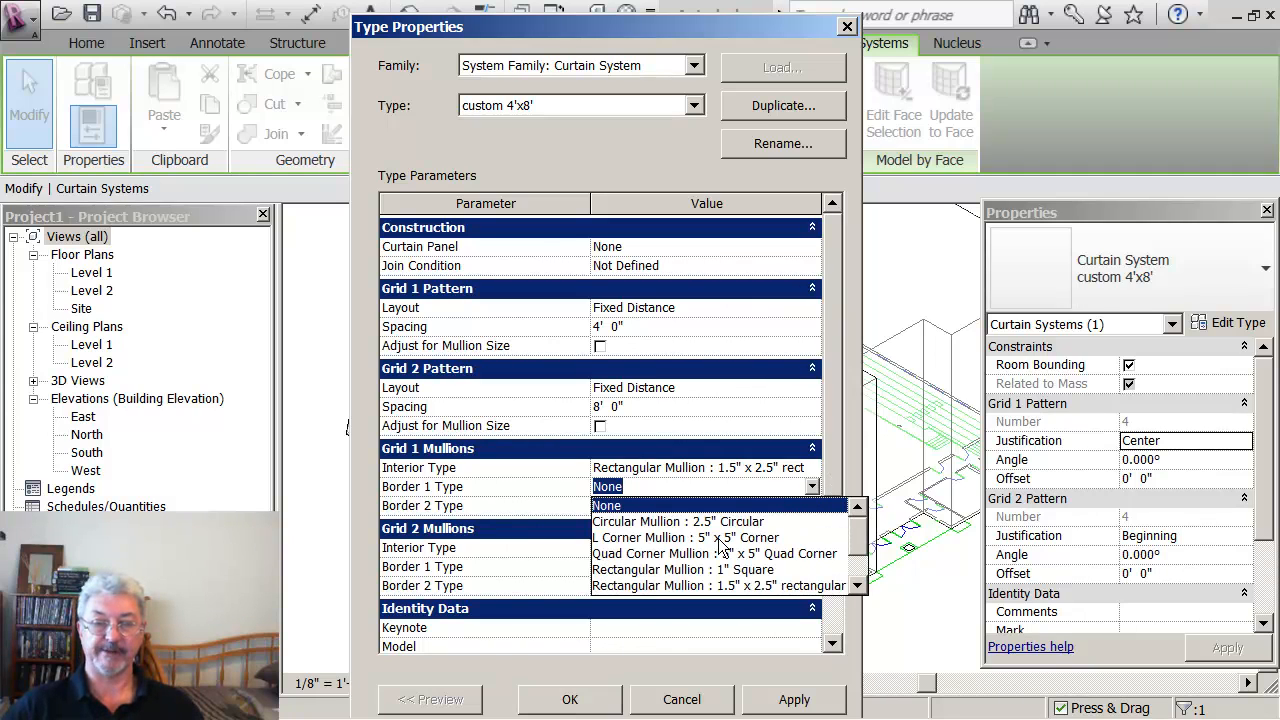
{"action": "left_click", "coordinate": [686, 536]}
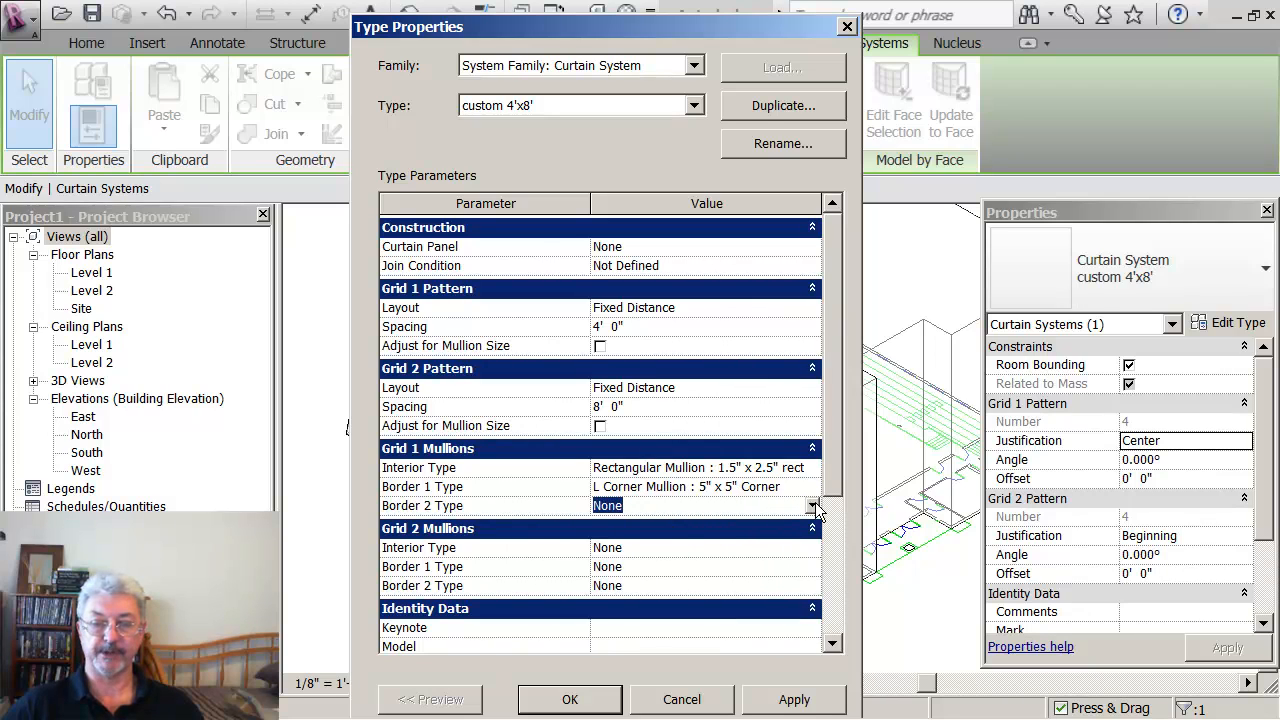
{"action": "left_click", "coordinate": [812, 504]}
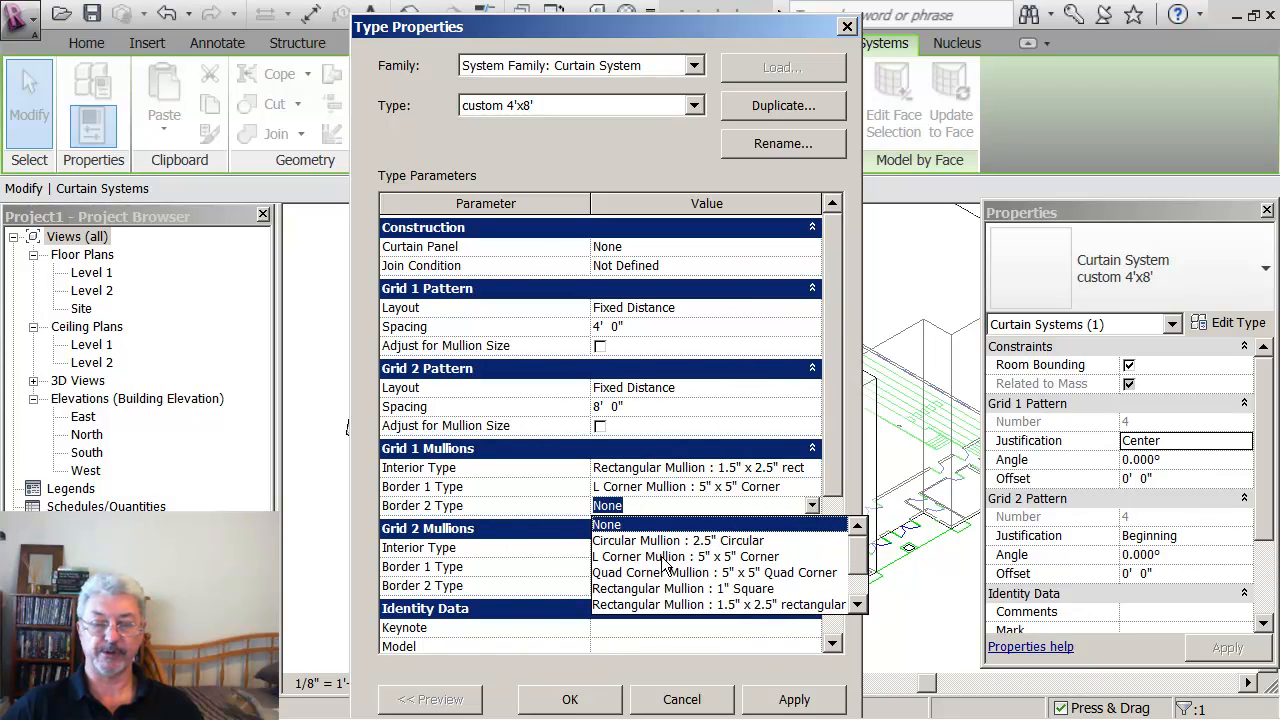
{"action": "left_click", "coordinate": [684, 556]}
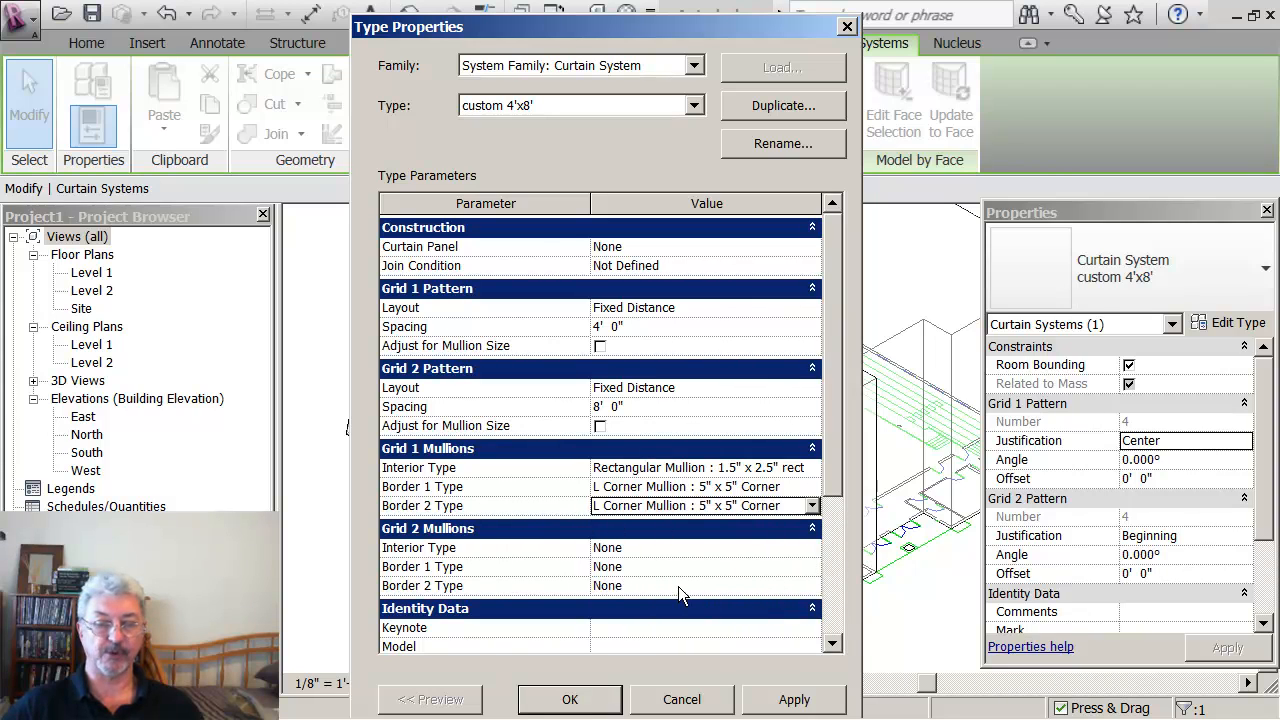
- Set Grid 2 interior and both borders to Rectangular Mullion 1.5"x2.5" and apply the settings
{"action": "left_click", "coordinate": [700, 548]}
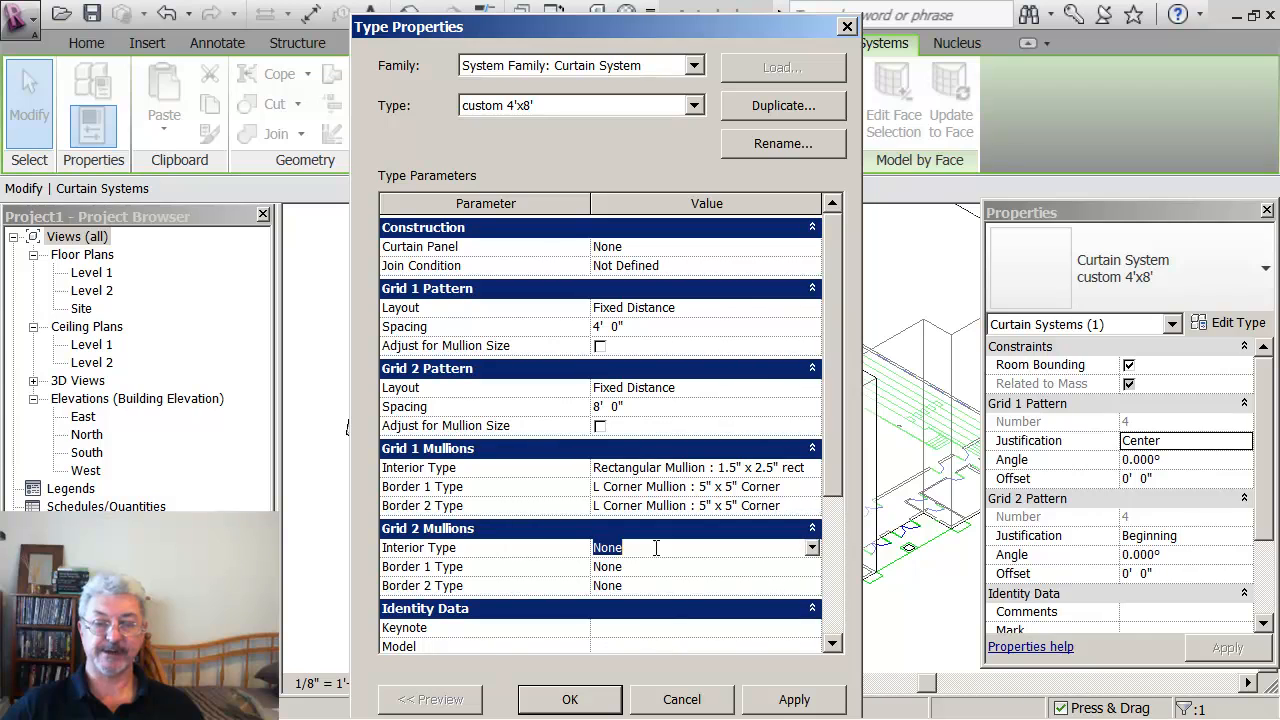
{"action": "left_click", "coordinate": [812, 548]}
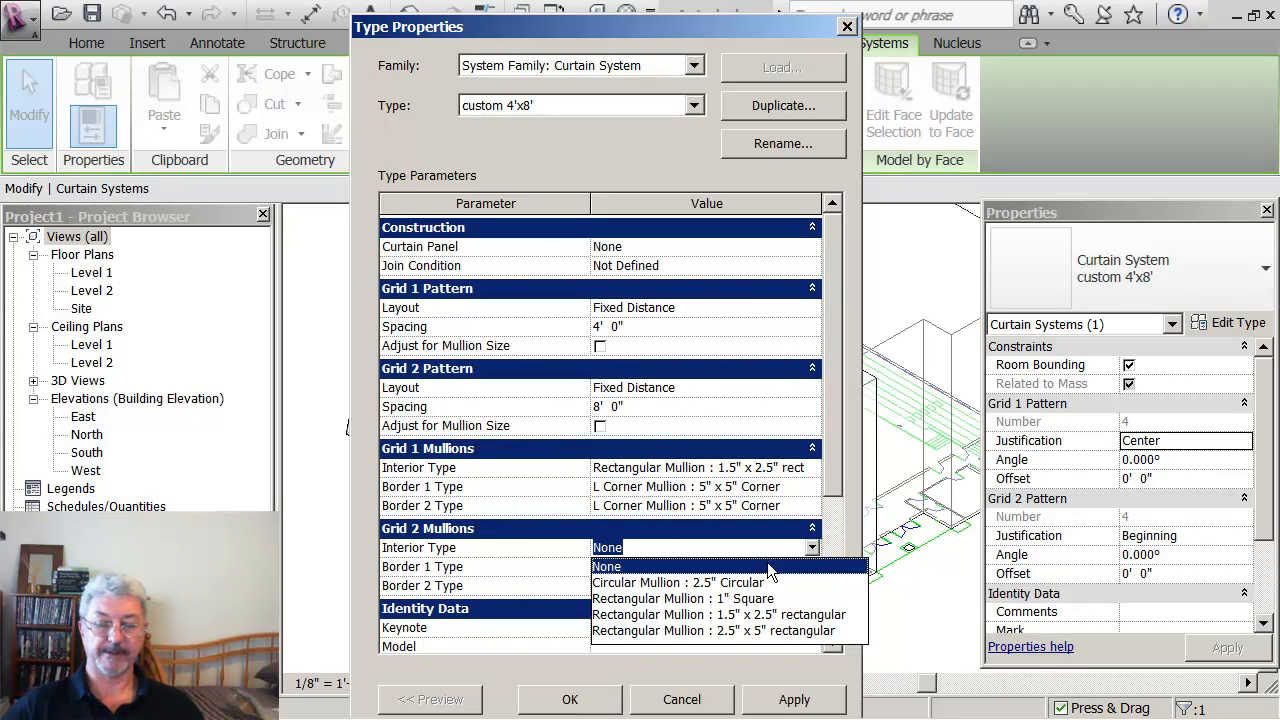
{"action": "mouse_move", "coordinate": [684, 612]}
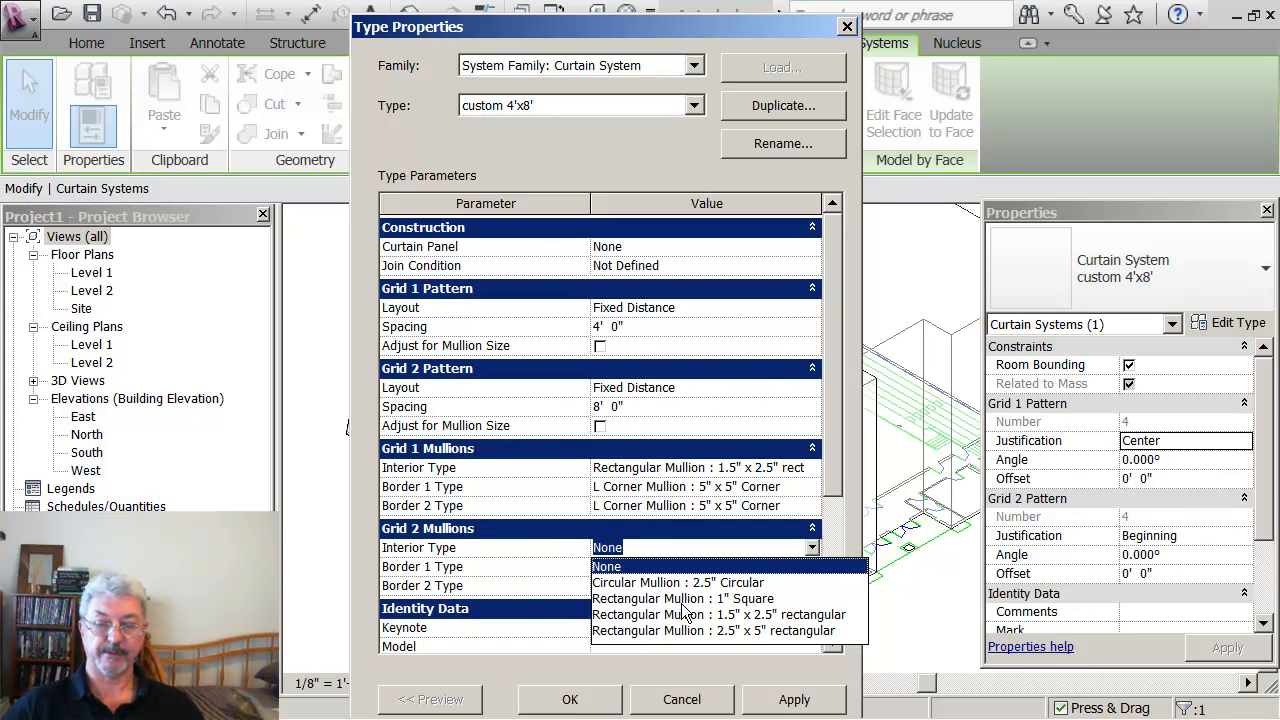
{"action": "left_click", "coordinate": [720, 614]}
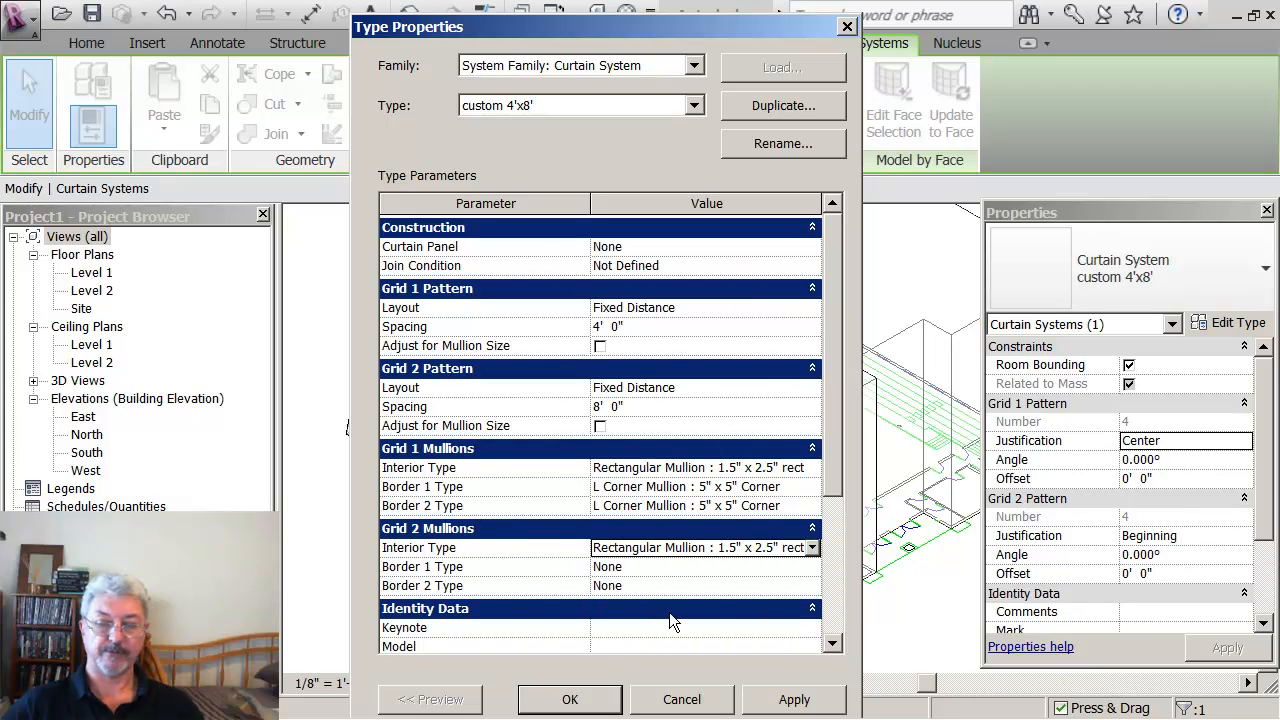
{"action": "mouse_move", "coordinate": [652, 594]}
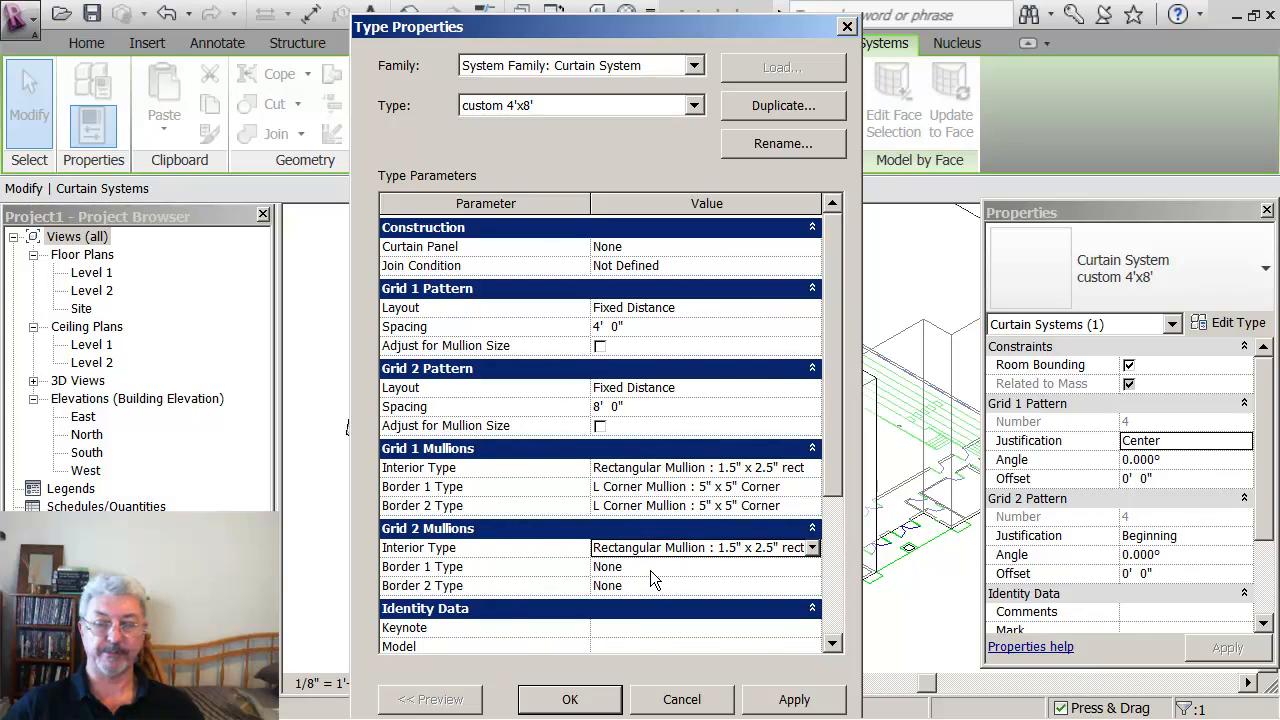
{"action": "left_click", "coordinate": [812, 566]}
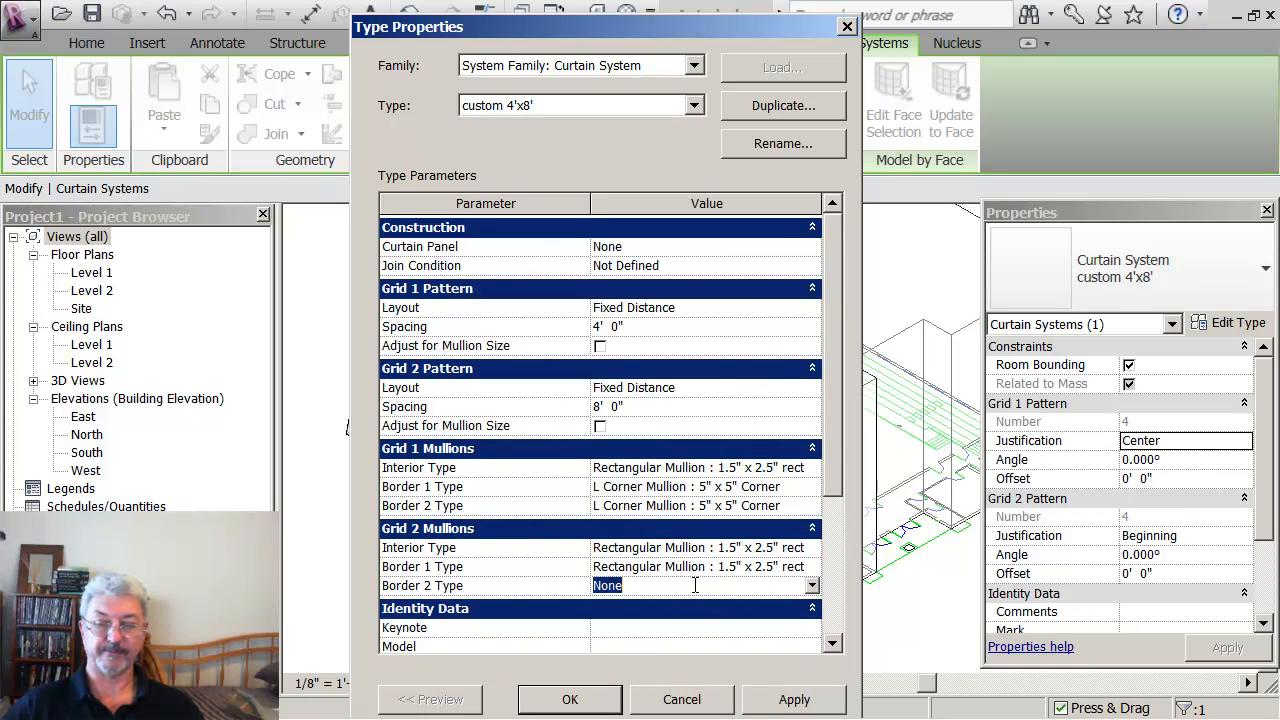
{"action": "left_click", "coordinate": [812, 584]}
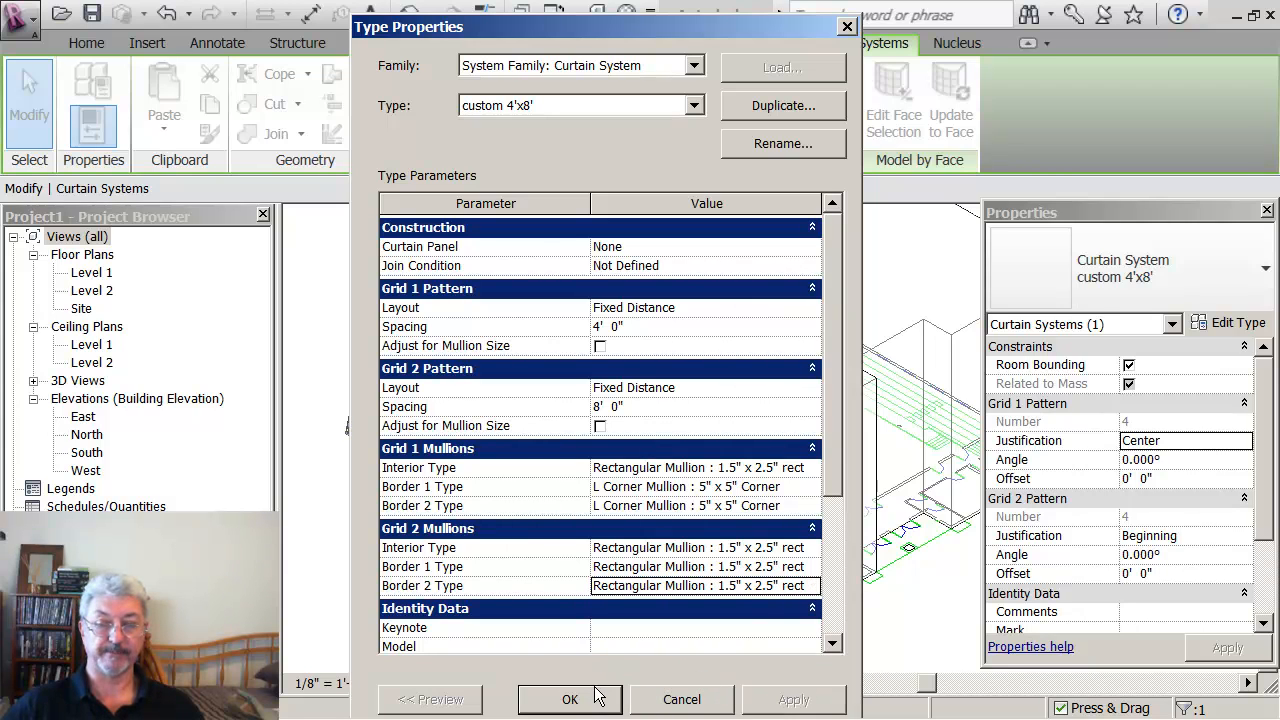
{"action": "left_click", "coordinate": [570, 700]}
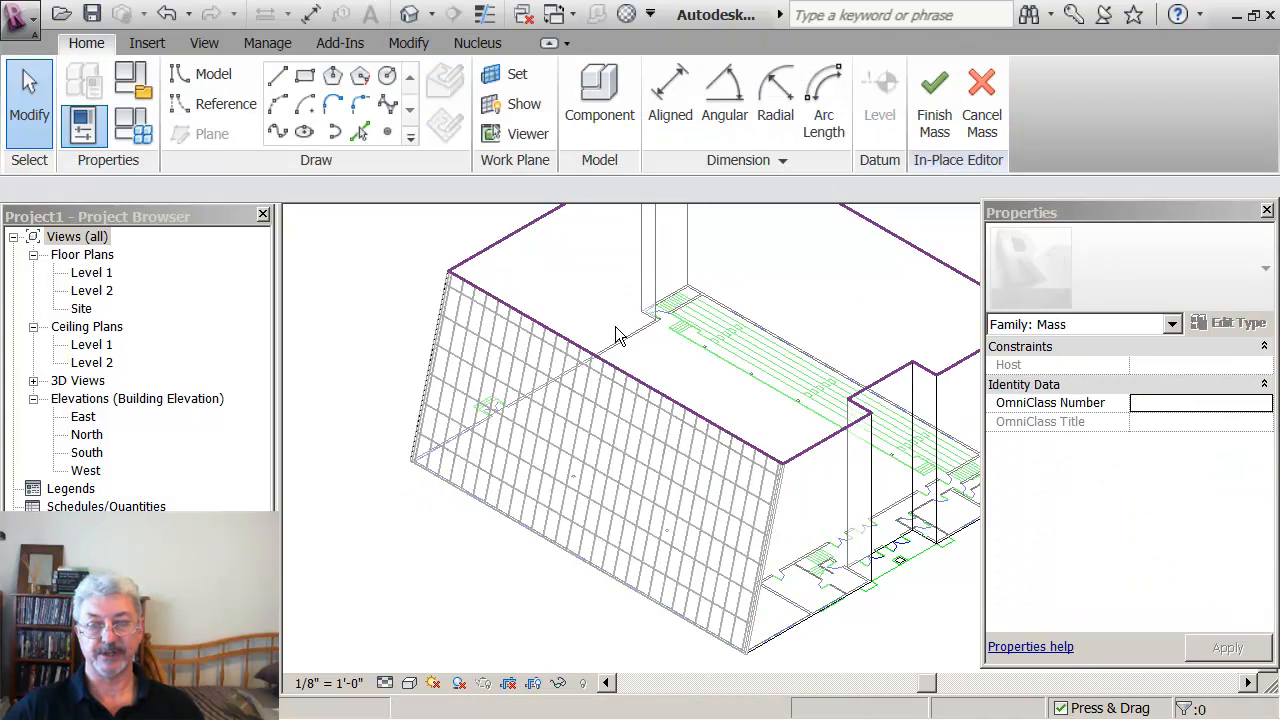
- Click in the view and finish the mass so the mullioned curtain system shows on the sloped face
{"action": "left_click", "coordinate": [600, 356]}
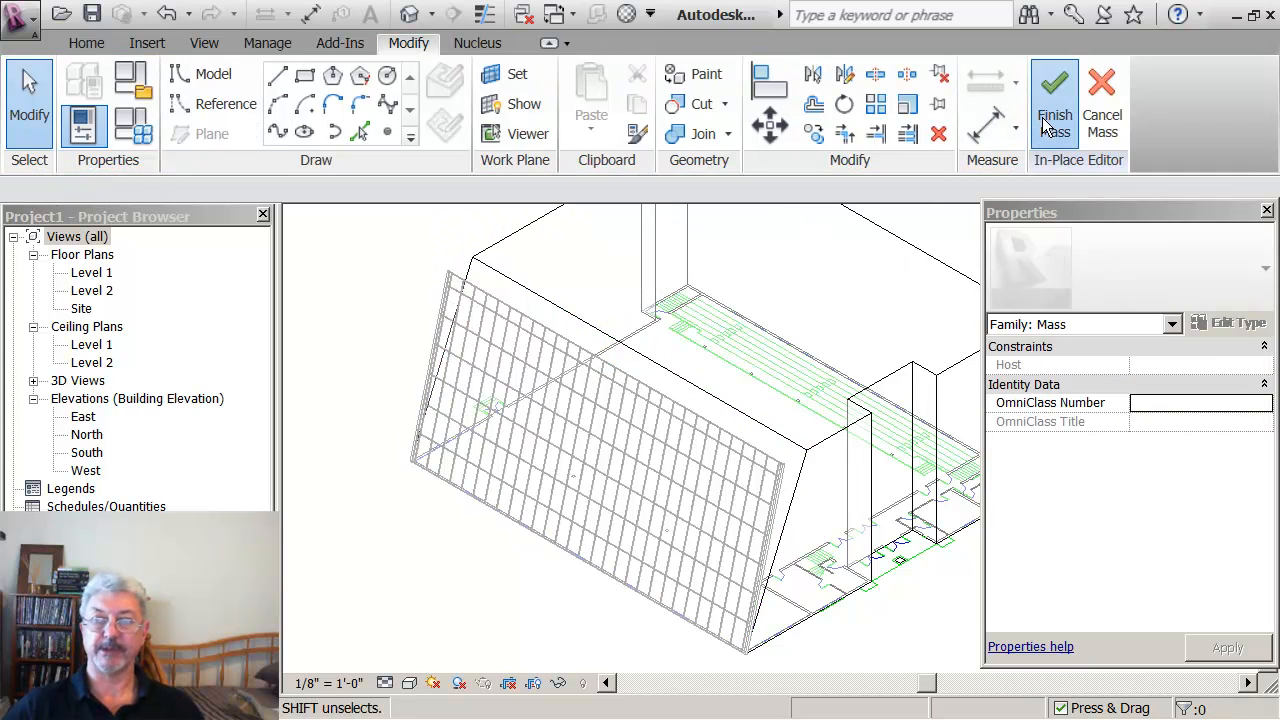
{"action": "left_click", "coordinate": [1056, 104]}
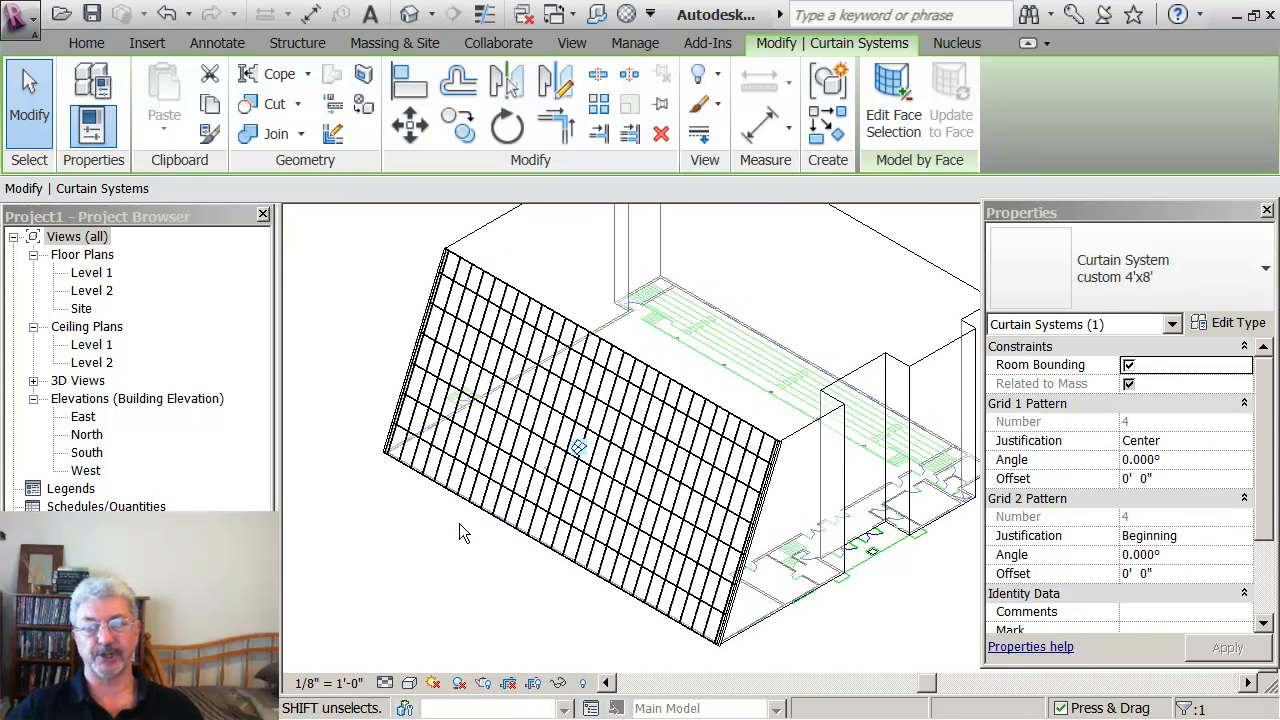
{"action": "mouse_move", "coordinate": [452, 664]}
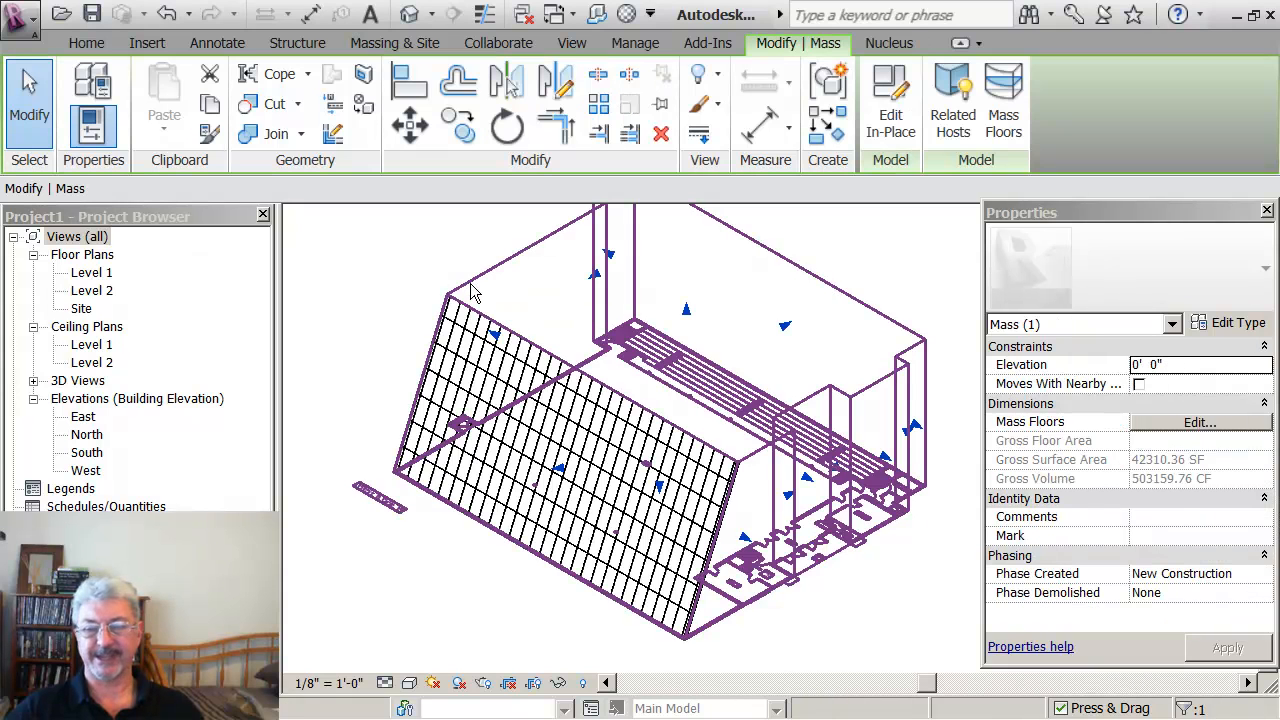
- Edit the mass in place and redraw its top profile edge as a Start-End-Radius arc
{"action": "left_click", "coordinate": [890, 100]}
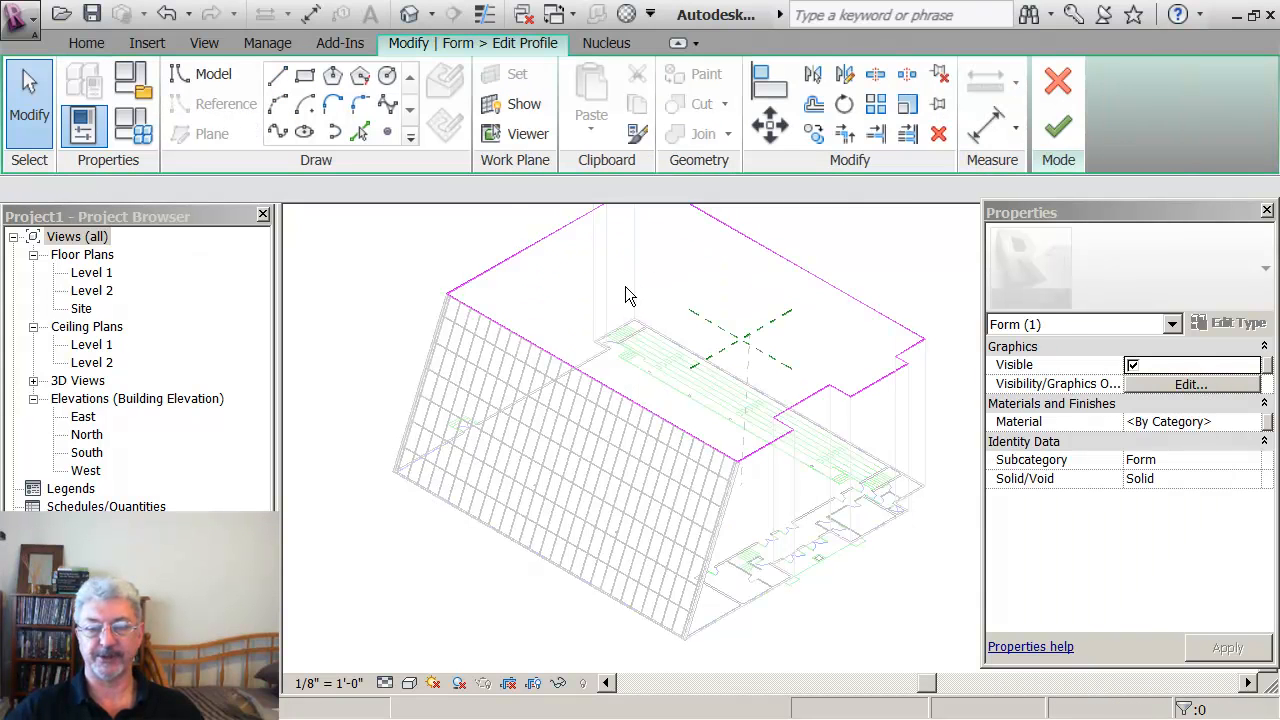
{"action": "left_click", "coordinate": [600, 376]}
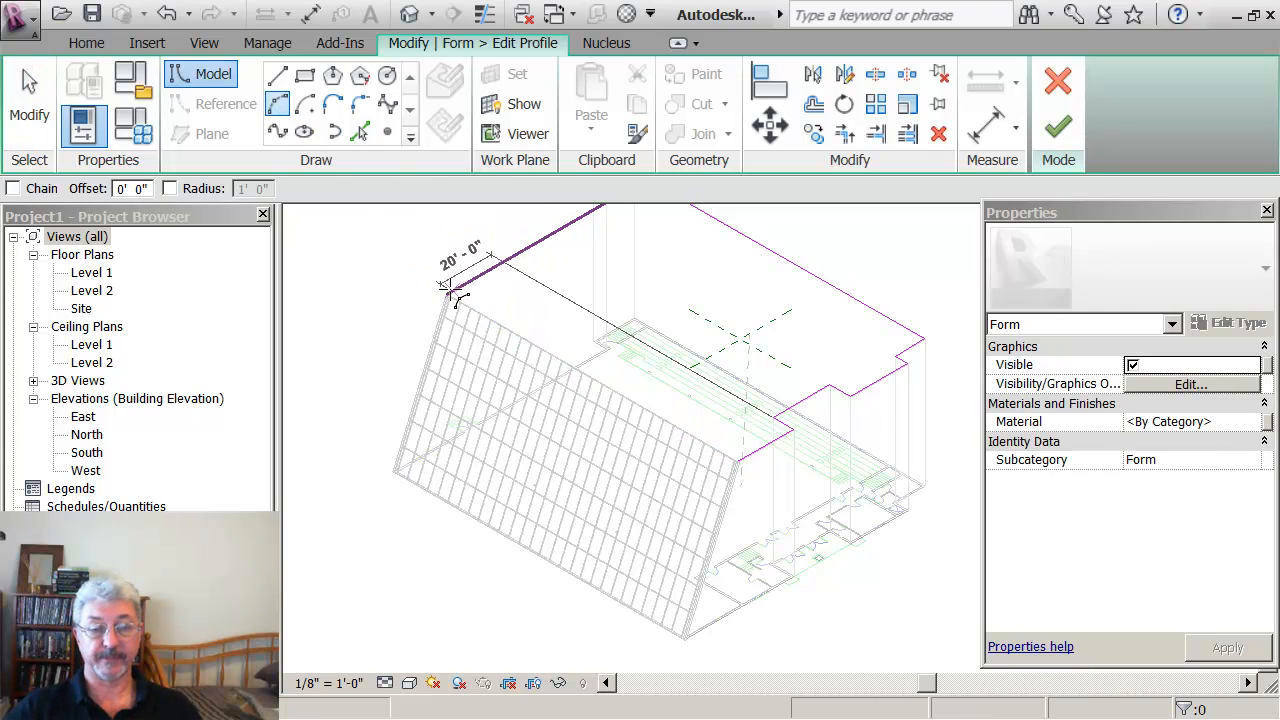
{"action": "left_click_drag", "start_coordinate": [452, 296], "coordinate": [740, 456]}
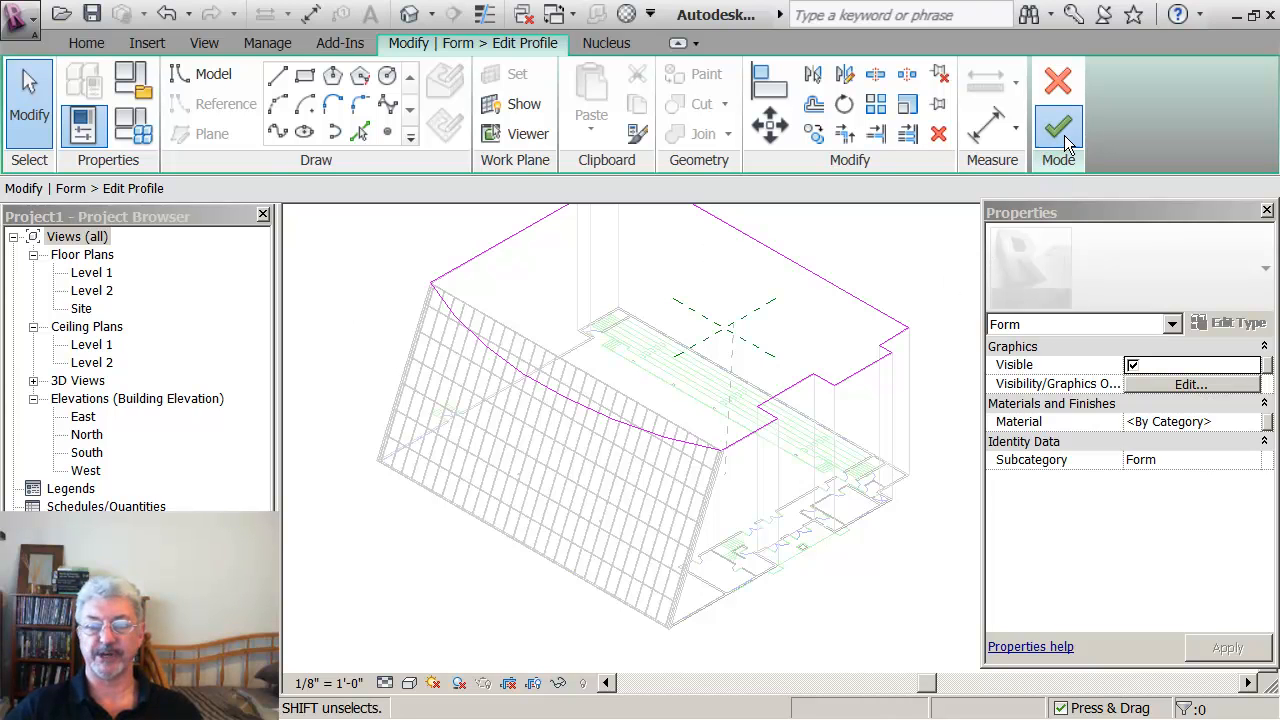
{"action": "left_click", "coordinate": [1058, 124]}
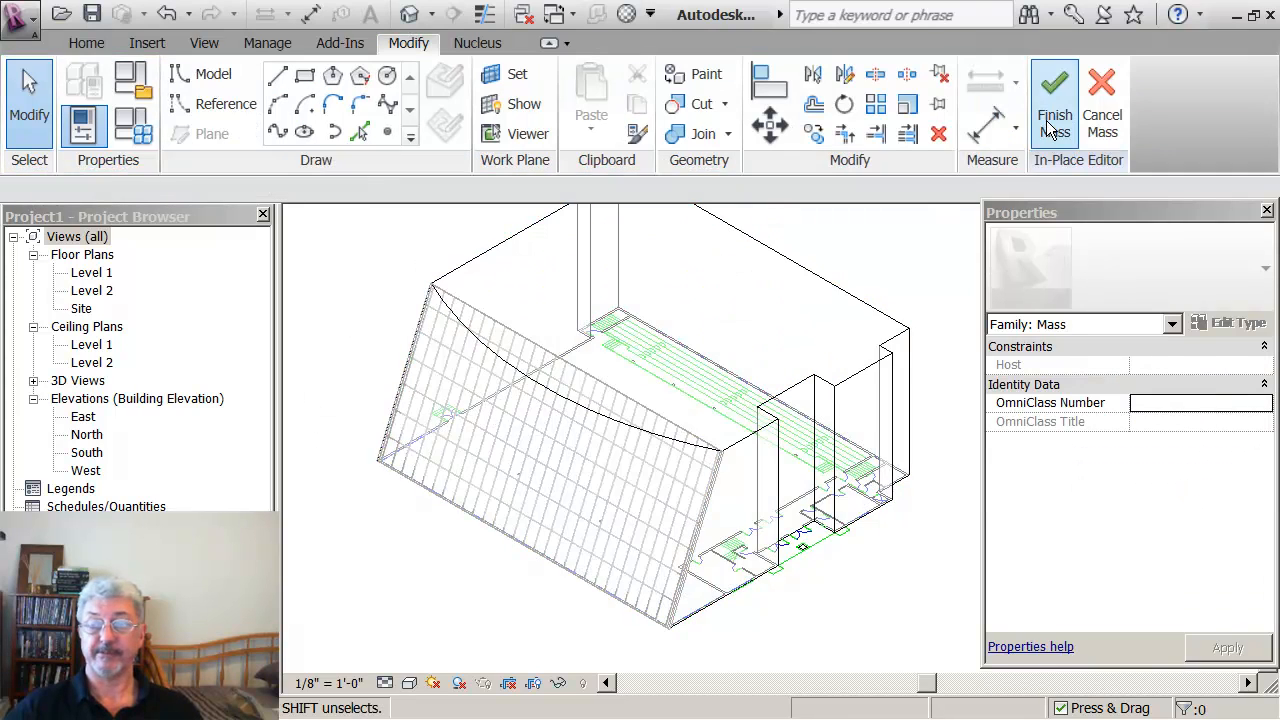
- Finish the mass, window-select the curtain wall and filter the selection to Curtain Systems only
{"action": "left_click", "coordinate": [1054, 90]}
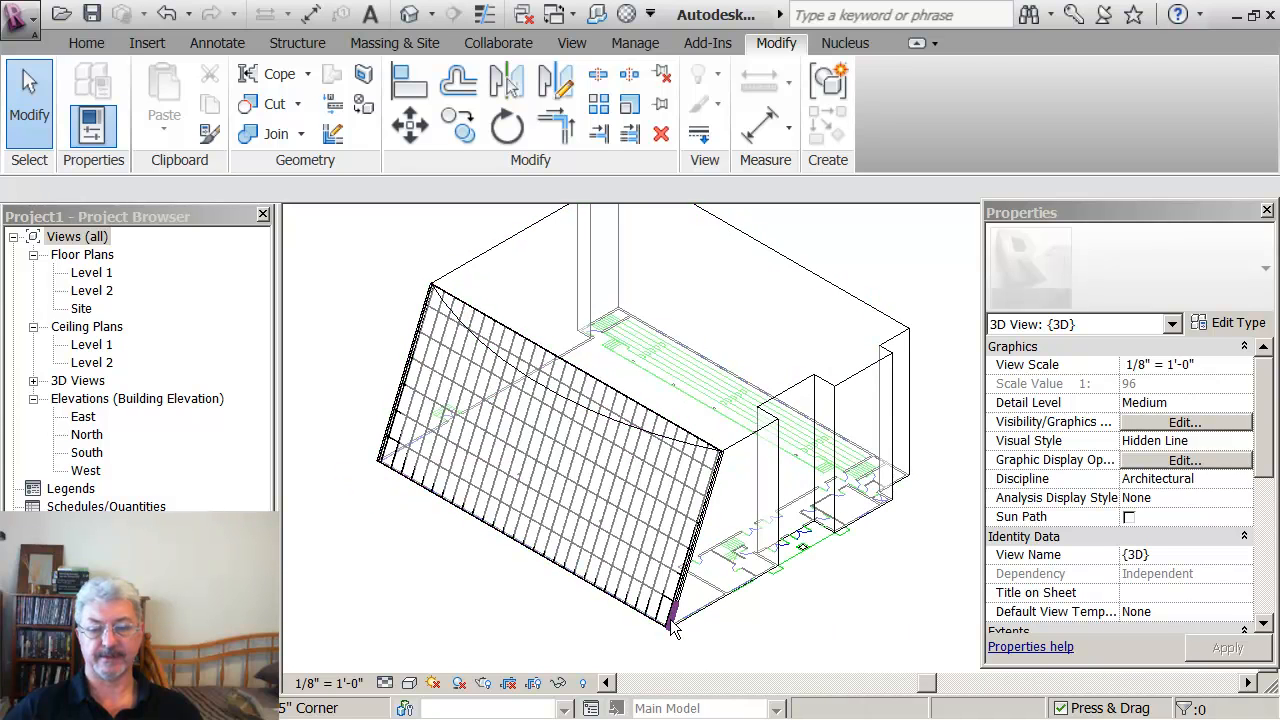
{"action": "left_click", "coordinate": [550, 450]}
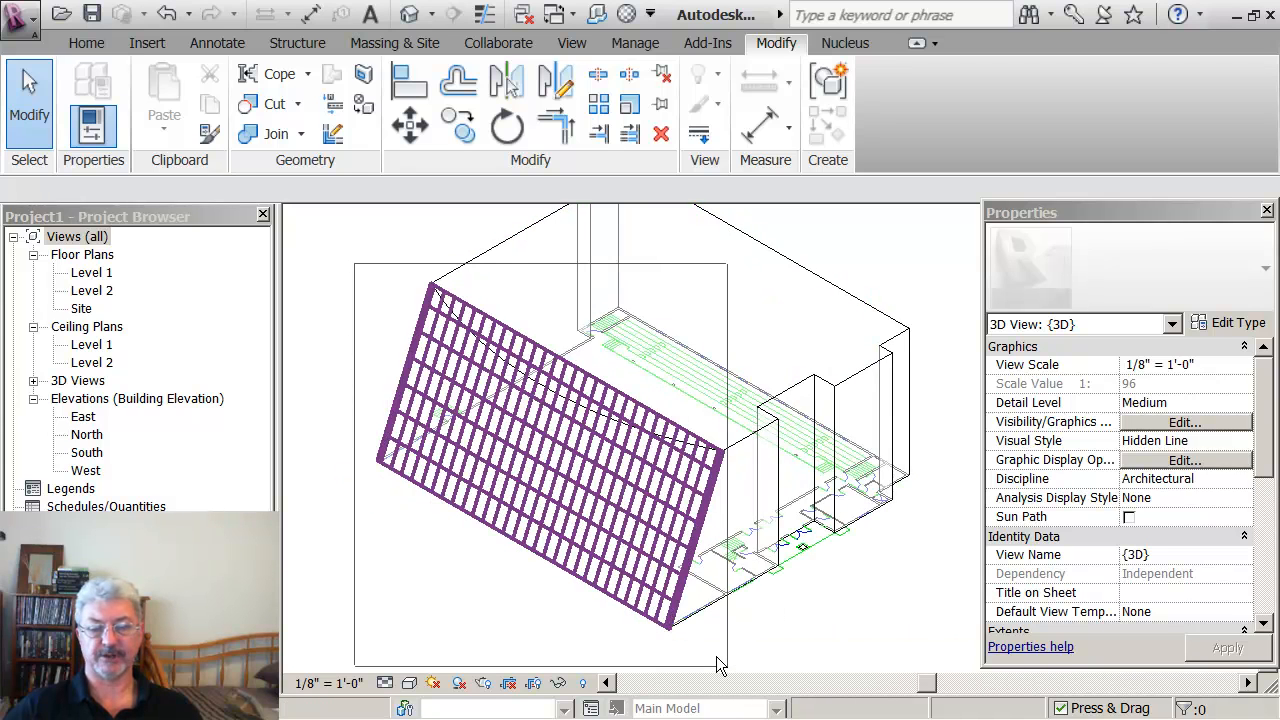
{"action": "left_click", "coordinate": [884, 96]}
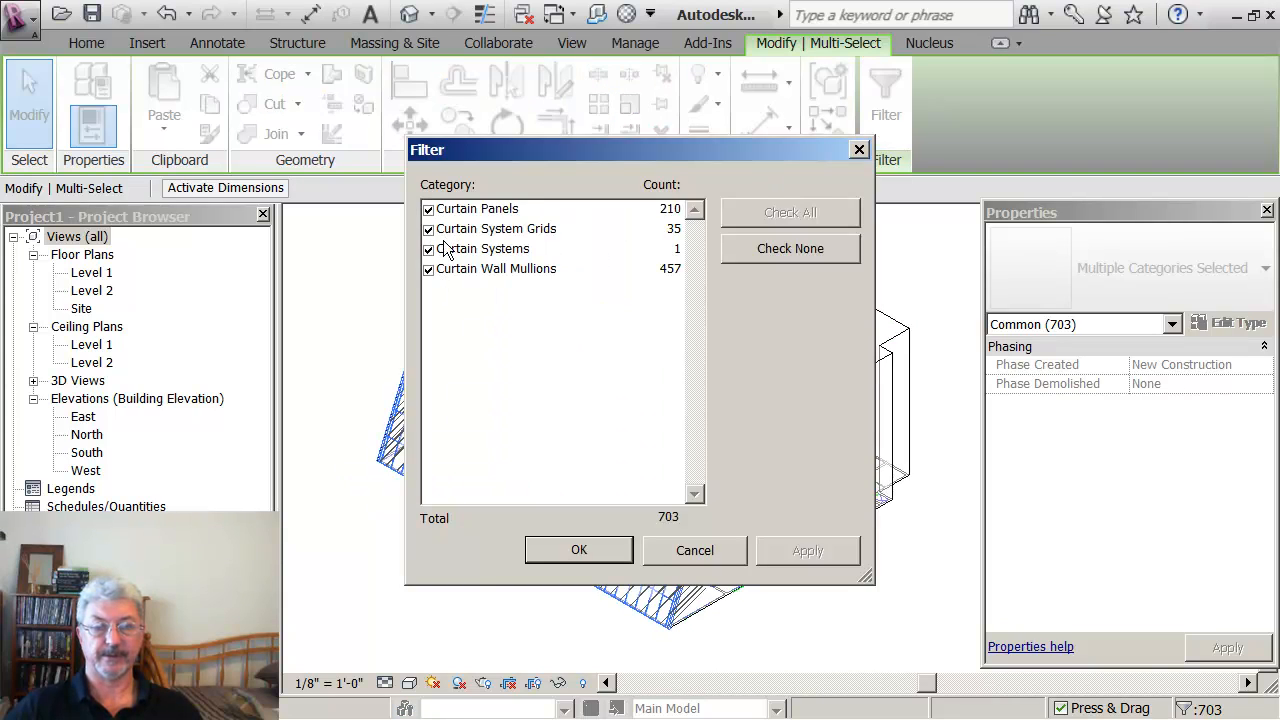
{"action": "left_click", "coordinate": [428, 268]}
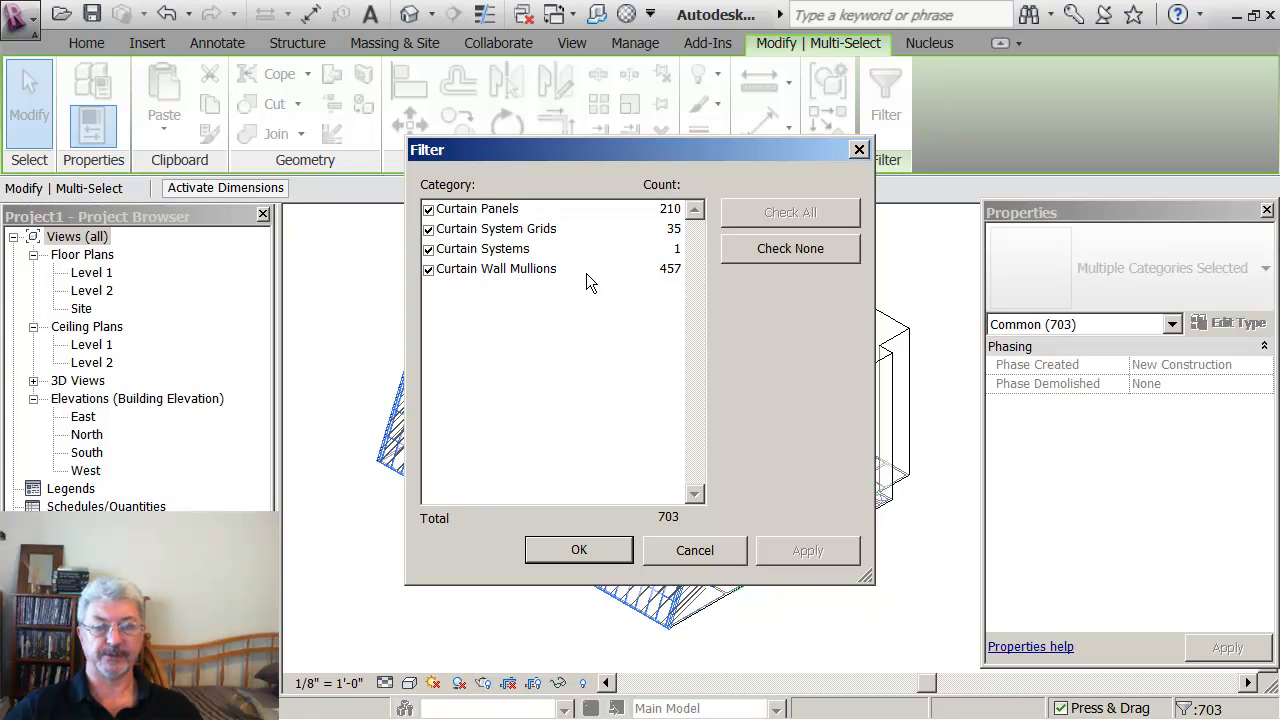
{"action": "mouse_move", "coordinate": [440, 250]}
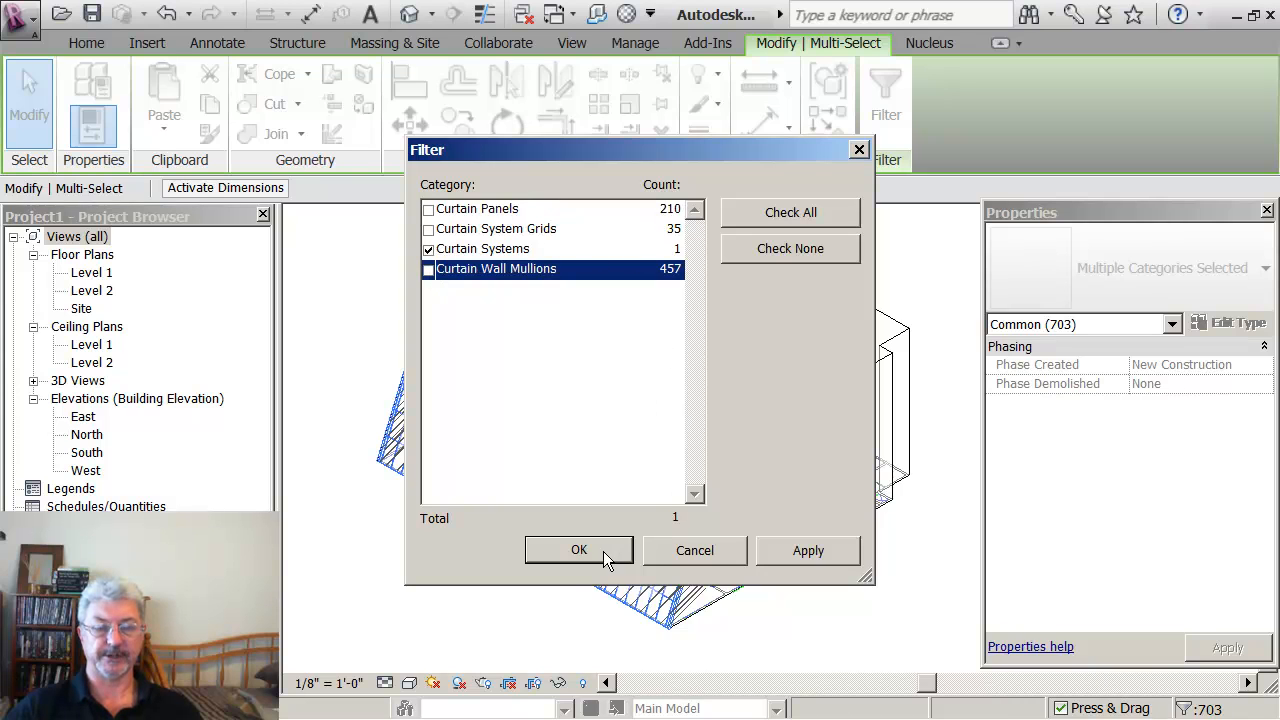
{"action": "left_click", "coordinate": [578, 550]}
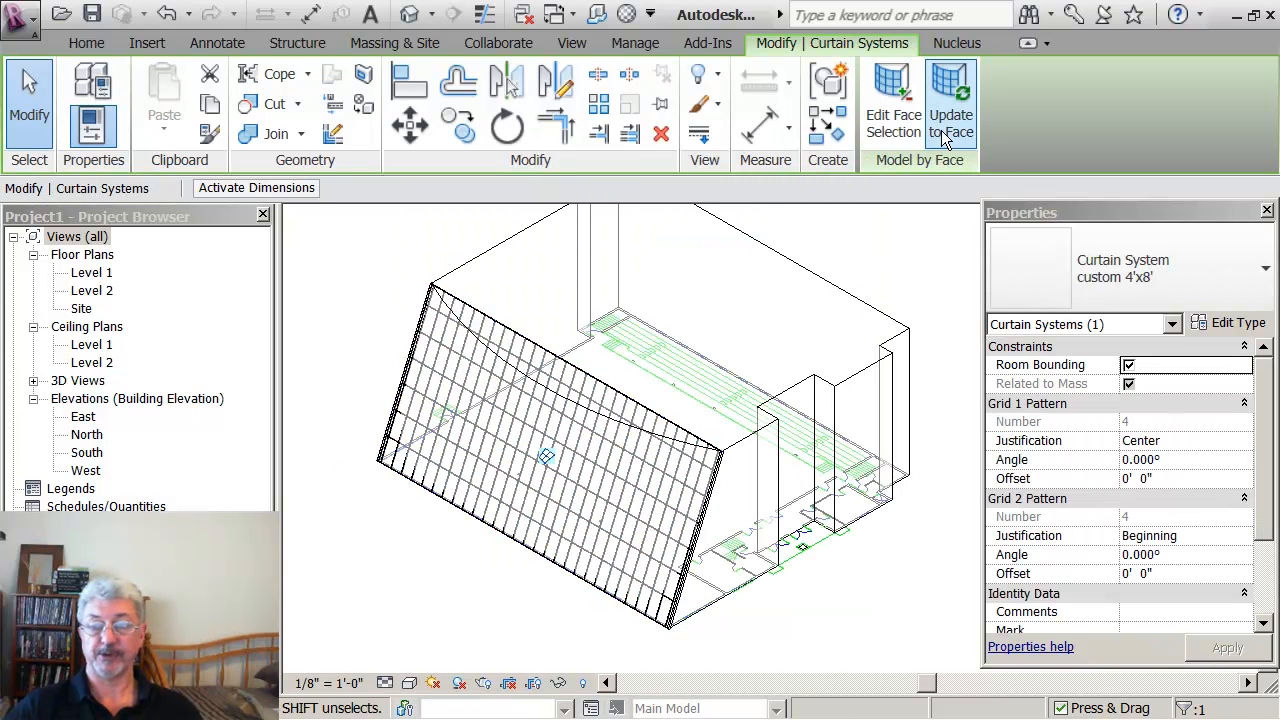
- Update the 4'x8' curtain system to face so it follows the curved top edge
{"action": "left_click", "coordinate": [952, 100]}
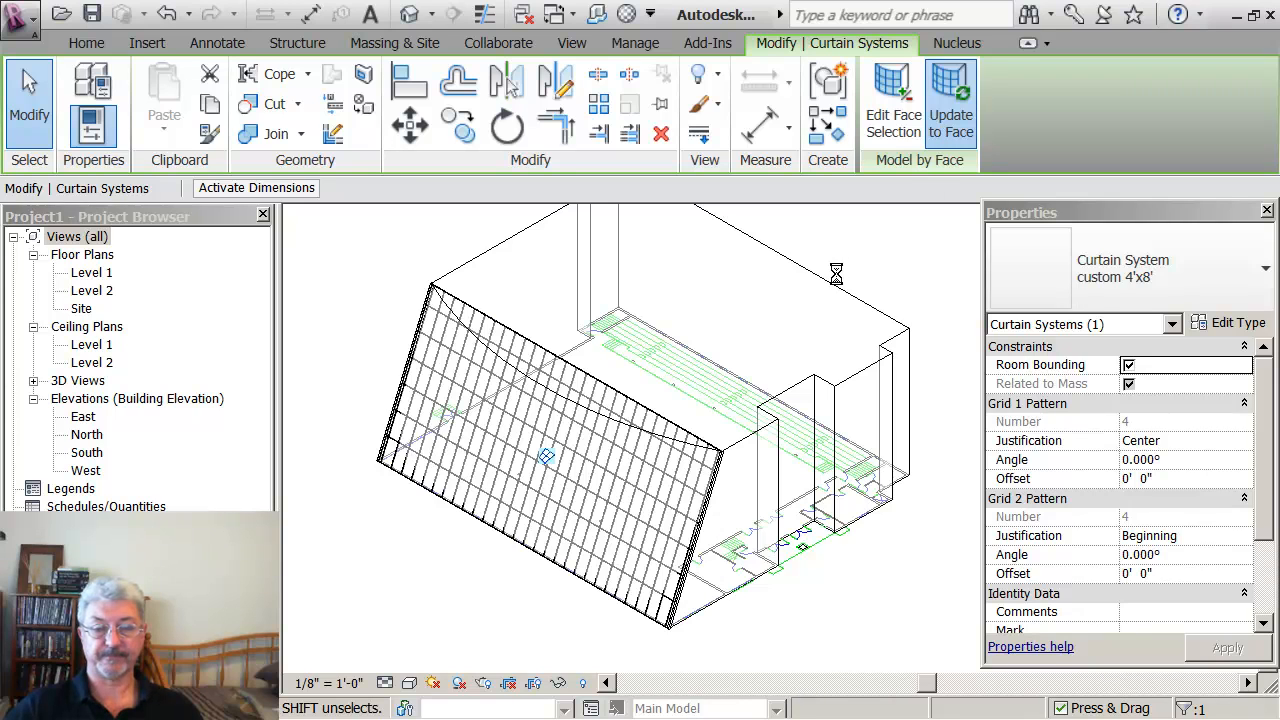
{"action": "left_click", "coordinate": [948, 100]}
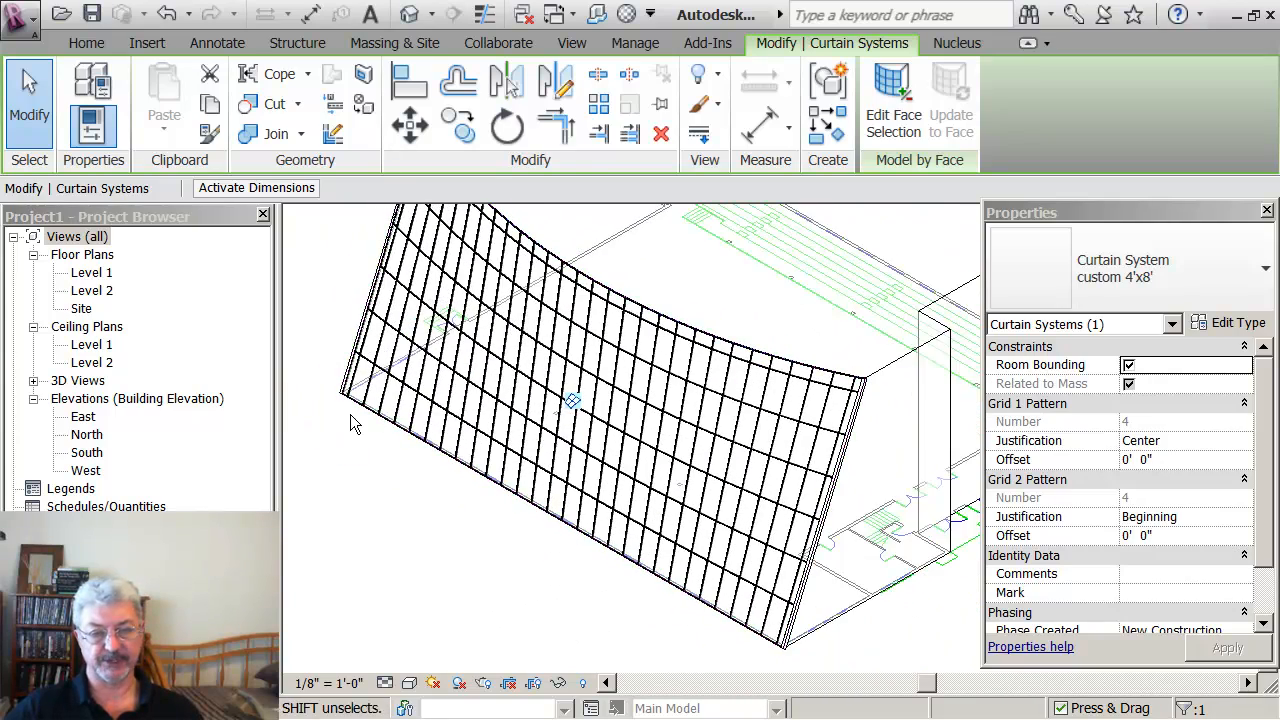
{"action": "mouse_move", "coordinate": [490, 560]}
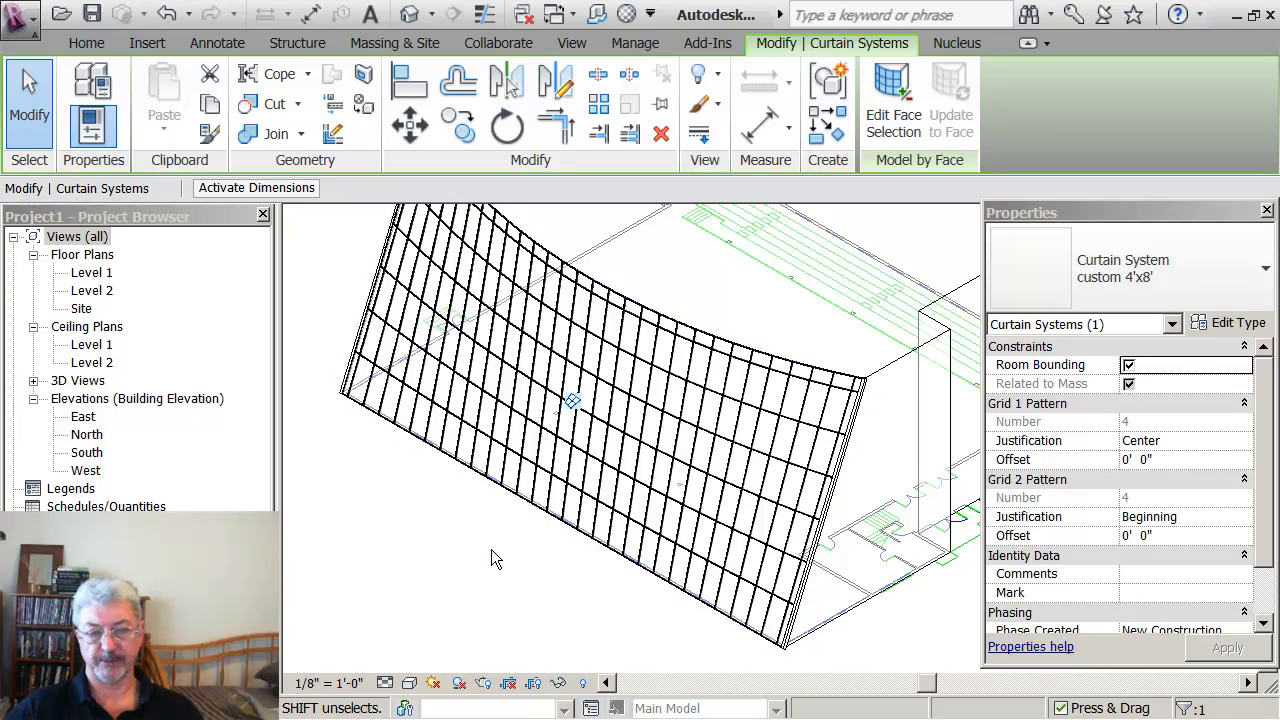